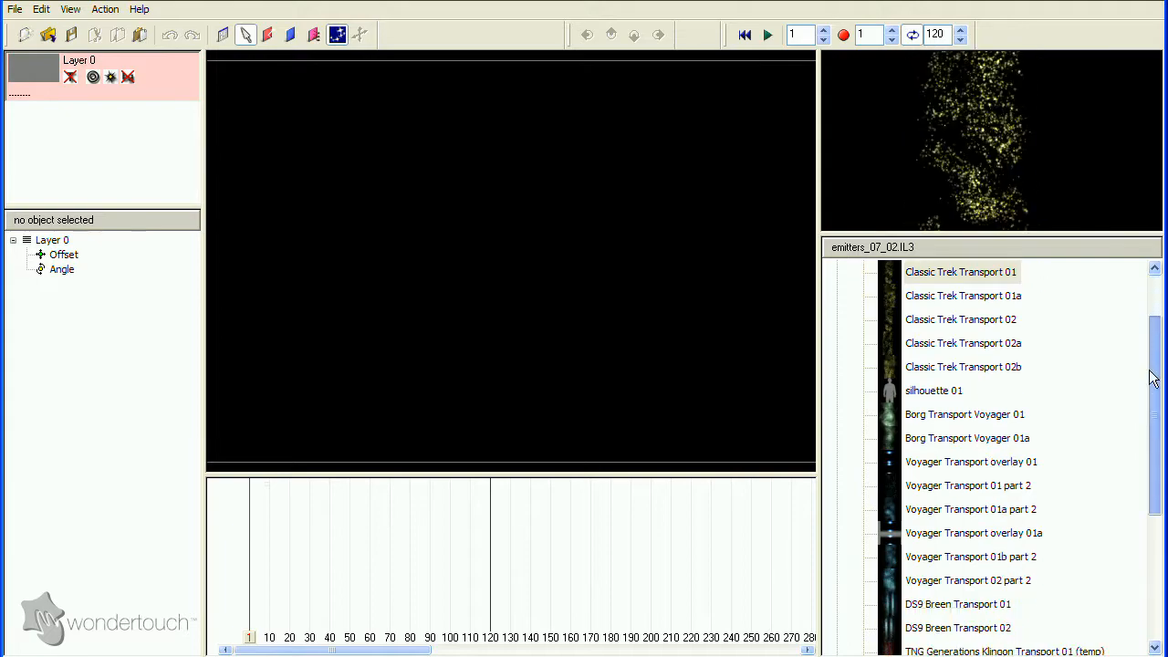
Preview the finished Transport 12 emitter playing over the Star Trek video clip.
{"action": "scroll", "scroll_direction": "down", "scroll_amount": 3}
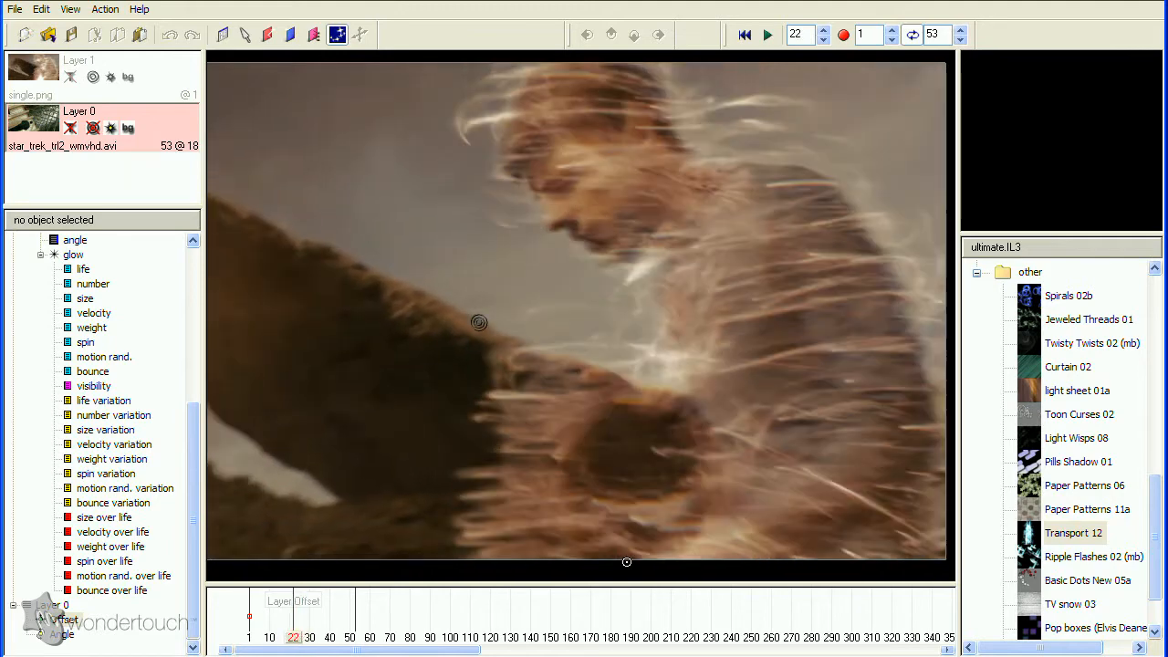
{"action": "left_click", "coordinate": [823, 41]}
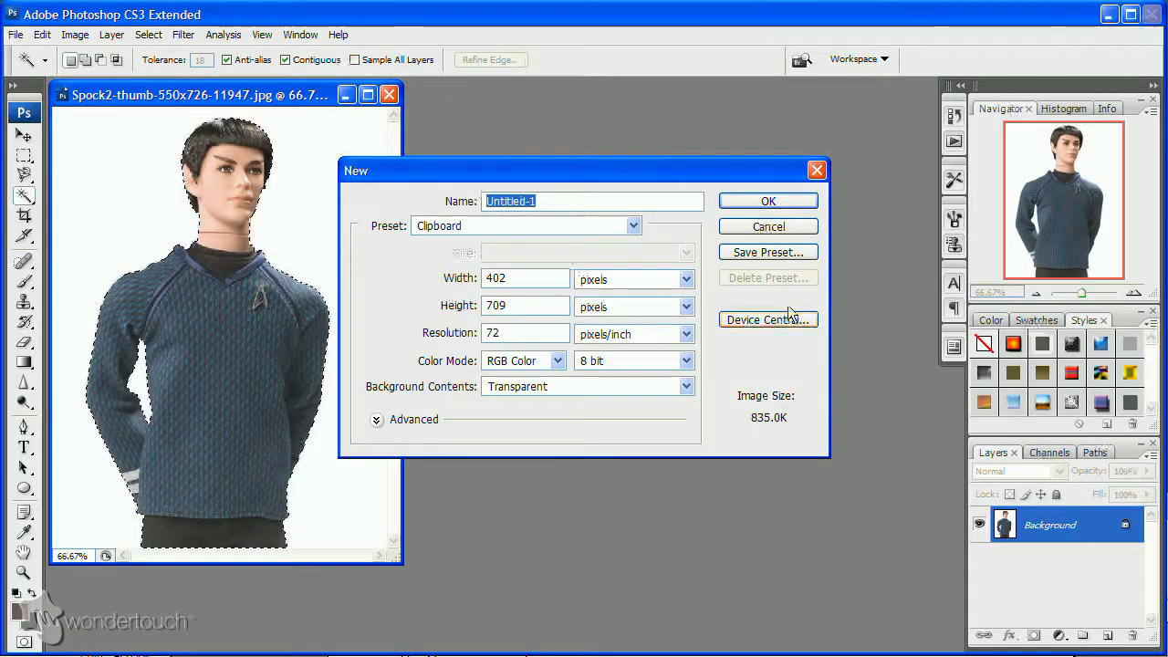
Create a transparent document from the copied doll and widen its canvas to a square in pixels.
{"action": "left_click", "coordinate": [40, 33]}
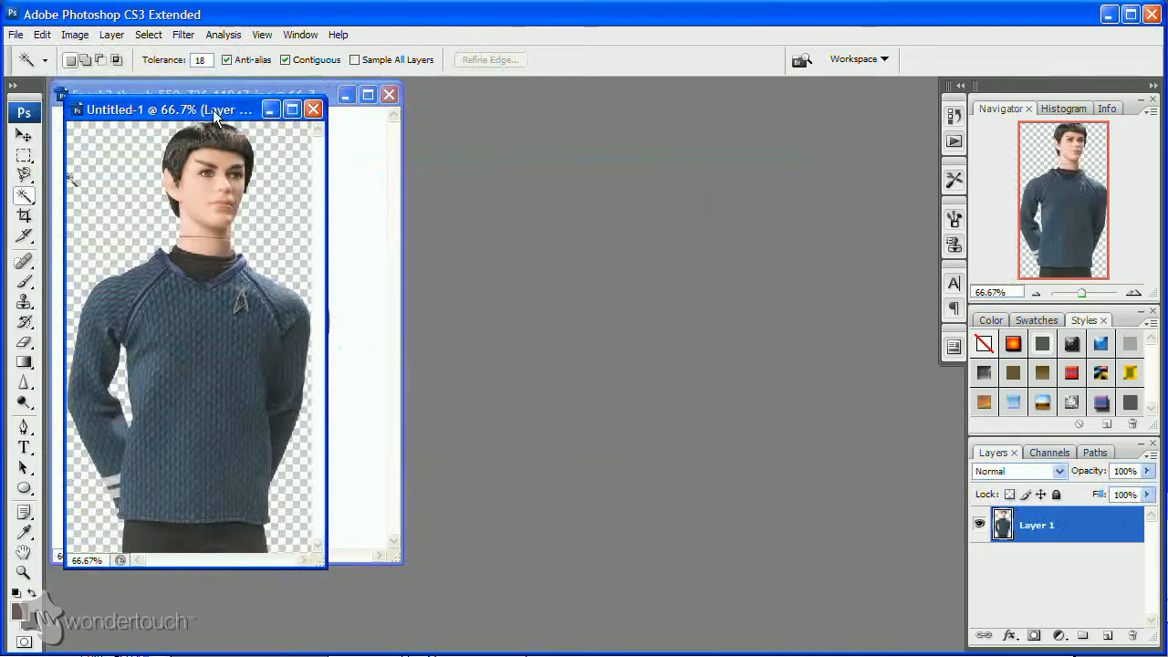
{"action": "left_click", "coordinate": [15, 35]}
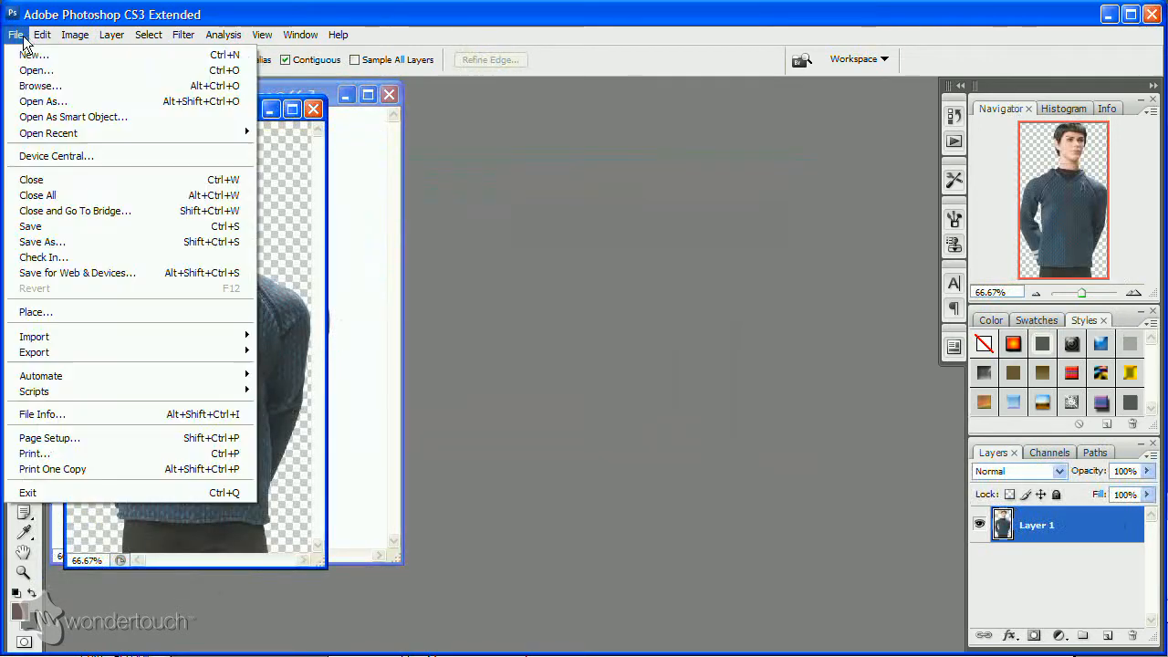
{"action": "left_click", "coordinate": [42, 241]}
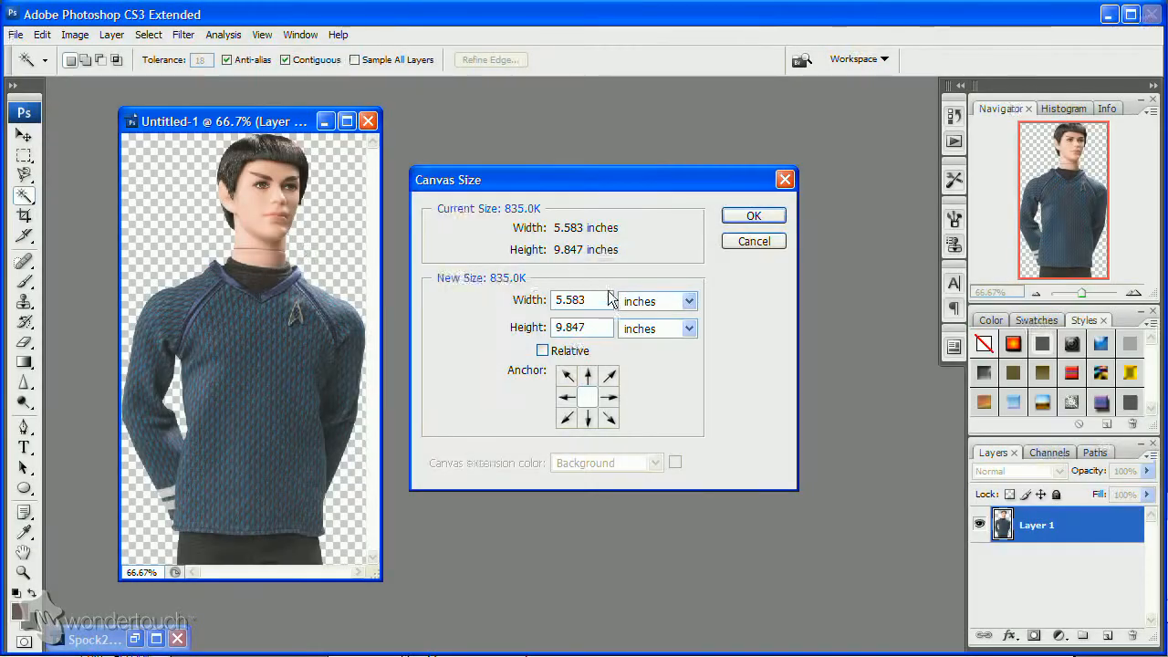
{"action": "left_click", "coordinate": [686, 301]}
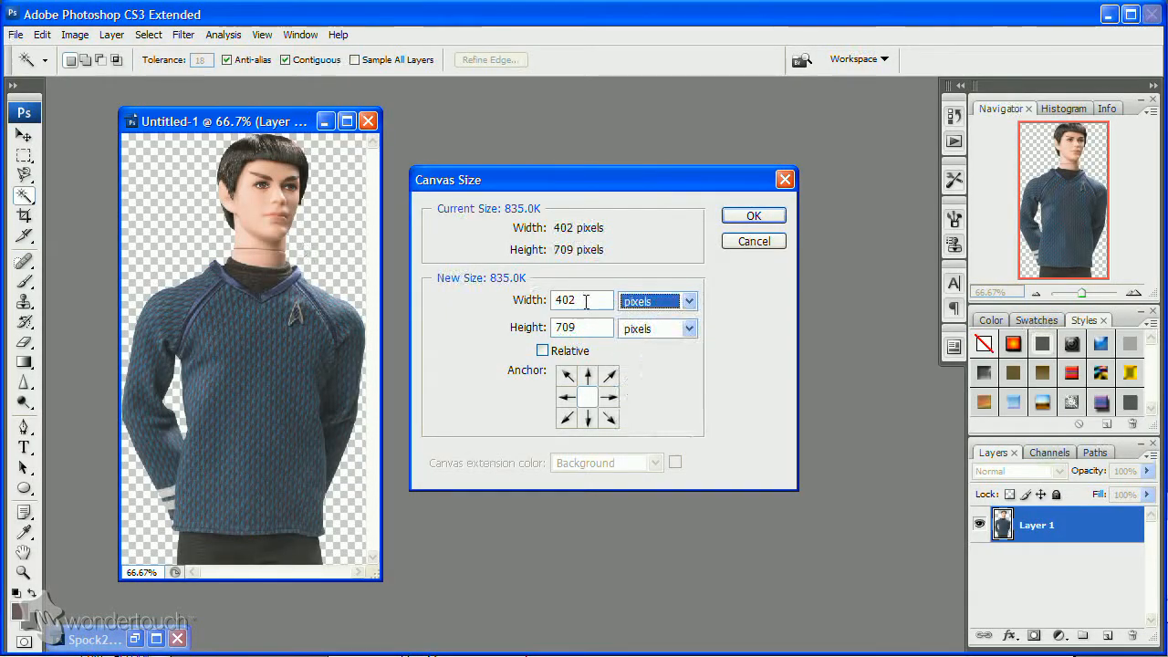
{"action": "left_click", "coordinate": [751, 215]}
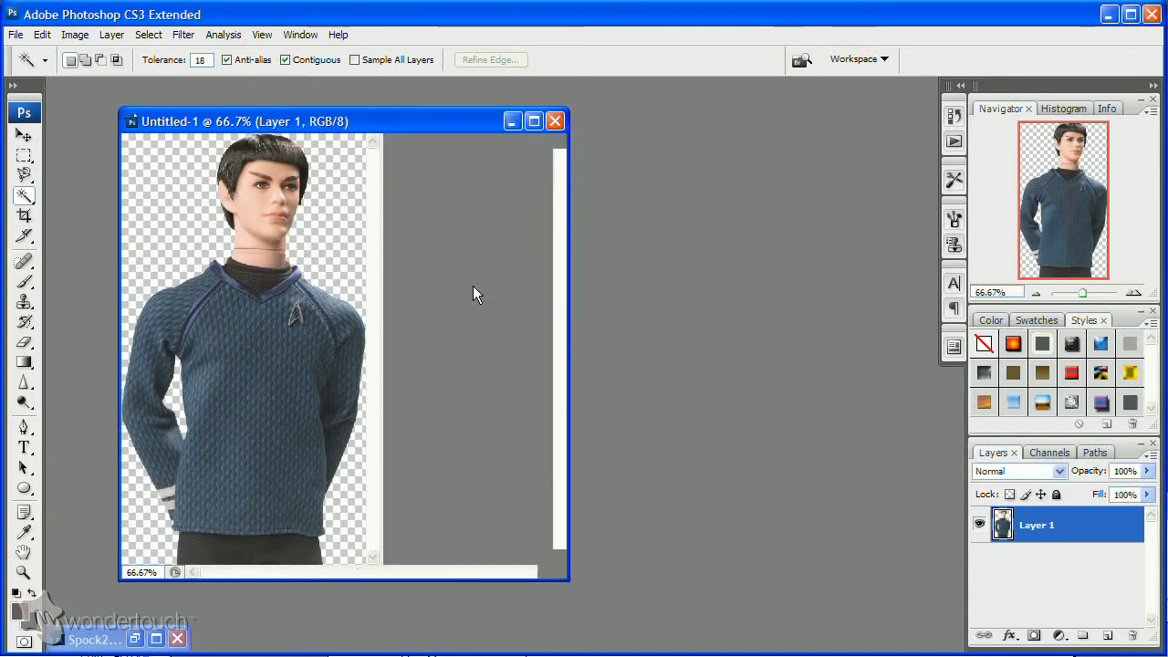
Resize the square doll image to 512 by 512 pixels.
{"action": "left_click", "coordinate": [75, 33]}
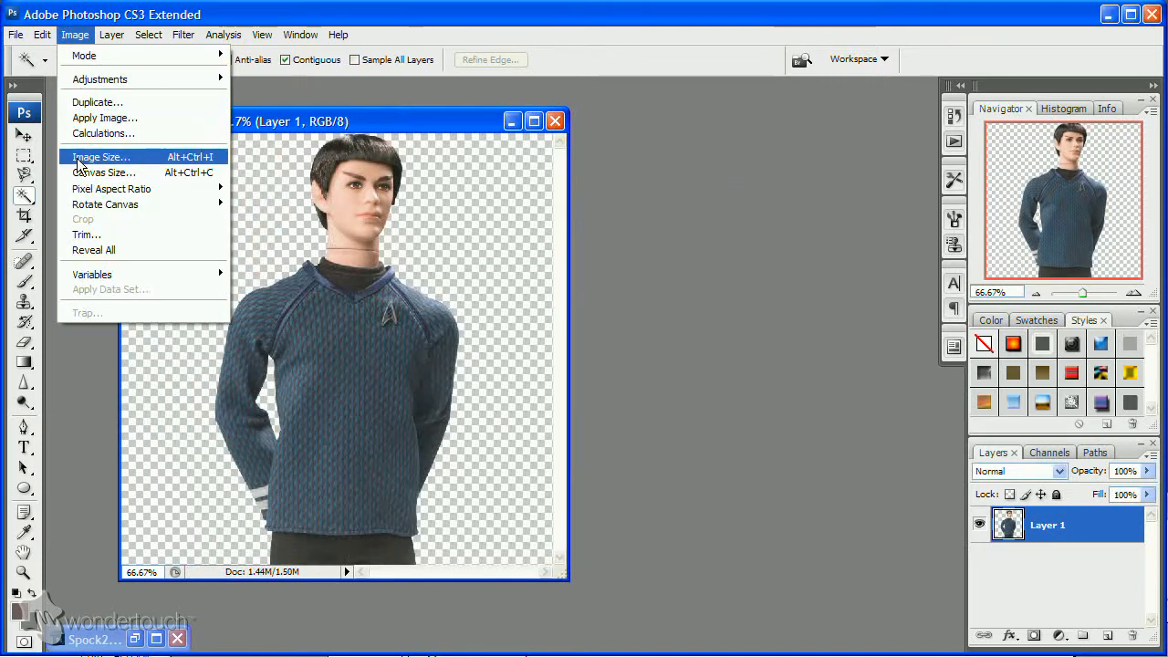
{"action": "left_click", "coordinate": [101, 157]}
{"action": "type", "text": "512"}
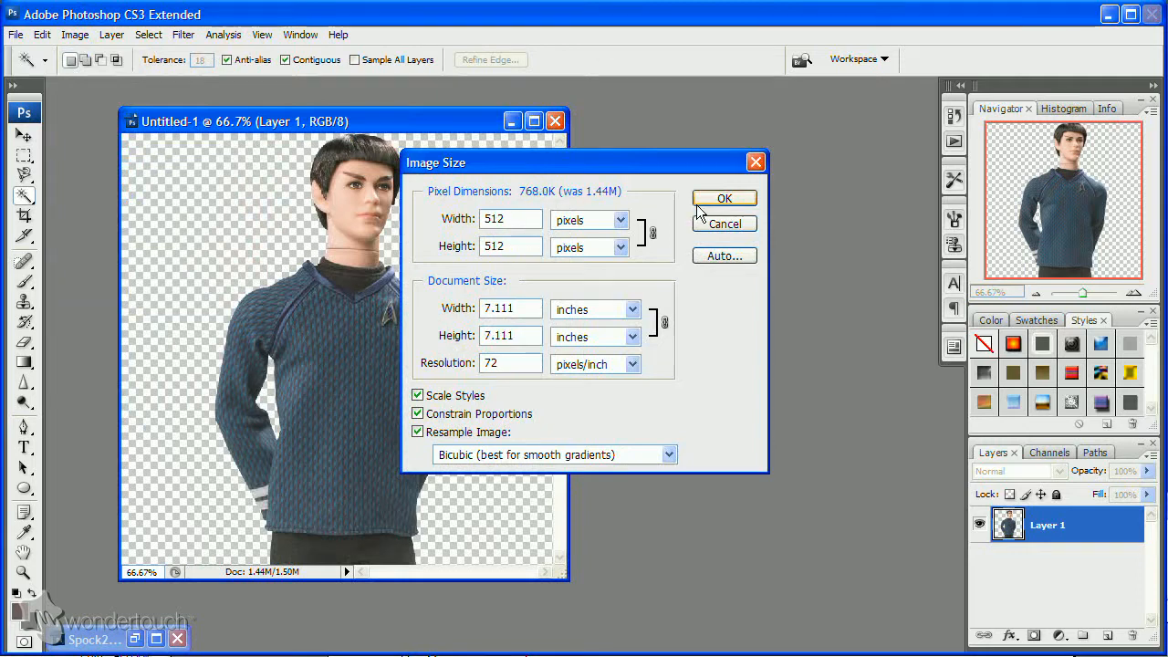
{"action": "left_click", "coordinate": [724, 197]}
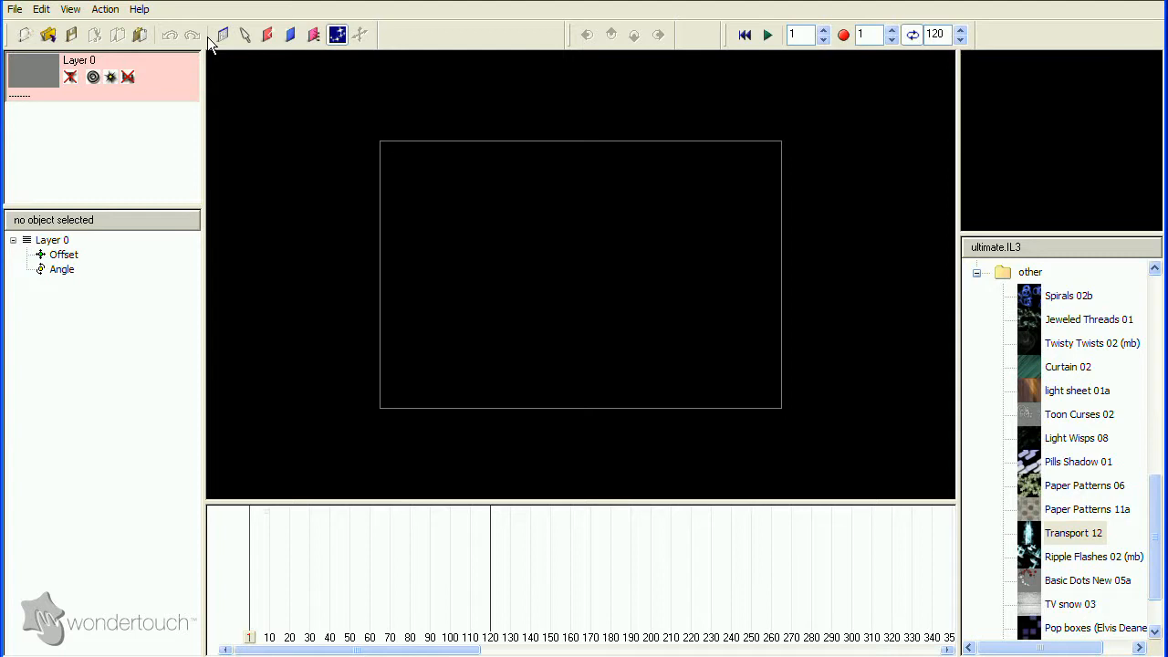
Set the stage to 1280x720 and load the doll PNG as background, keeping the stage size.
{"action": "left_click", "coordinate": [650, 356]}
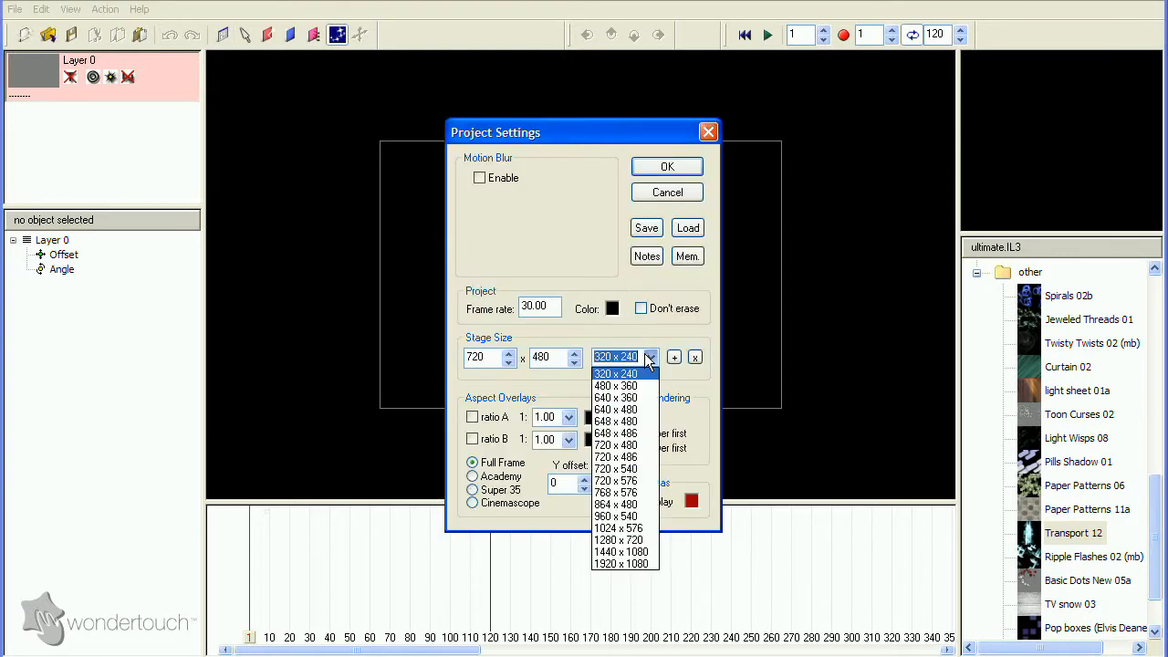
{"action": "left_click", "coordinate": [617, 540]}
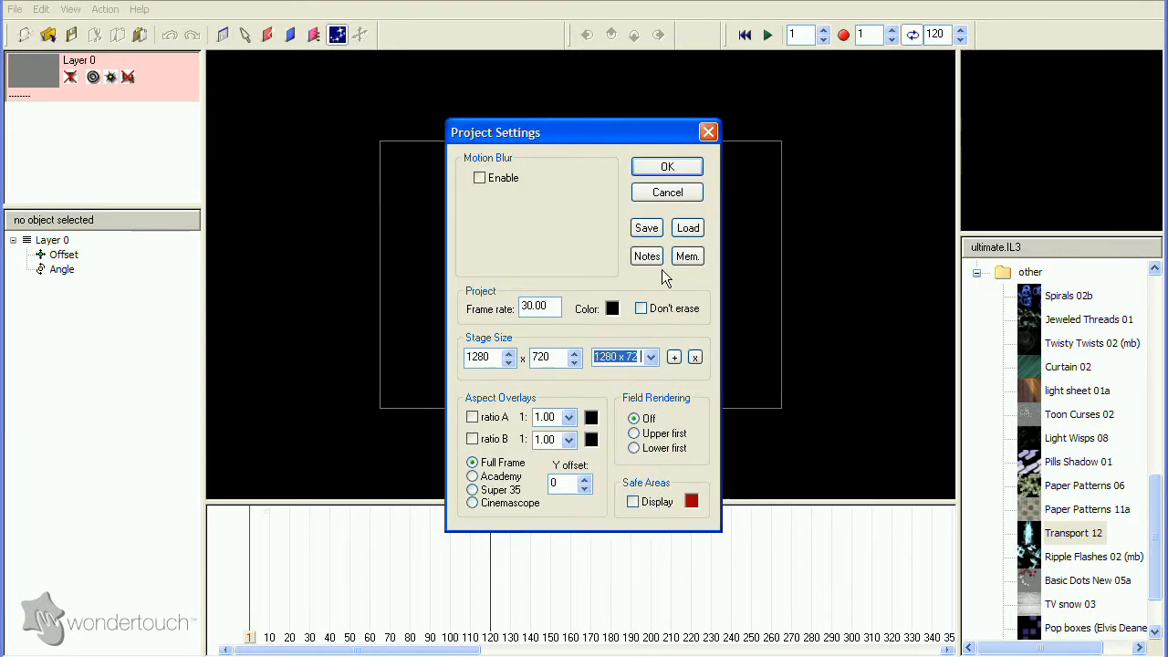
{"action": "left_click", "coordinate": [666, 166]}
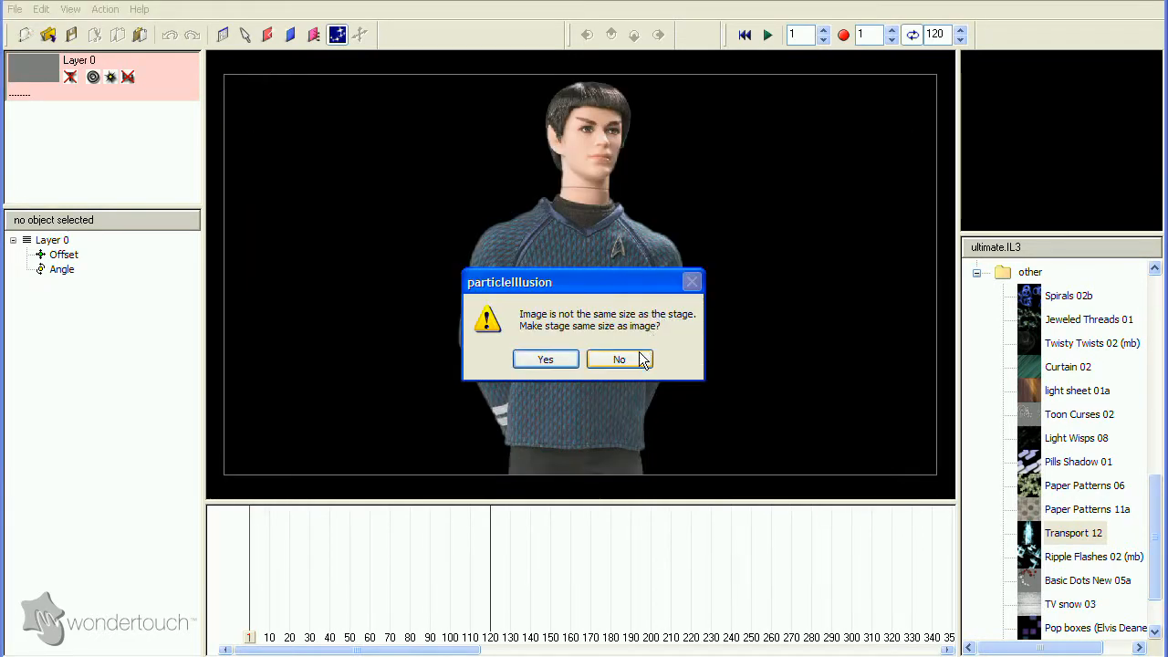
{"action": "left_click", "coordinate": [620, 357]}
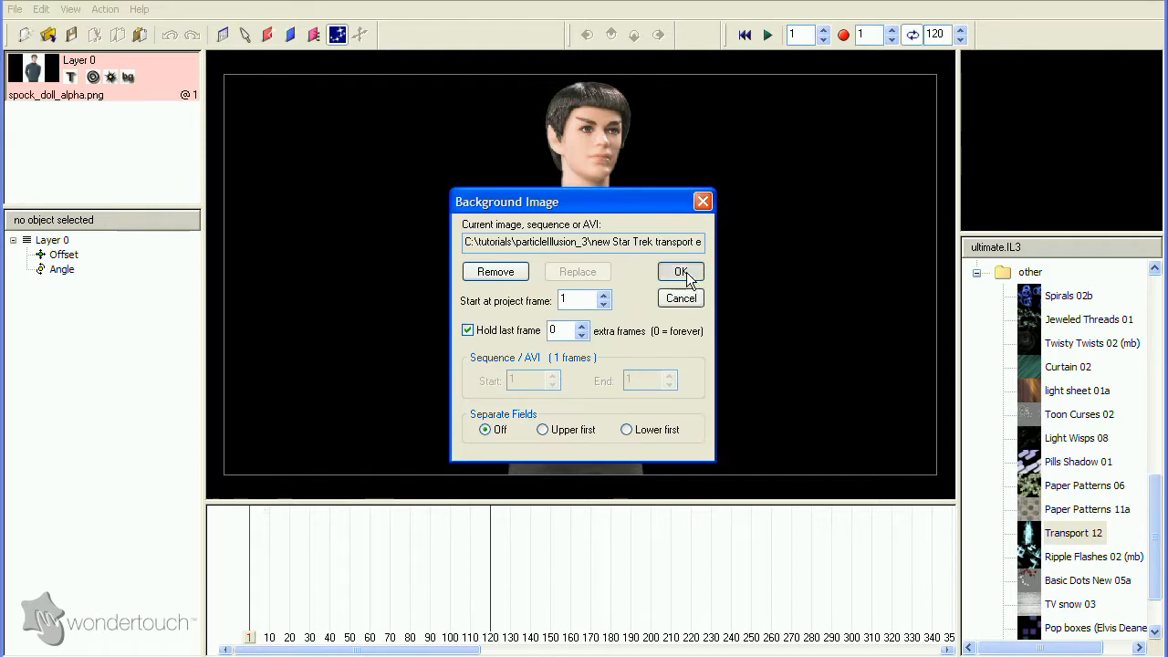
{"action": "left_click", "coordinate": [678, 271]}
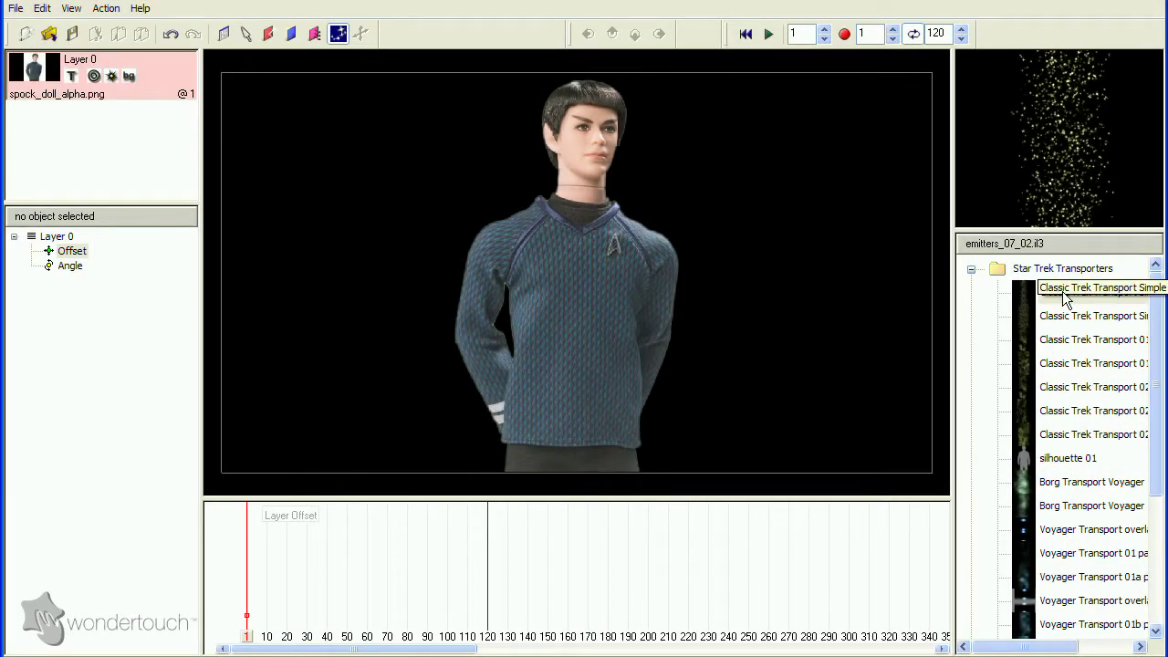
Place Classic Trek Transport Simple on the doll, reset its width curve and stretch the area to 454 pixels.
{"action": "left_click", "coordinate": [1093, 292]}
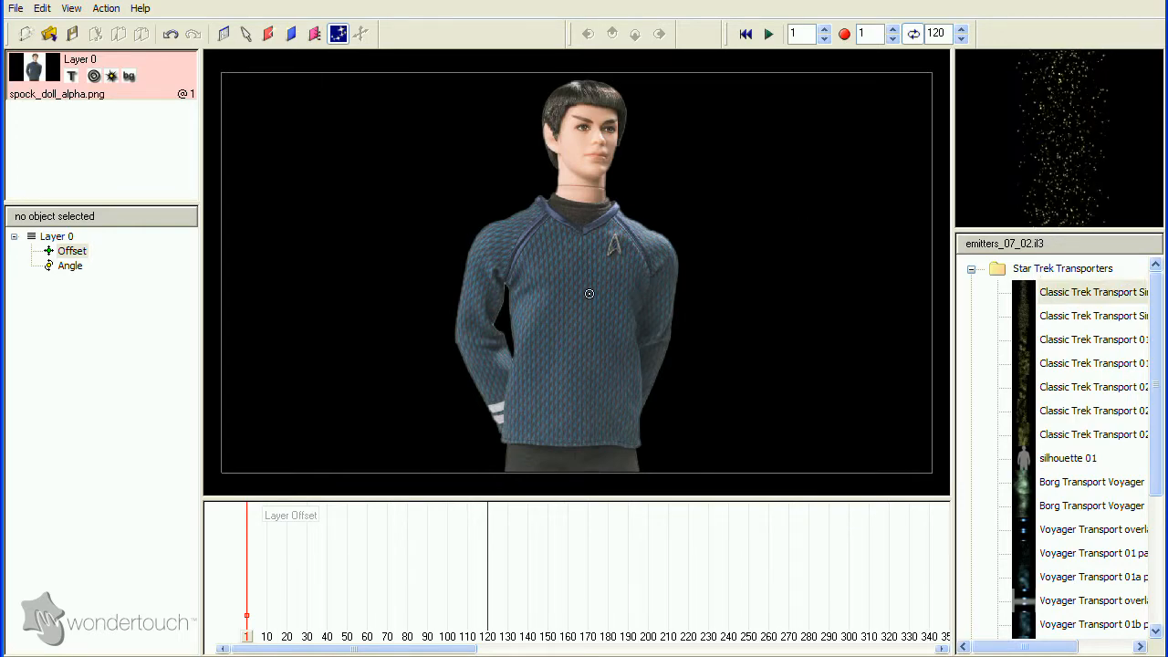
{"action": "left_click", "coordinate": [1092, 292]}
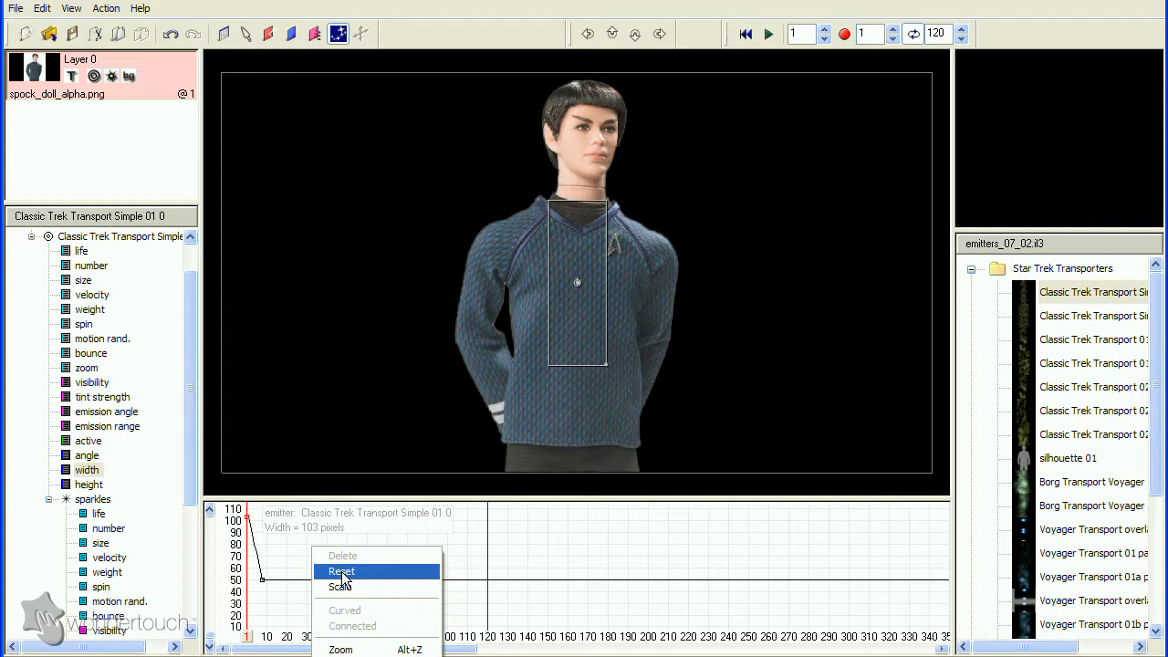
{"action": "left_click", "coordinate": [339, 571]}
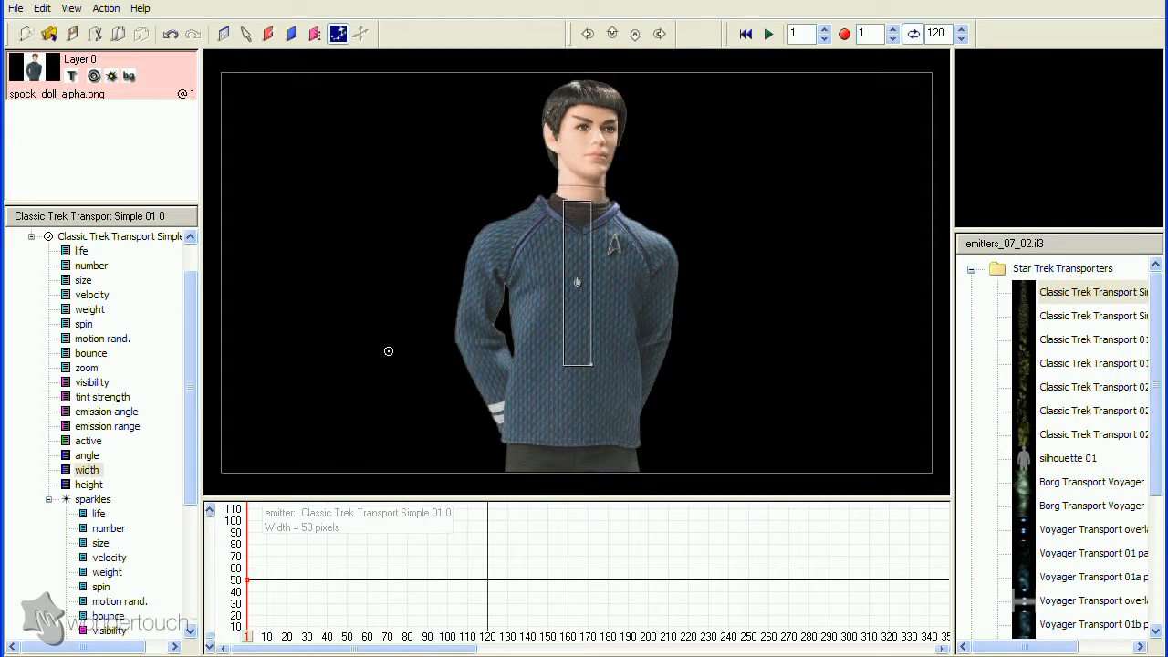
{"action": "mouse_move", "coordinate": [471, 299]}
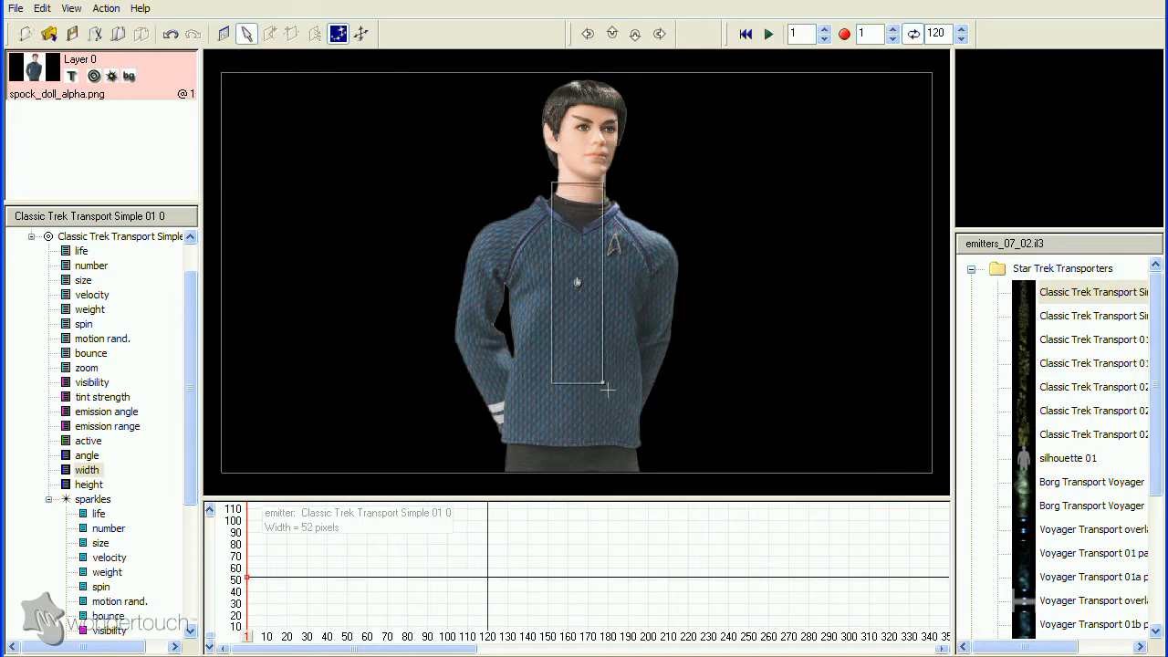
{"action": "left_click_drag", "start_coordinate": [605, 386], "coordinate": [711, 489]}
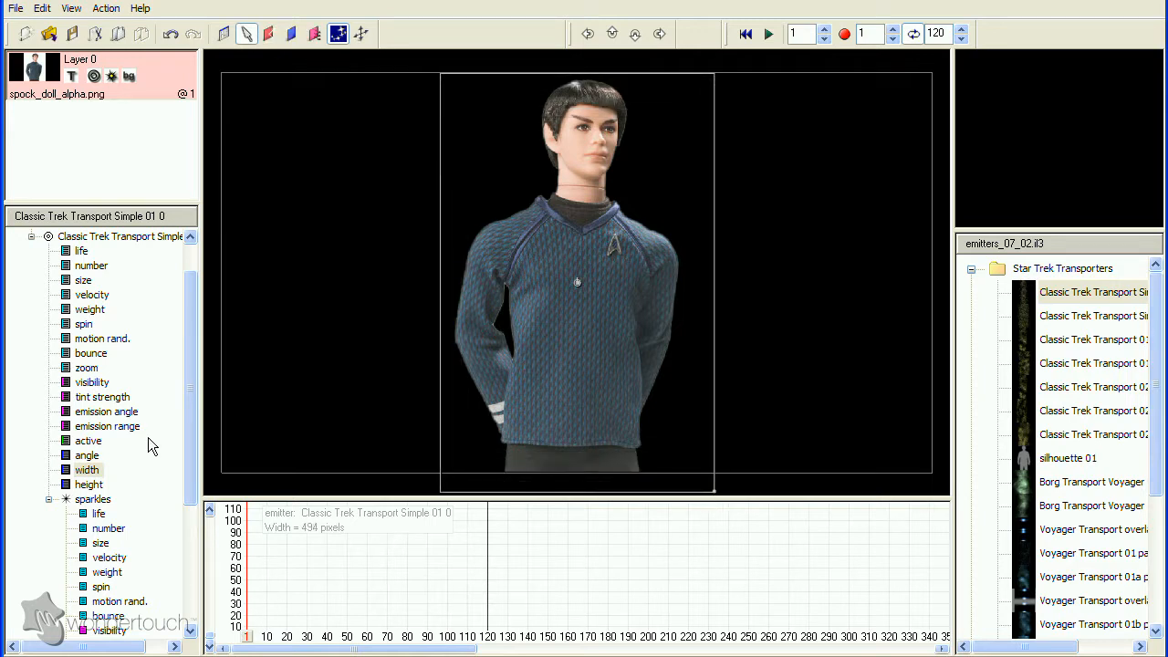
Adjust the particle number curve and enlarge the particle size to about 184%.
{"action": "left_click", "coordinate": [91, 266]}
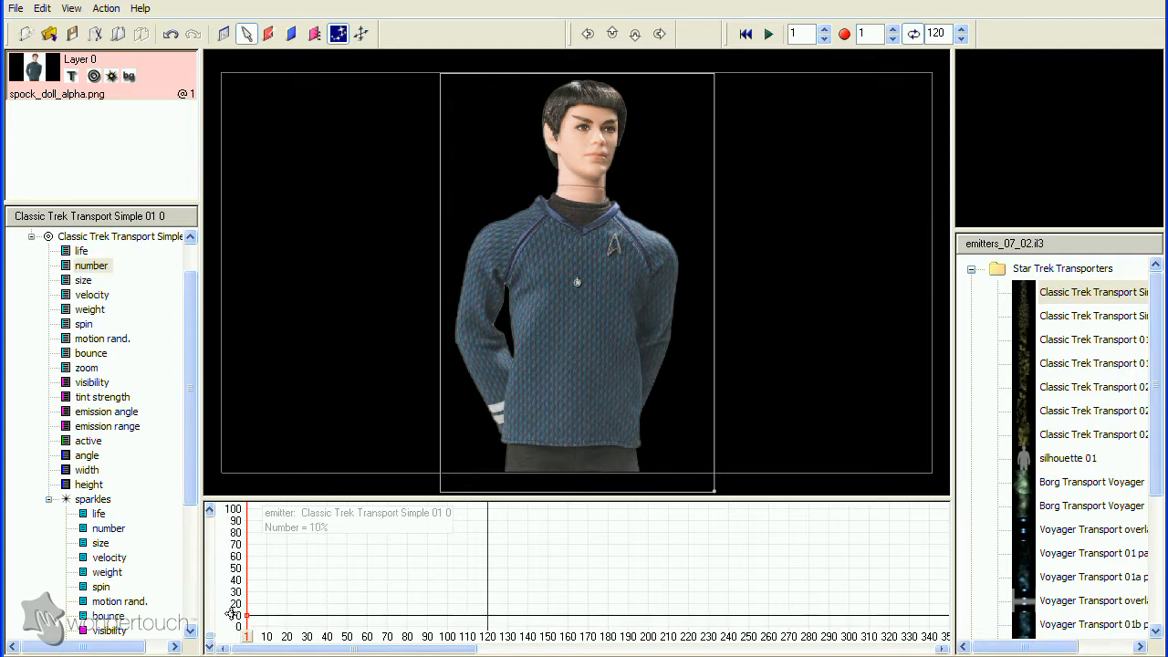
{"action": "mouse_move", "coordinate": [405, 466]}
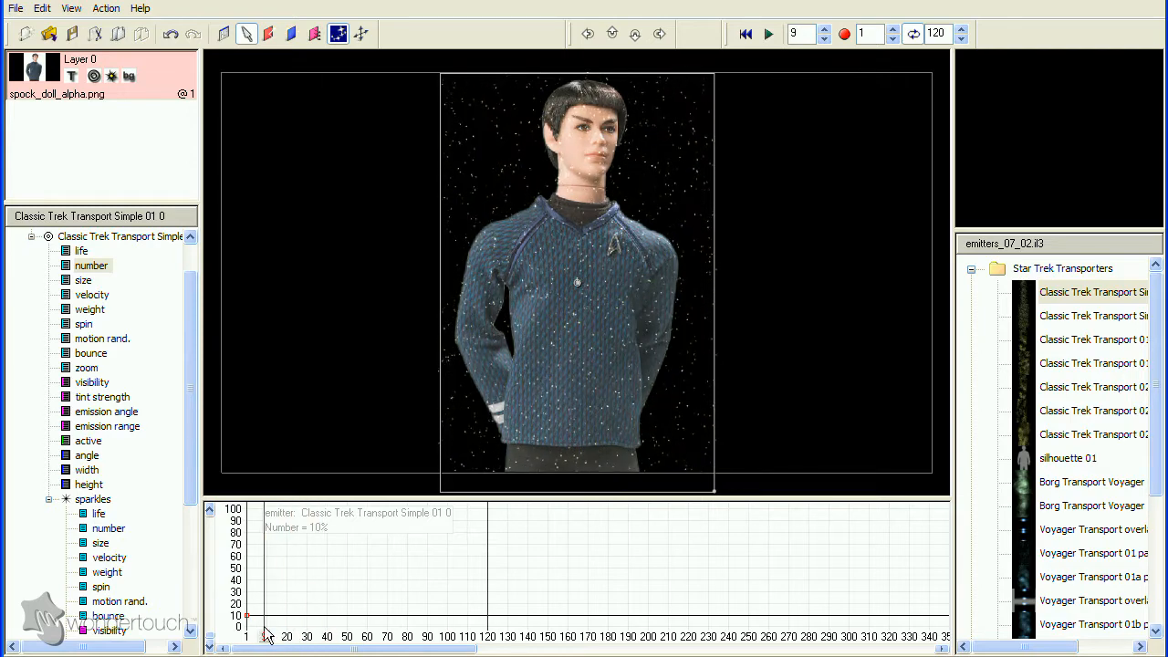
{"action": "left_click", "coordinate": [825, 29]}
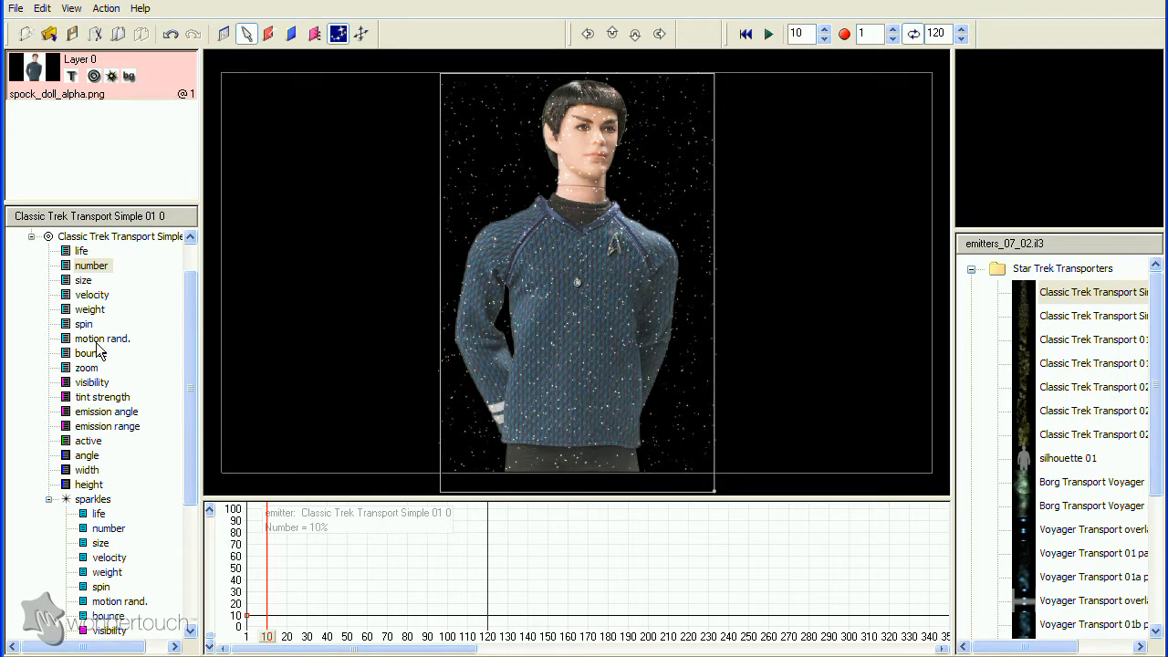
{"action": "left_click", "coordinate": [84, 279]}
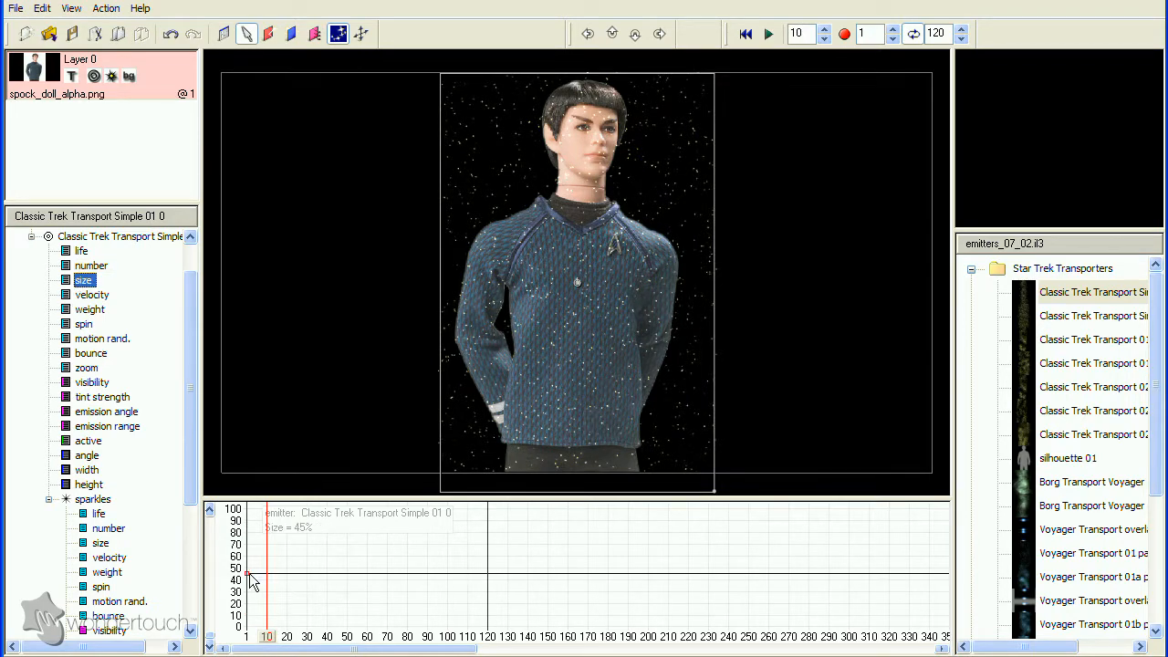
{"action": "left_click", "coordinate": [766, 33]}
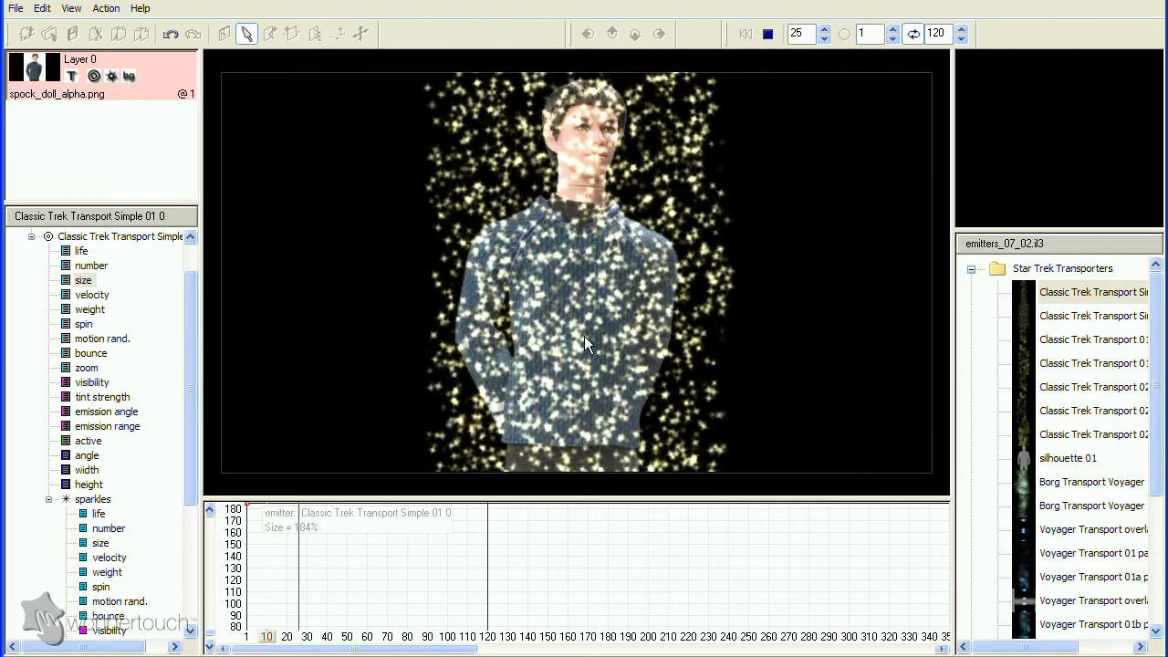
{"action": "left_click", "coordinate": [767, 33]}
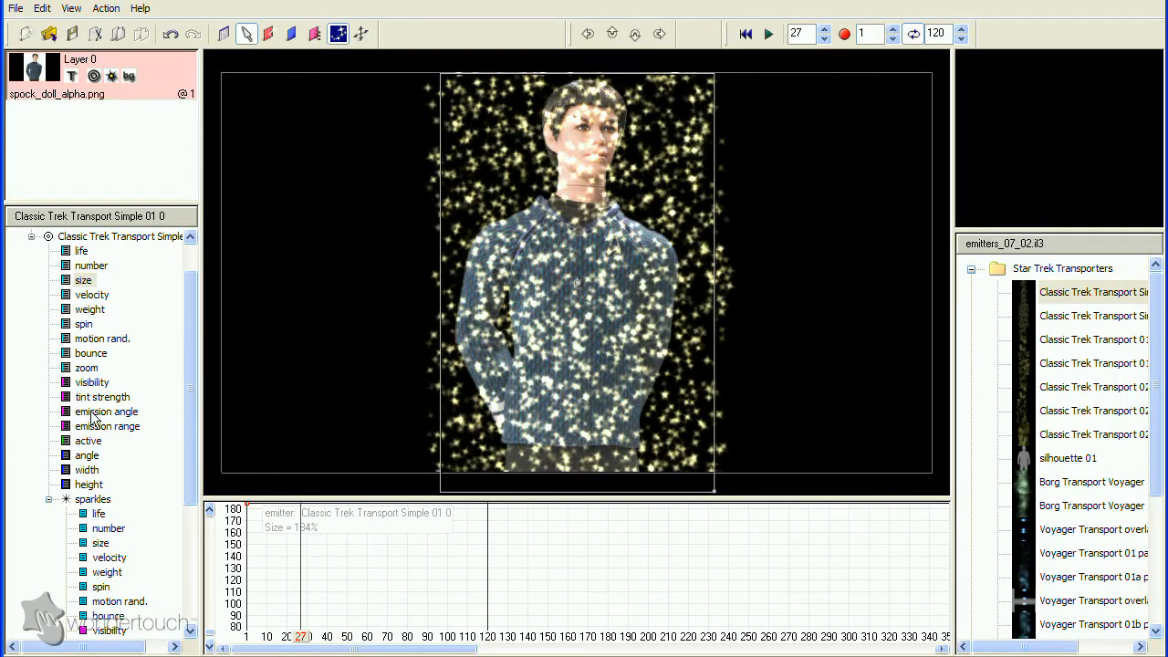
Set the sparkles' velocity to zero so glitter stays spread over the doll.
{"action": "left_click", "coordinate": [110, 559]}
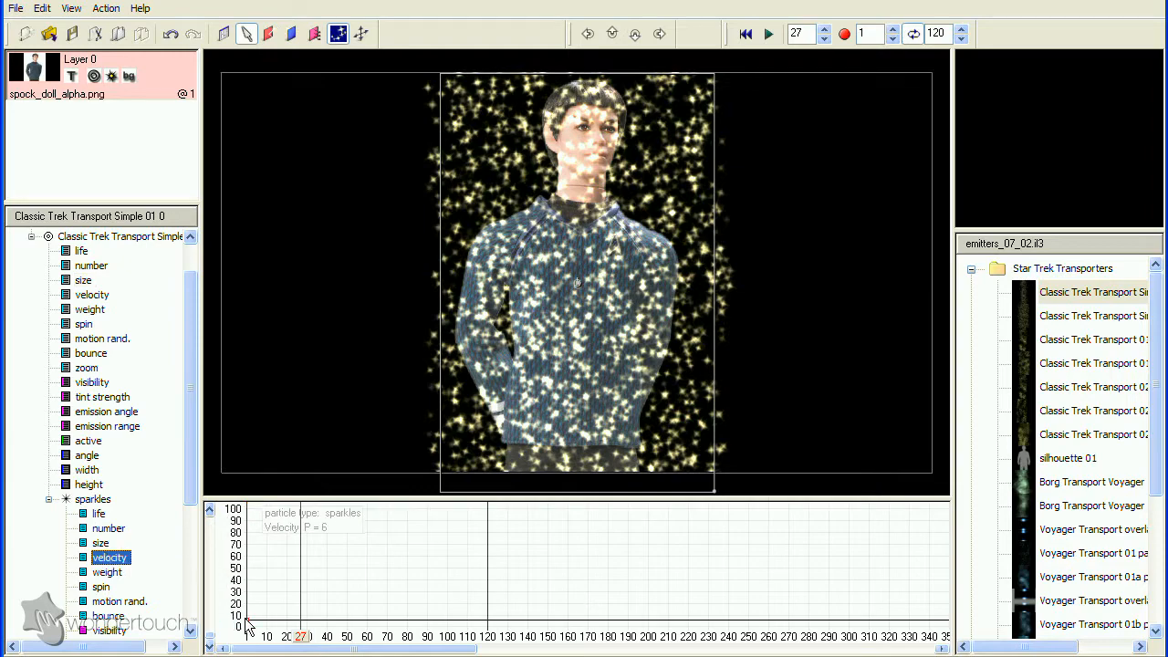
{"action": "left_click", "coordinate": [766, 33]}
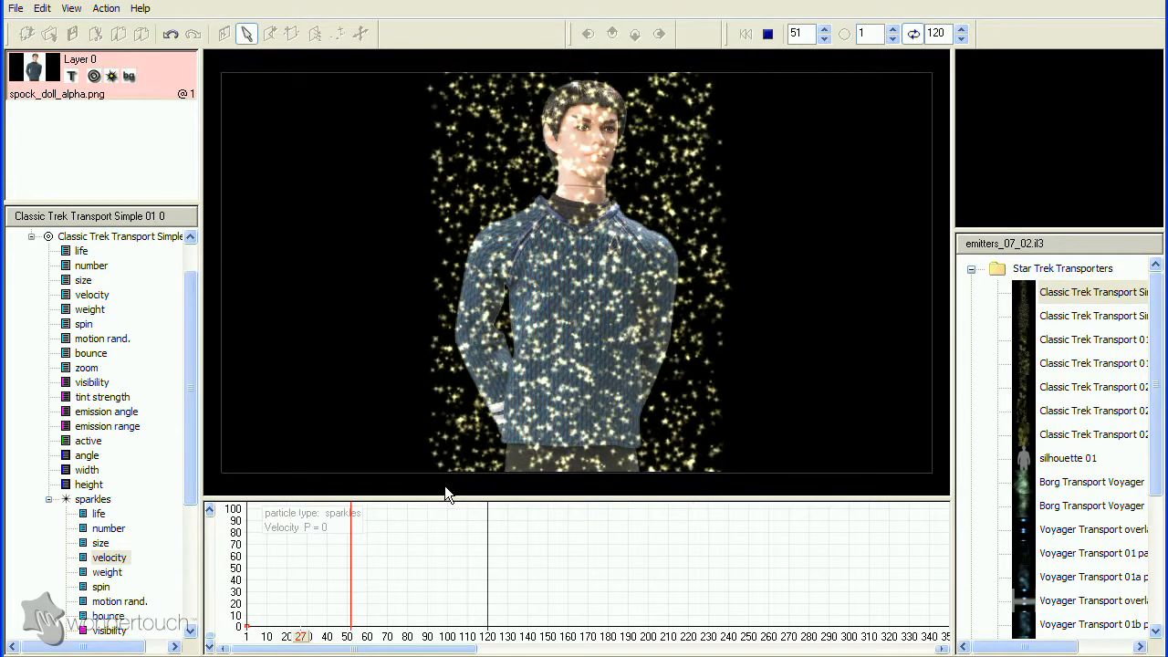
{"action": "left_click", "coordinate": [767, 33]}
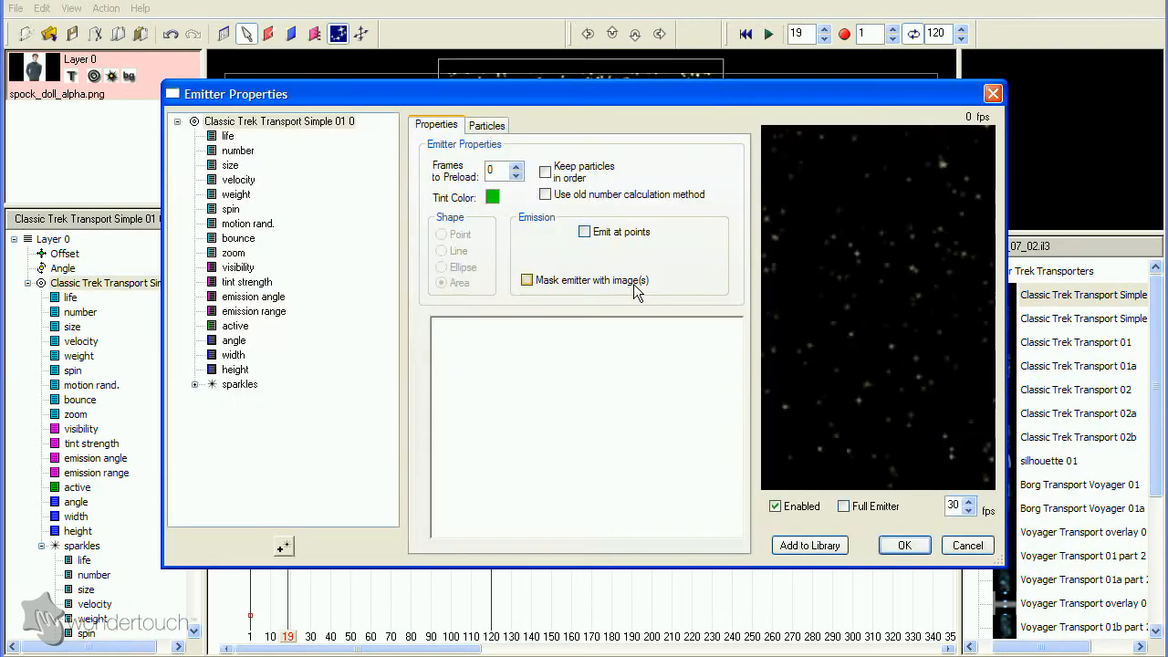
Mask the emitter with spock_doll_alpha.png so sparkles show only inside the doll's silhouette.
{"action": "left_click", "coordinate": [526, 281]}
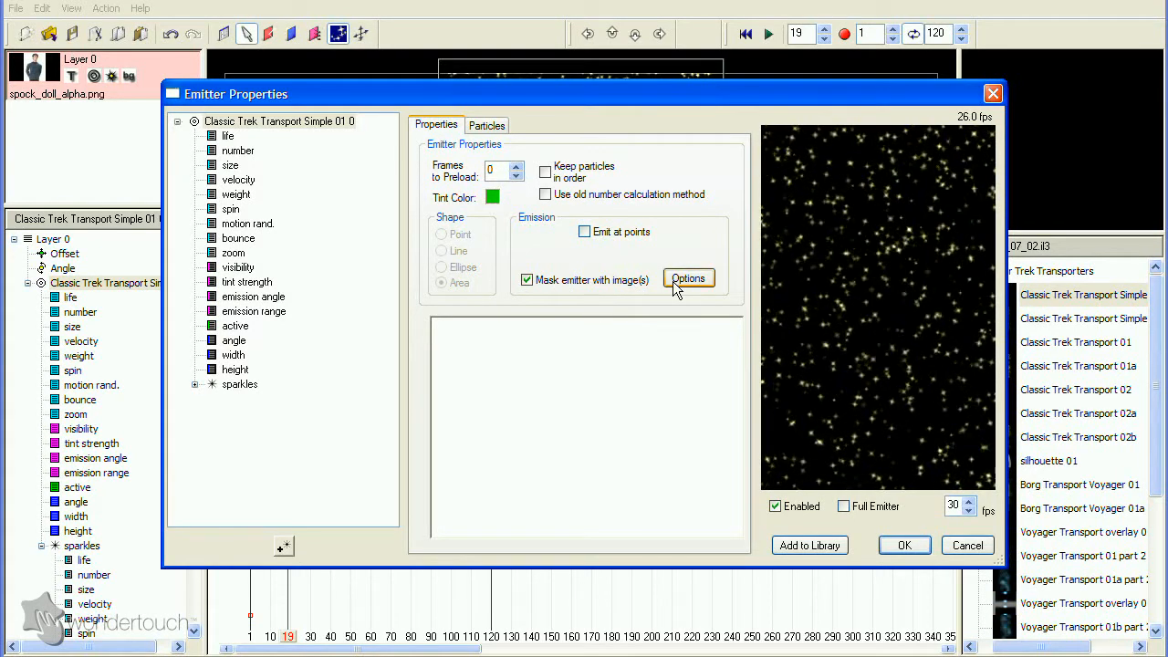
{"action": "left_click", "coordinate": [690, 278]}
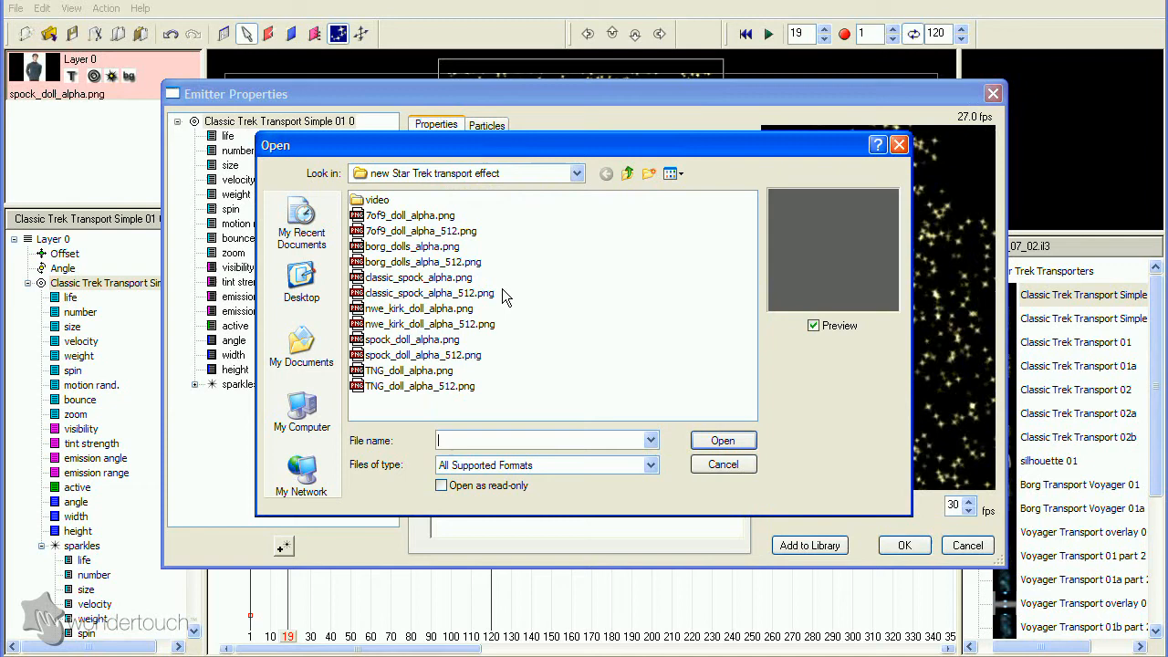
{"action": "mouse_move", "coordinate": [401, 345]}
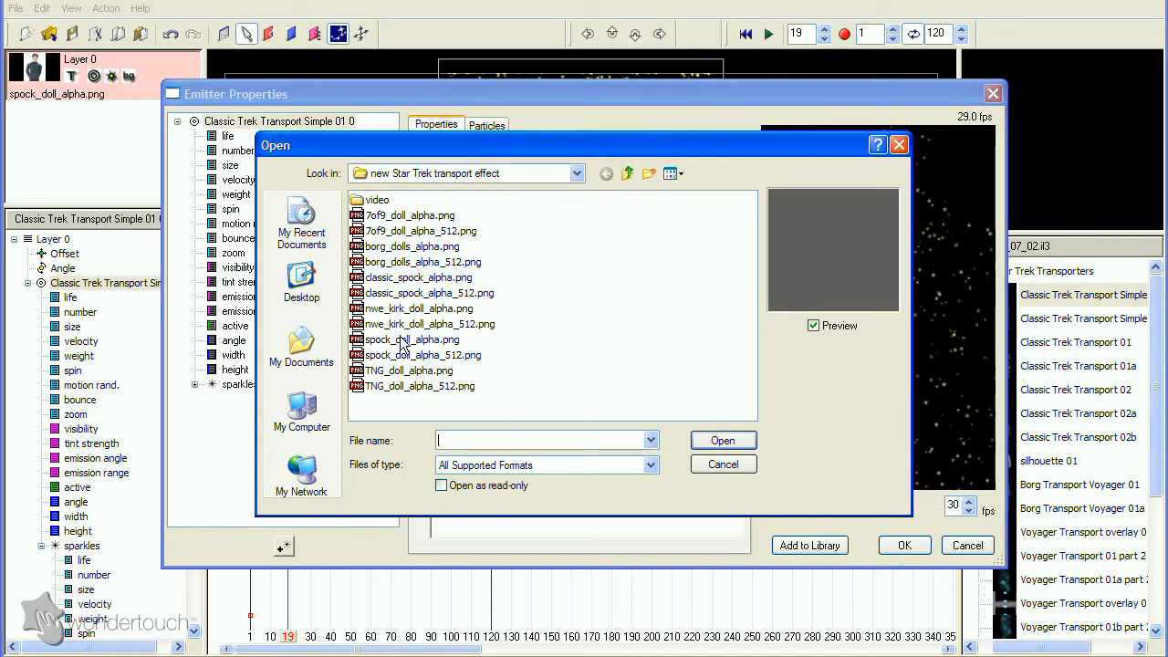
{"action": "left_click", "coordinate": [410, 339]}
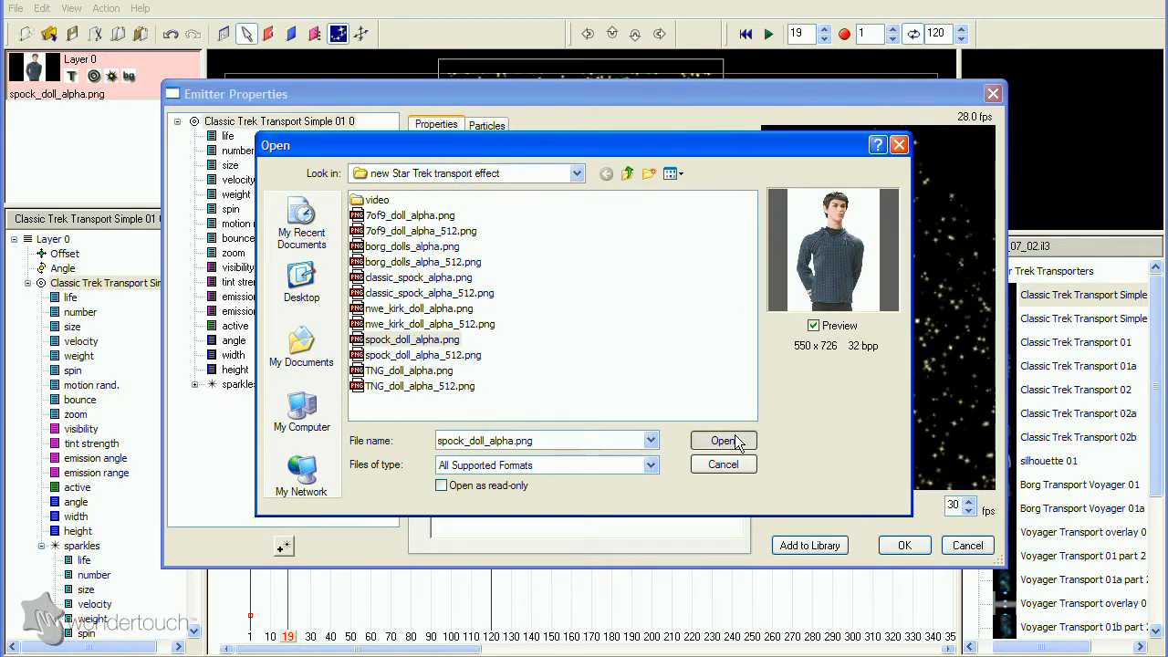
{"action": "left_click", "coordinate": [722, 440]}
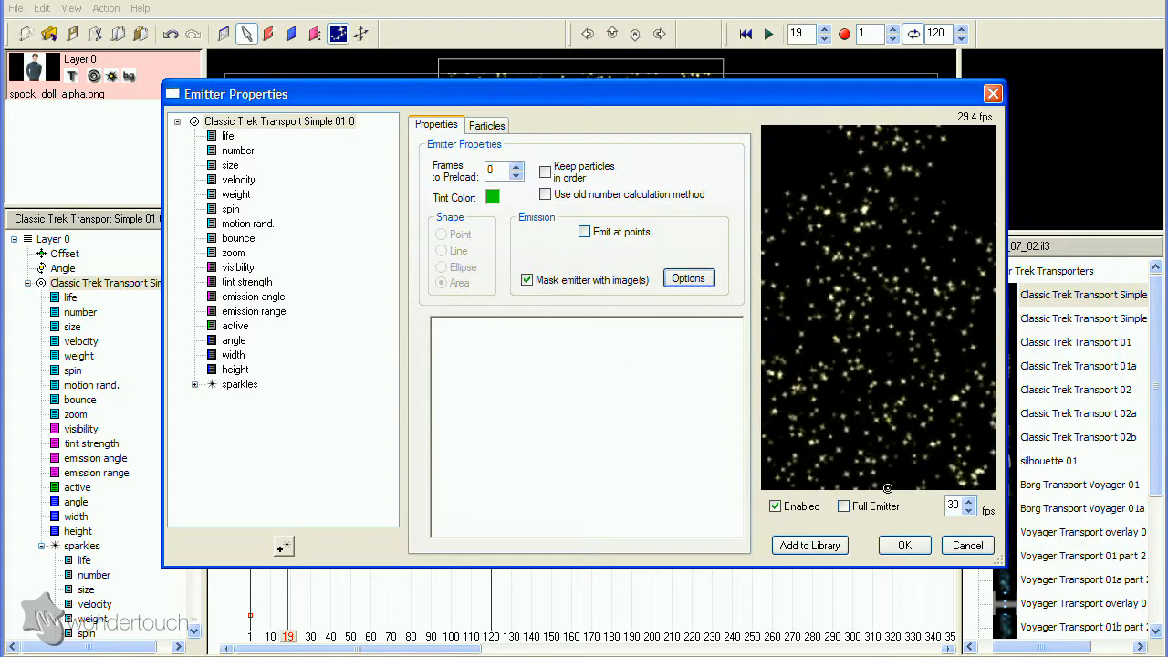
{"action": "left_click", "coordinate": [903, 543]}
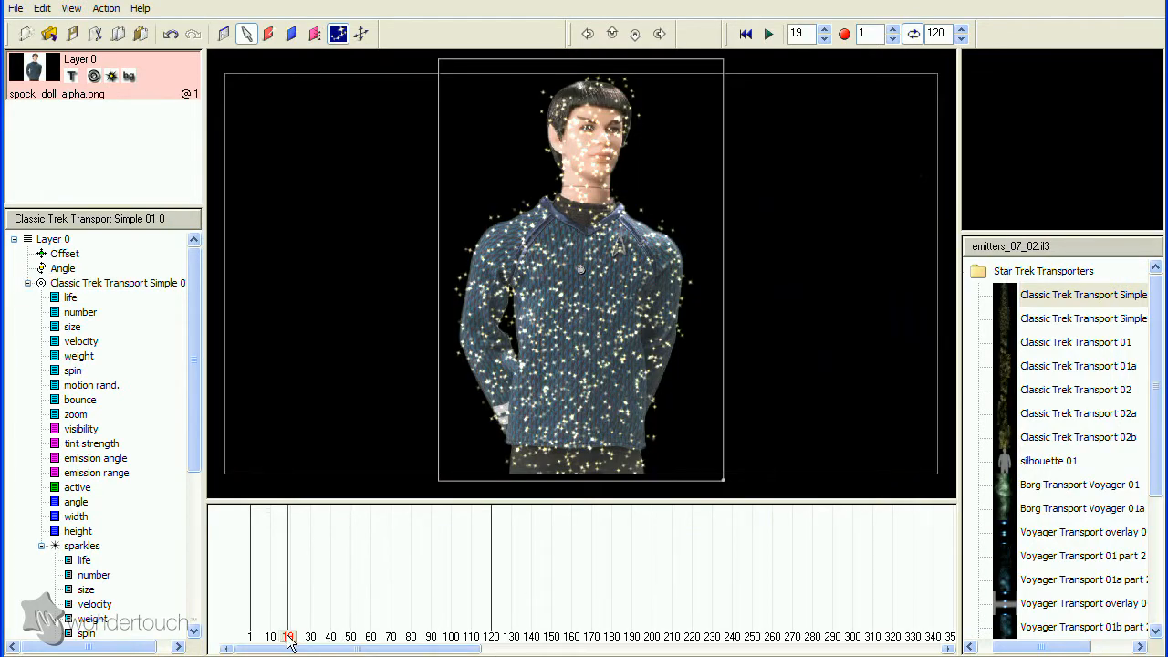
{"action": "left_click", "coordinate": [277, 637]}
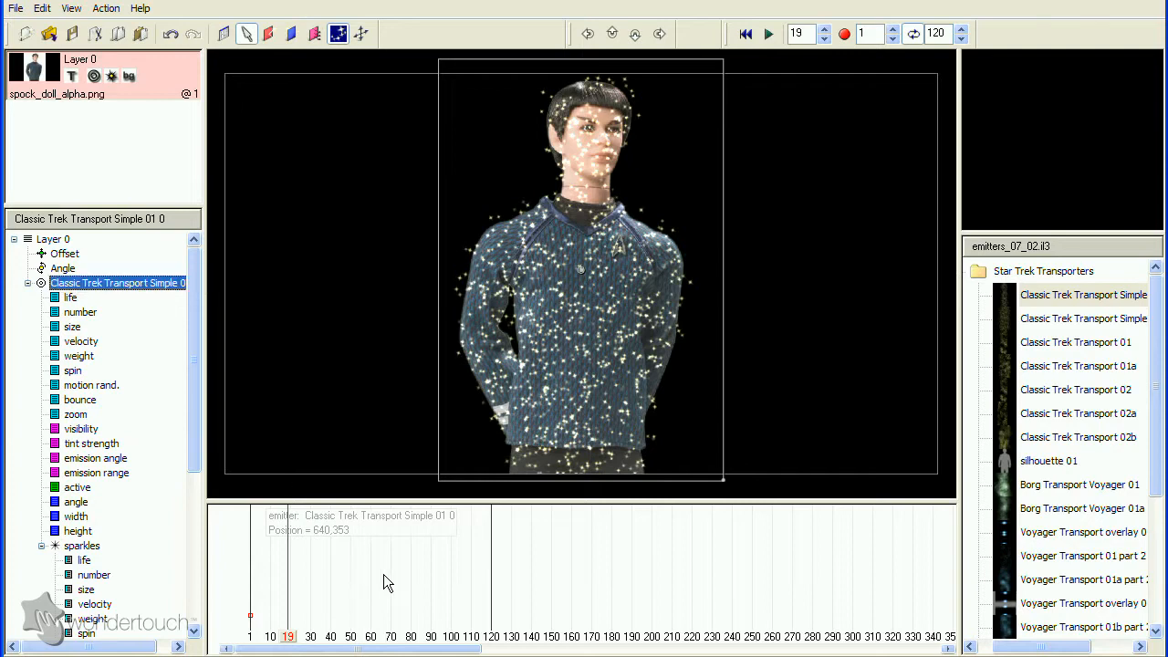
{"action": "right_click", "coordinate": [383, 582]}
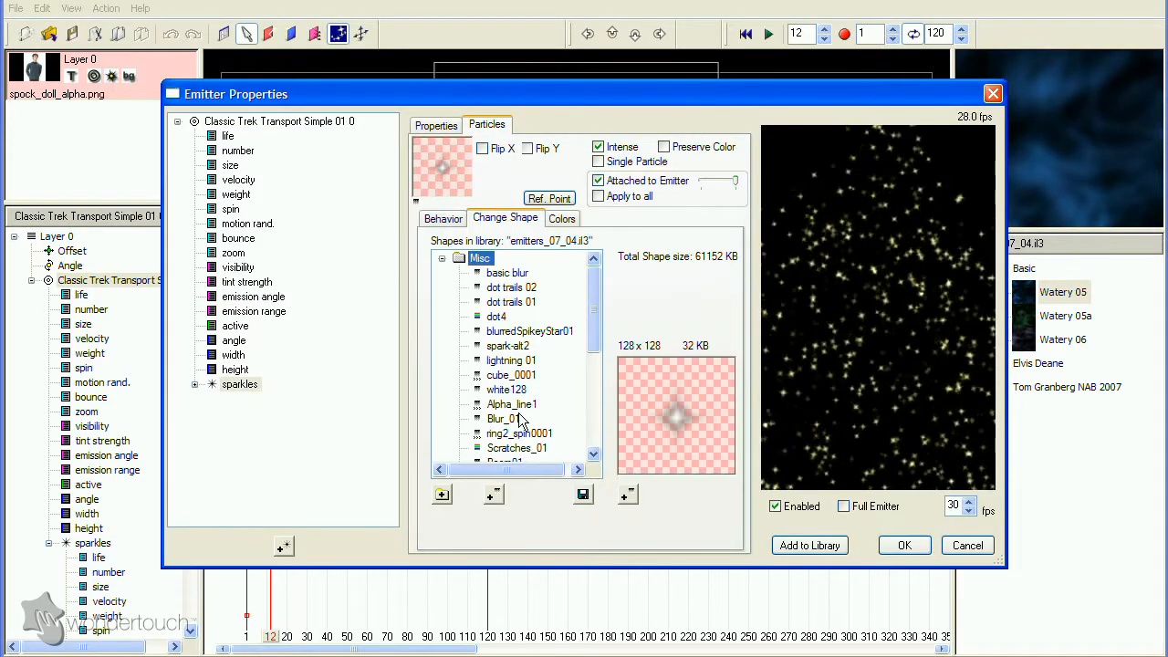
Select the ring2_spin0001 shape, step through its 36 frames and save them as image files.
{"action": "left_click", "coordinate": [518, 434]}
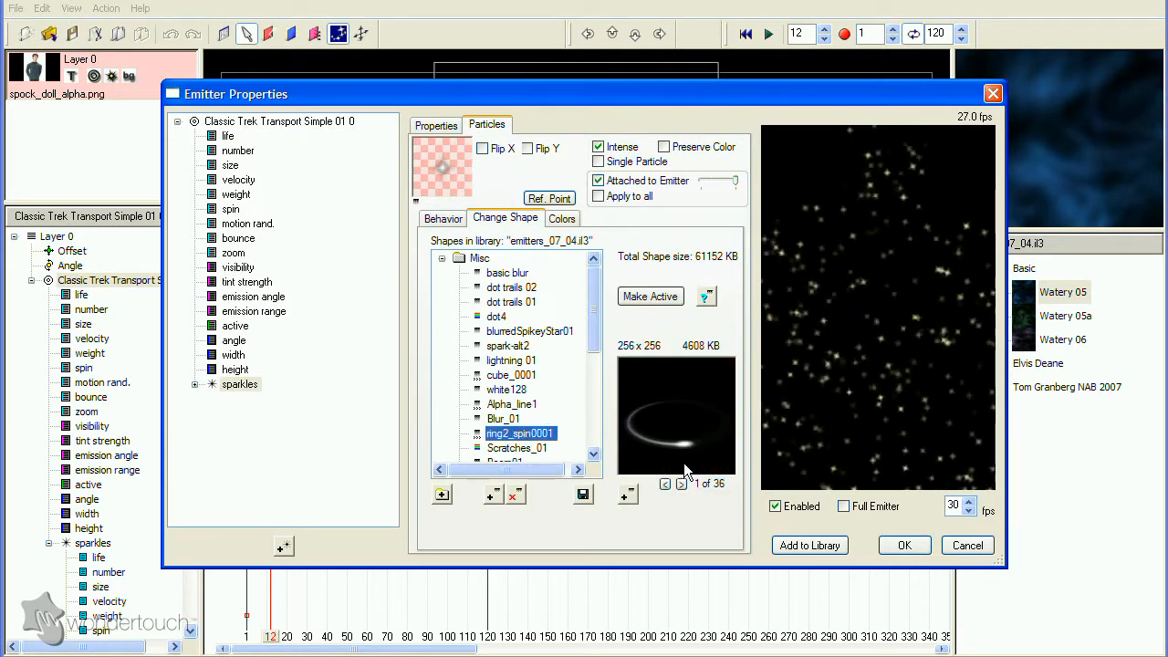
{"action": "left_click", "coordinate": [682, 484]}
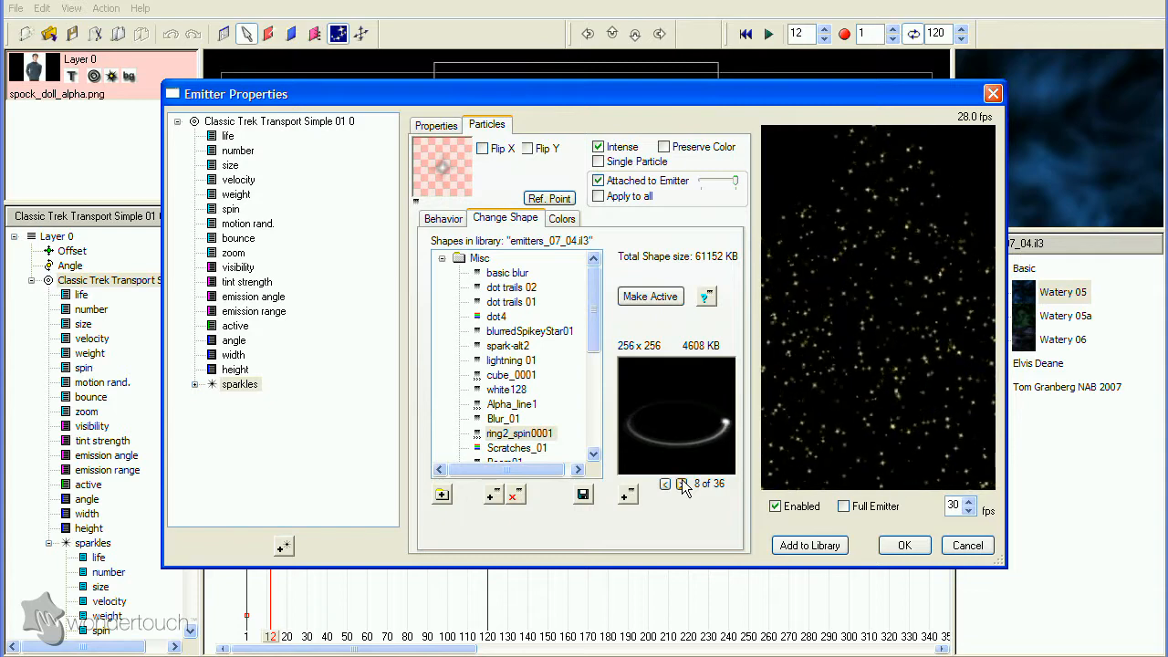
{"action": "left_click", "coordinate": [681, 484]}
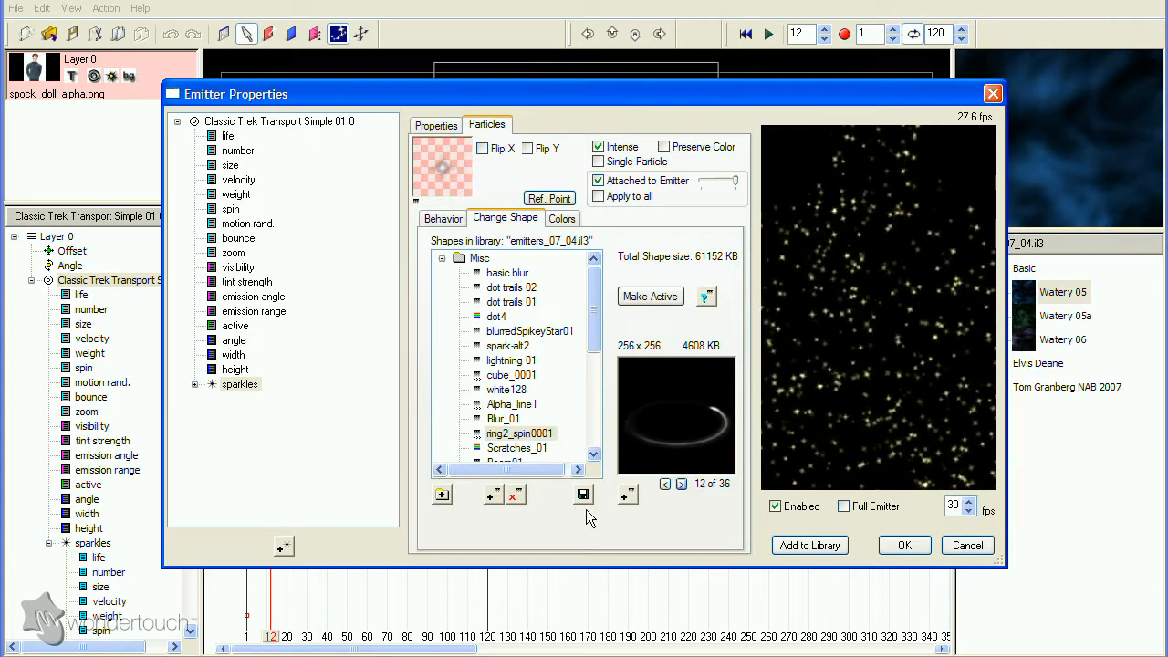
{"action": "left_click", "coordinate": [584, 492]}
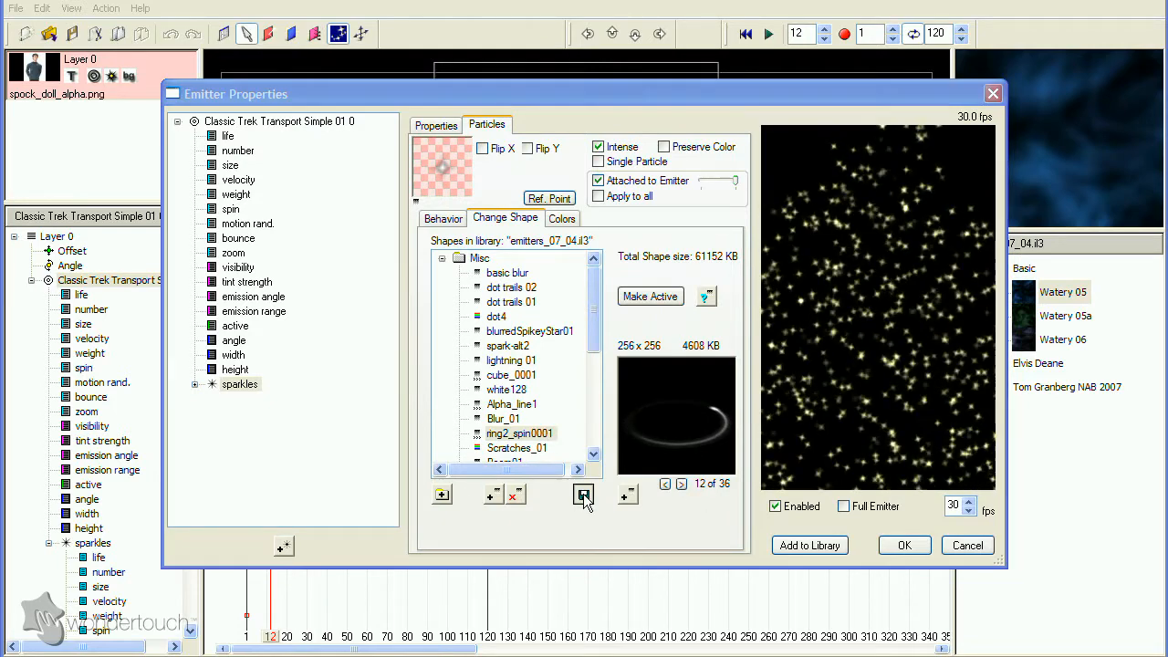
{"action": "left_click", "coordinate": [582, 493]}
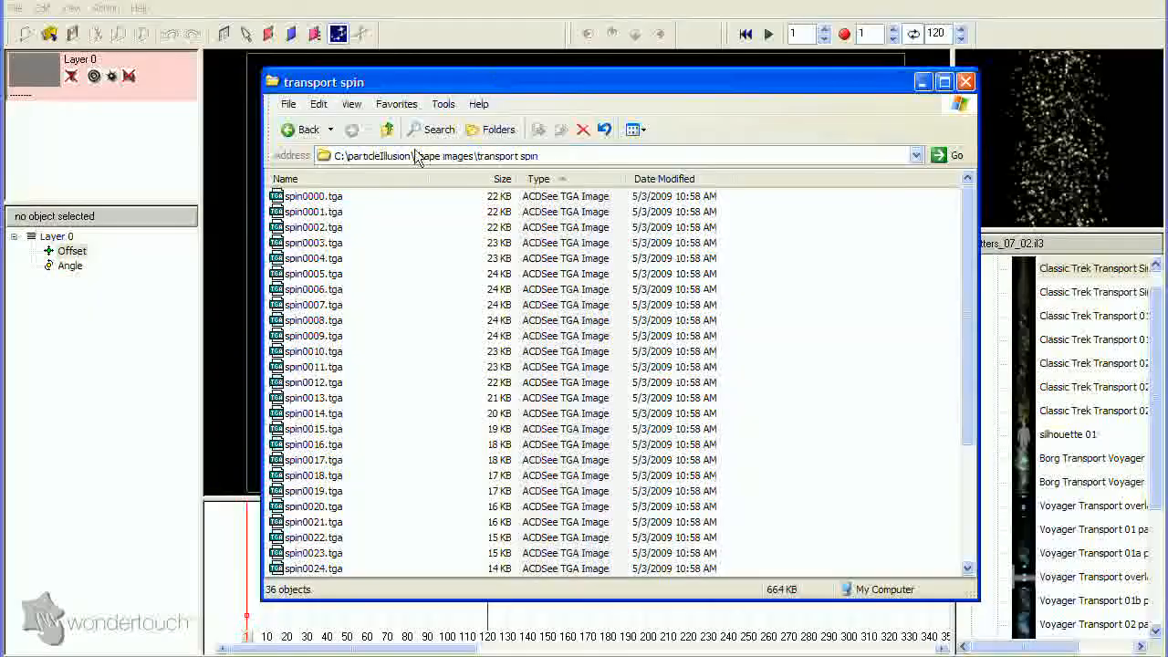
Open a spin .tga frame from the transport spin folder in ACDSee.
{"action": "scroll", "scroll_direction": "down", "scroll_amount": 3}
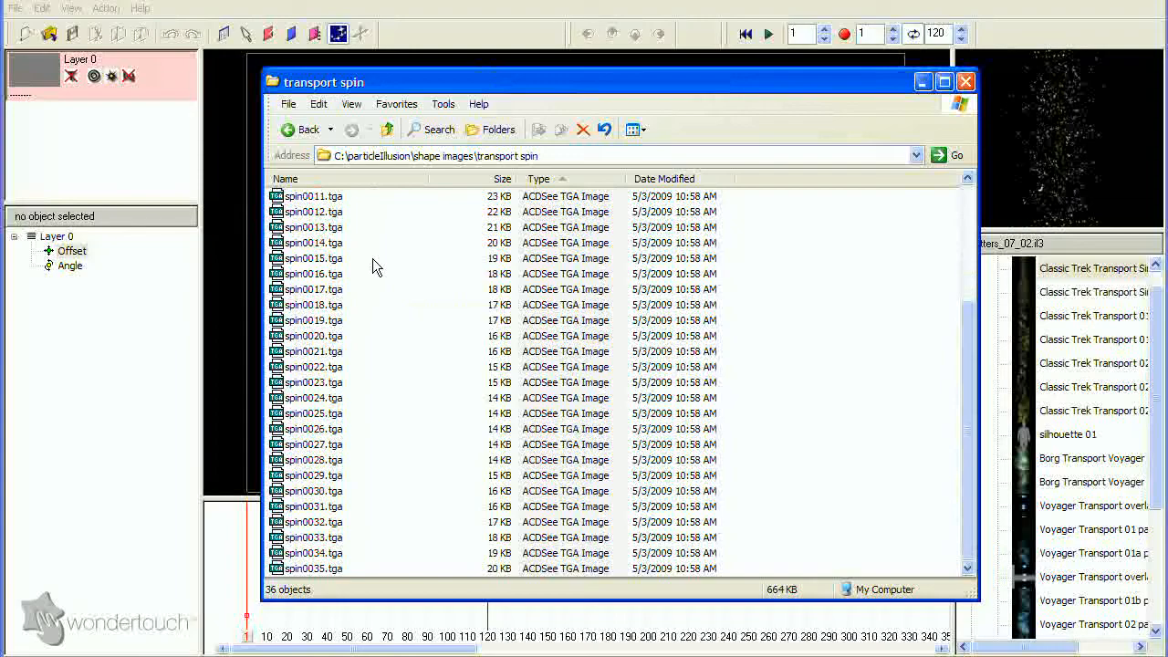
{"action": "left_click", "coordinate": [314, 429]}
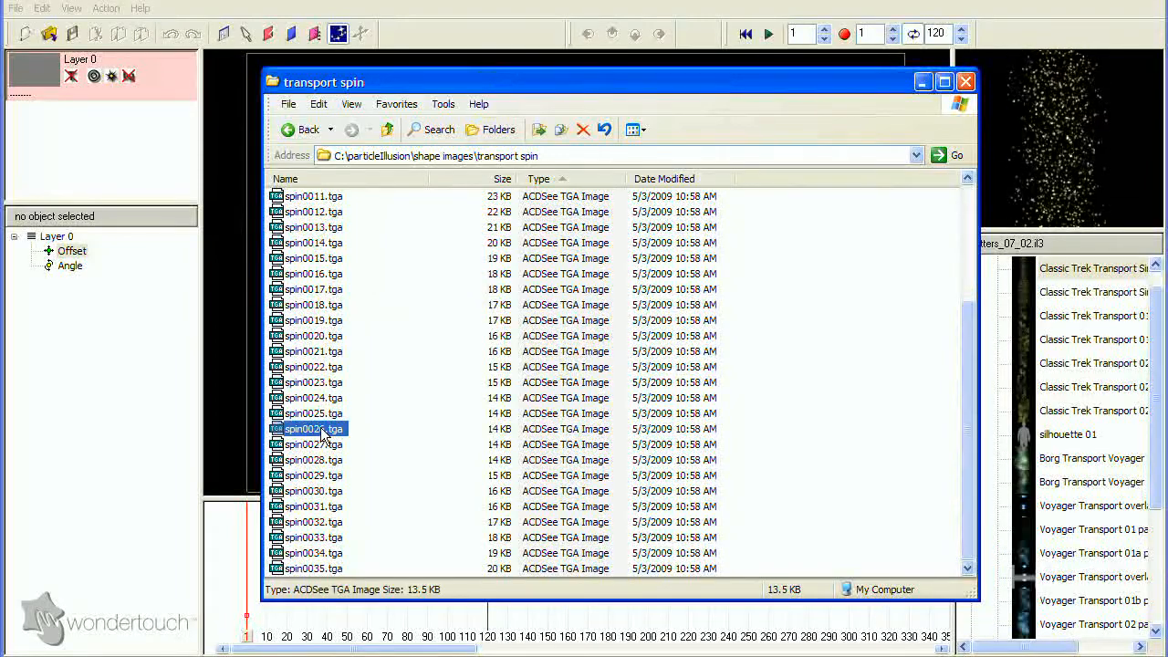
{"action": "double_click", "coordinate": [314, 428]}
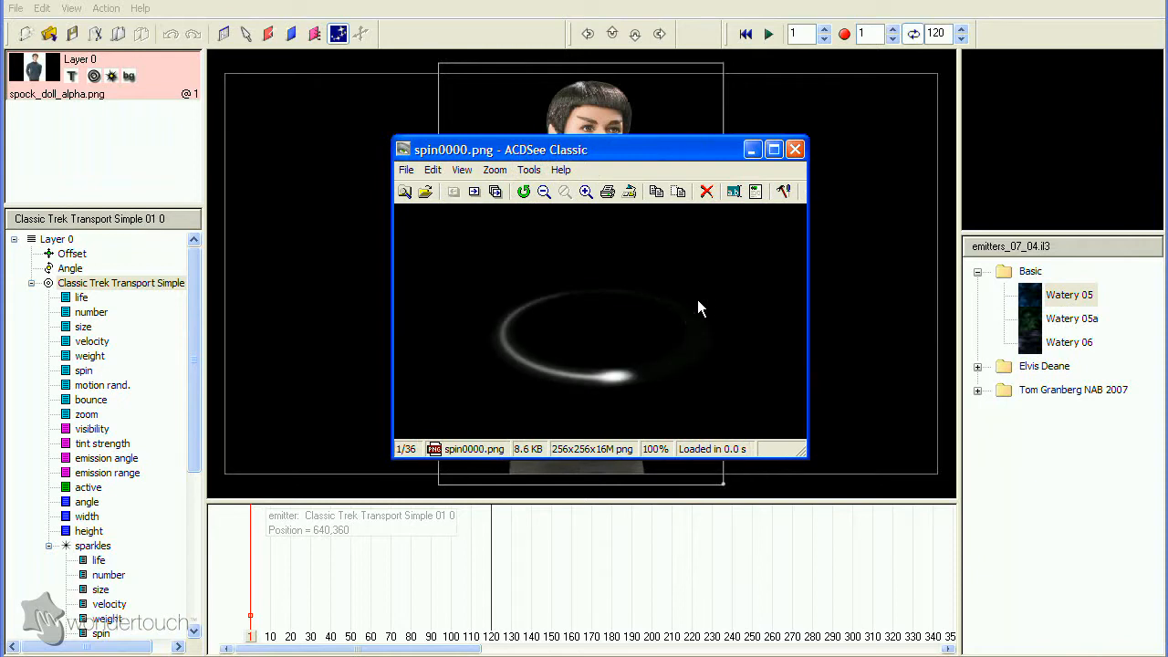
{"action": "mouse_move", "coordinate": [691, 369]}
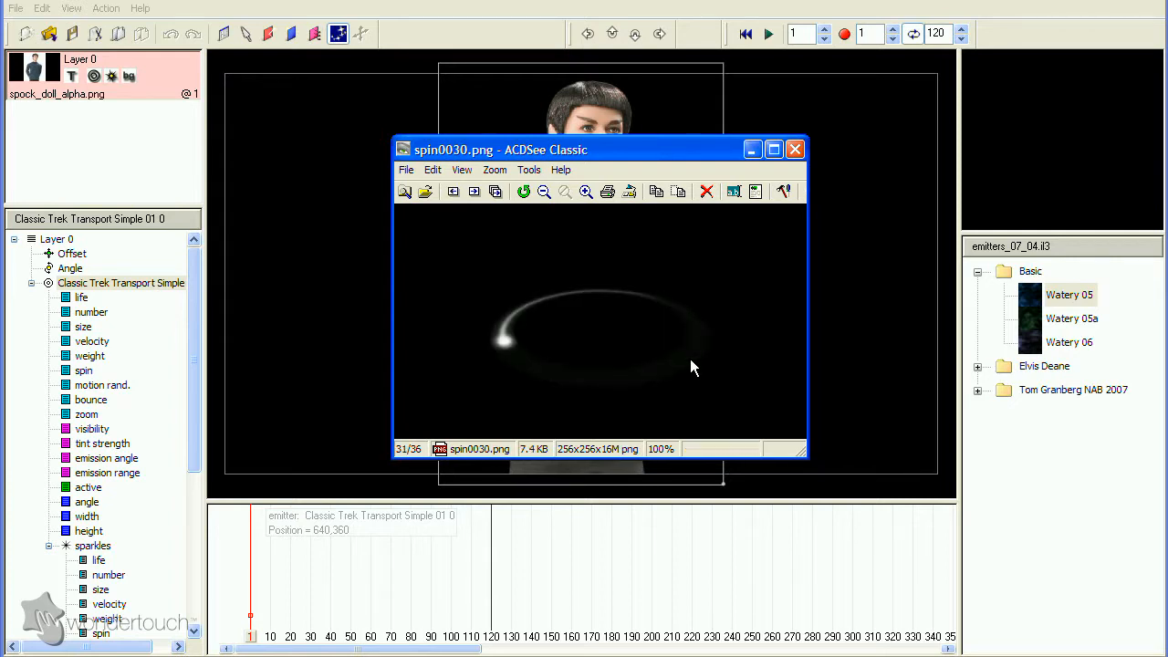
Browse the ring frames, view the resequenced folder's frames, then close ACDSee.
{"action": "left_click", "coordinate": [473, 192]}
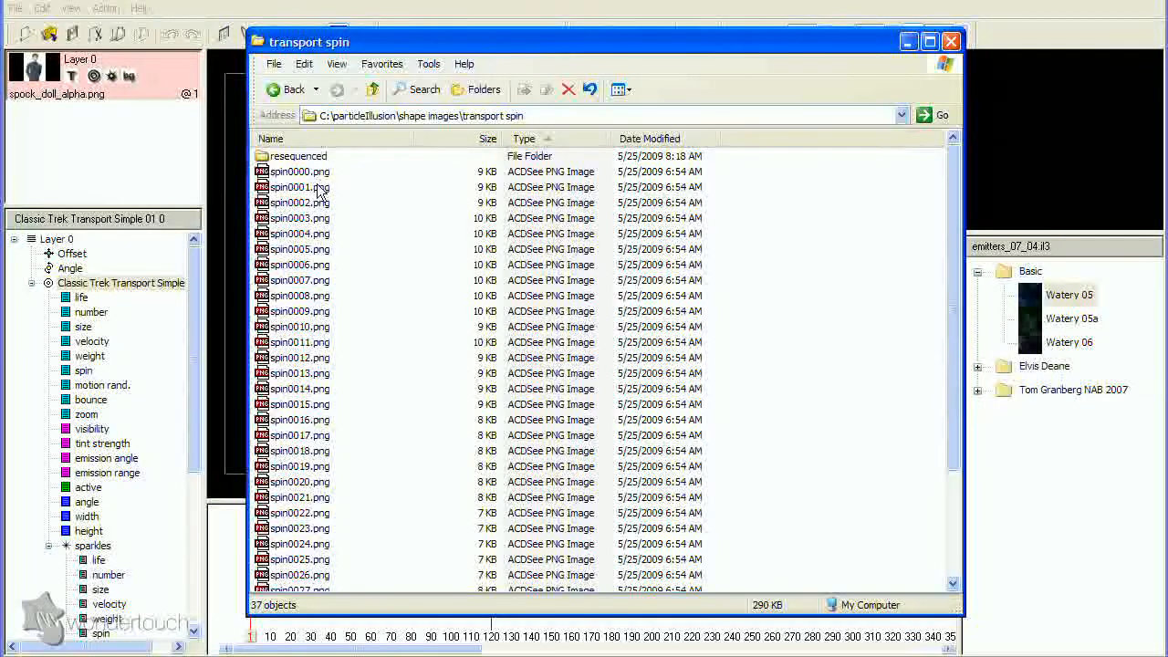
{"action": "double_click", "coordinate": [300, 155]}
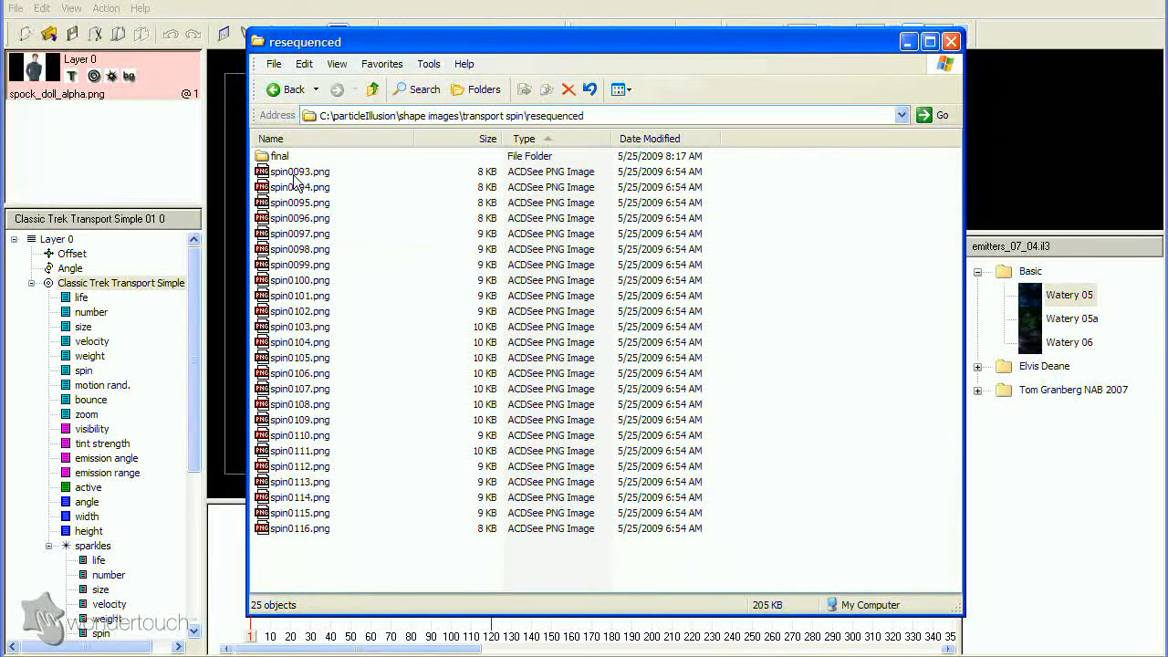
{"action": "double_click", "coordinate": [299, 203]}
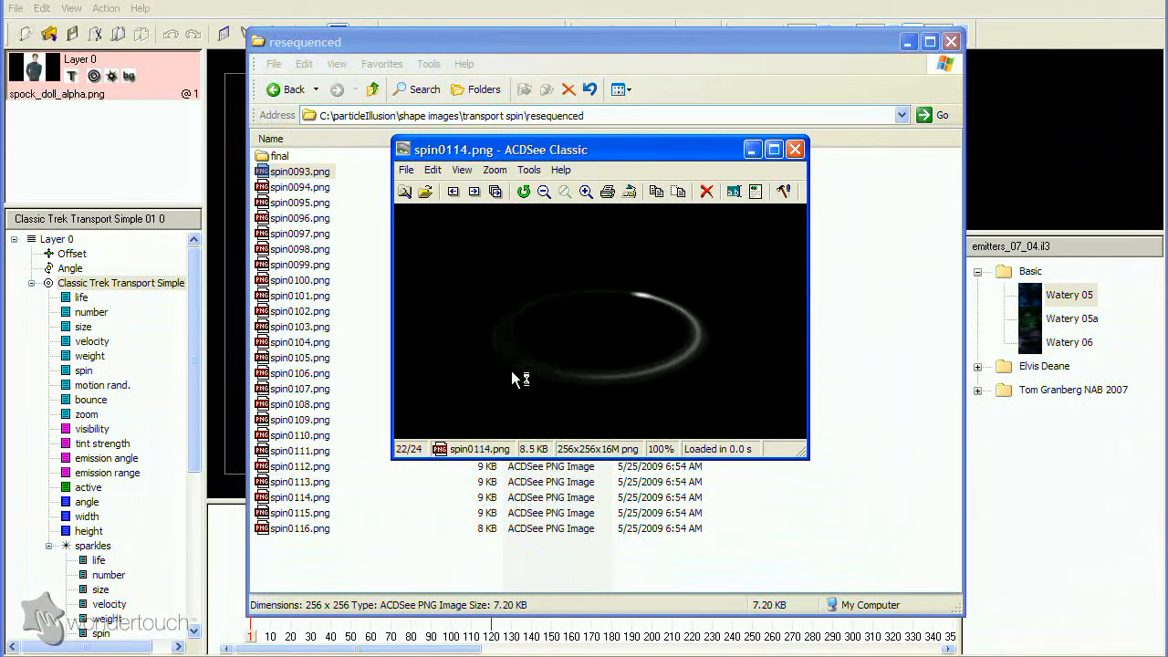
{"action": "left_click", "coordinate": [497, 191]}
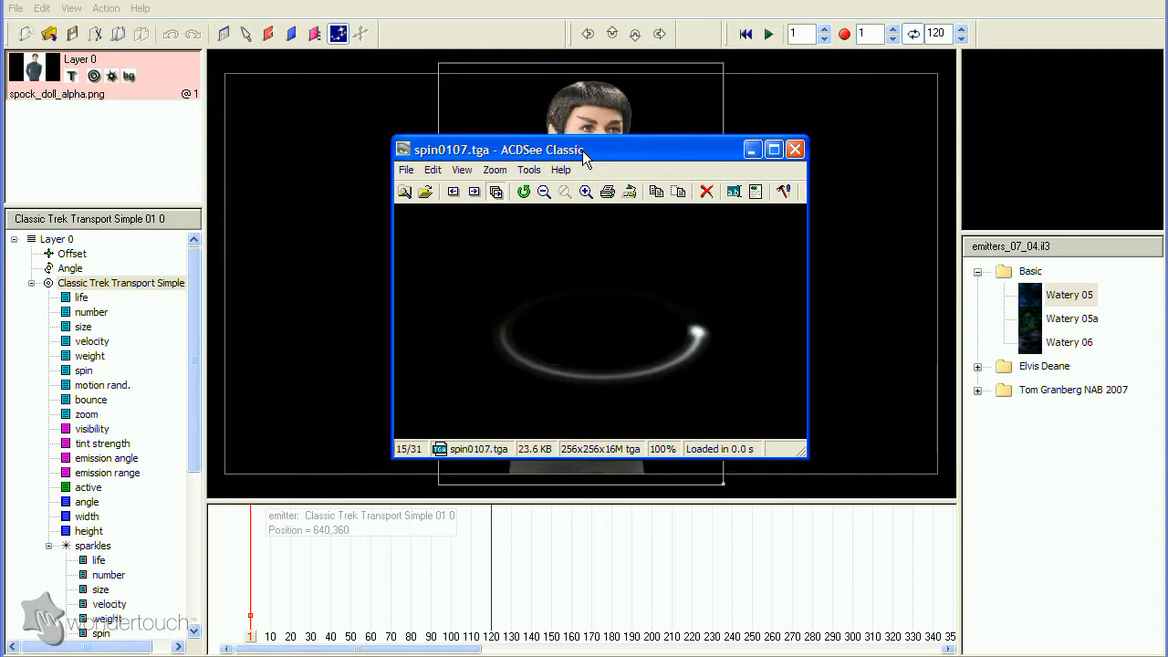
{"action": "left_click", "coordinate": [794, 150]}
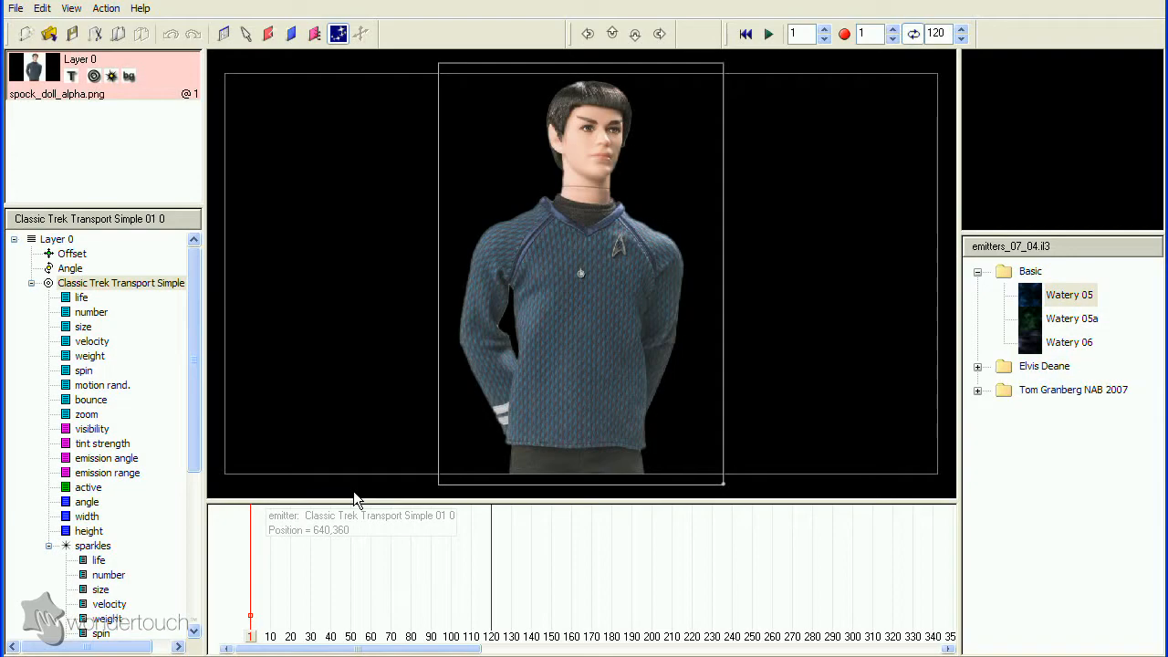
Load spin0093.tga from final as the particle shape, accepting the whole 31-file sequence.
{"action": "right_click", "coordinate": [121, 281]}
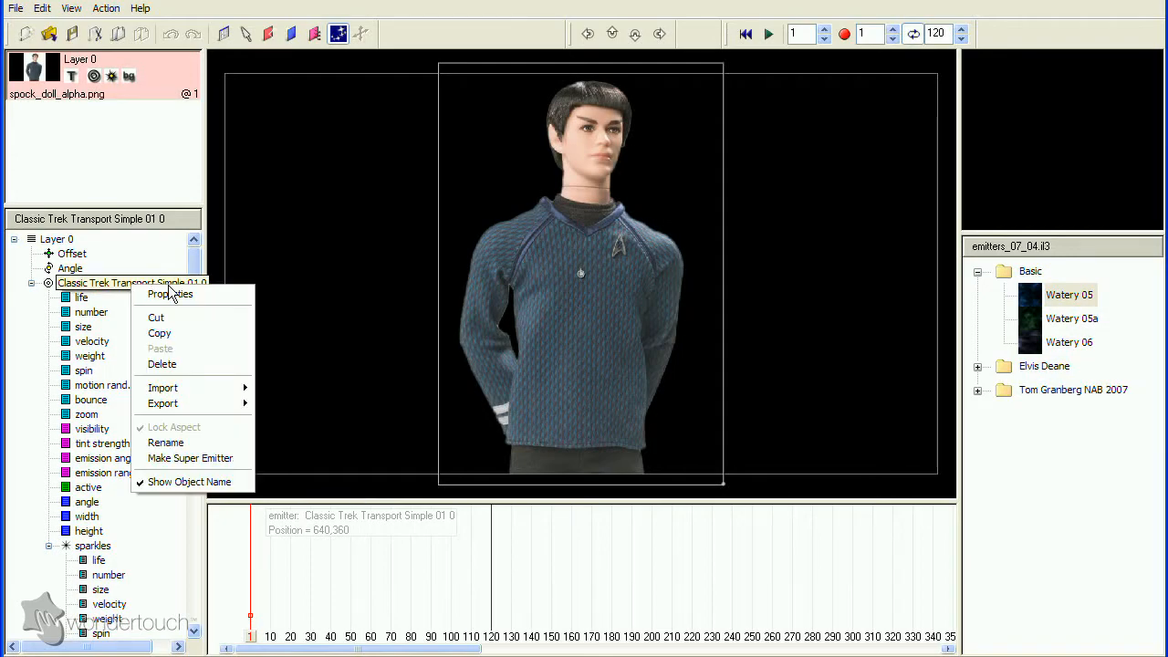
{"action": "left_click", "coordinate": [170, 293]}
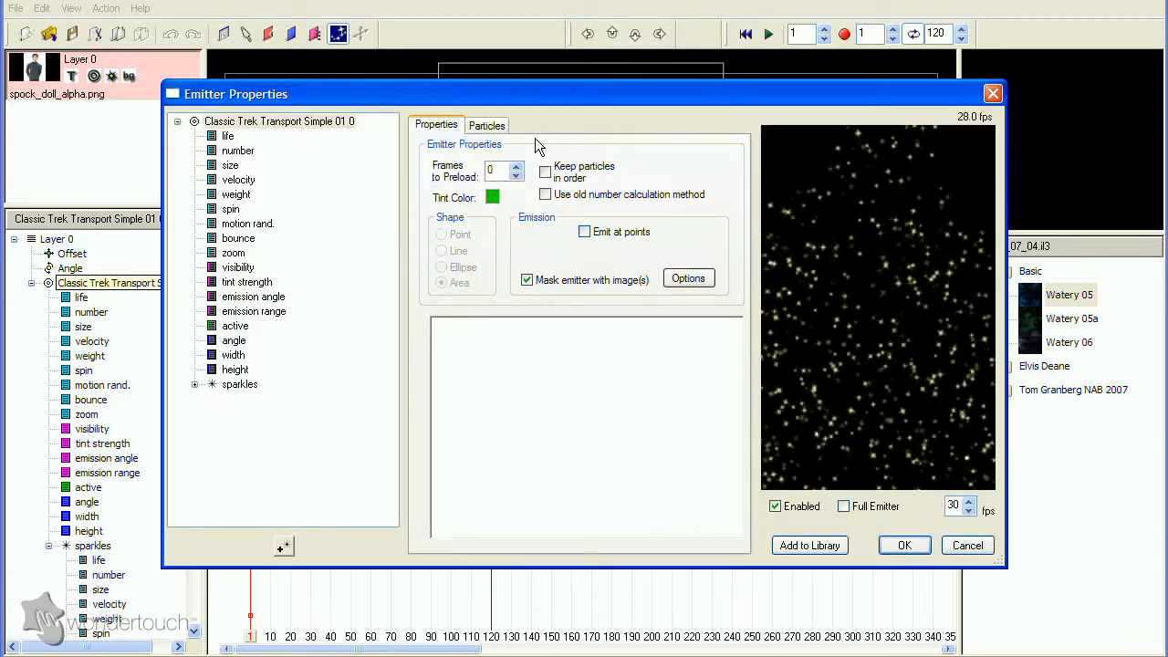
{"action": "left_click", "coordinate": [486, 124]}
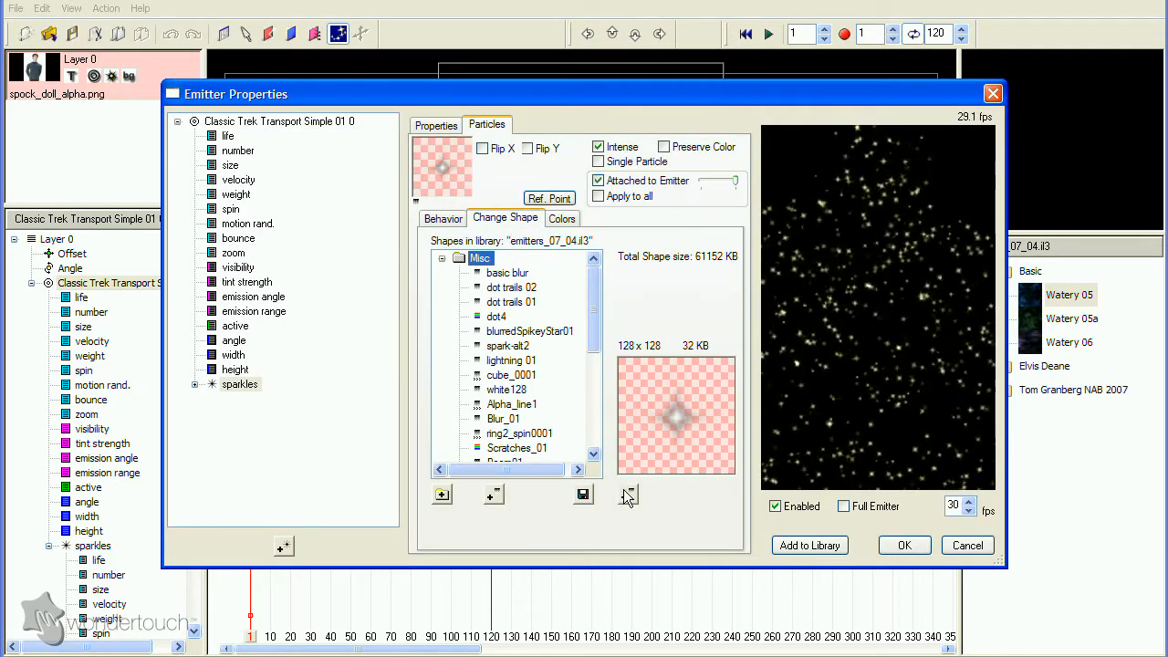
{"action": "left_click", "coordinate": [627, 493]}
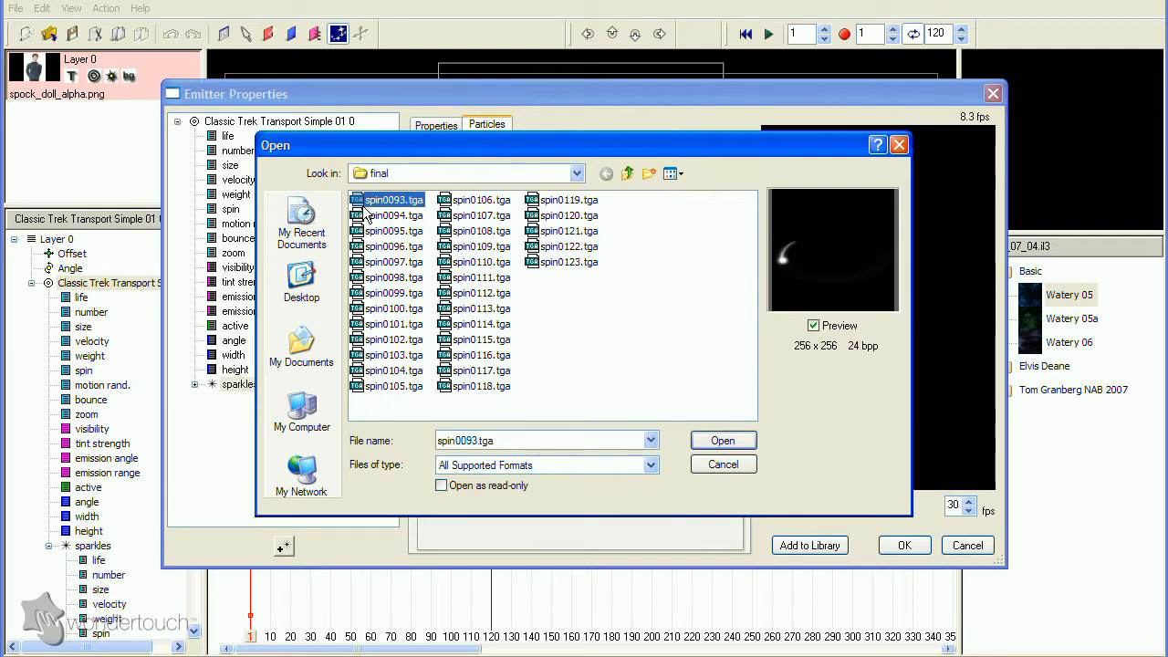
{"action": "left_click", "coordinate": [723, 440]}
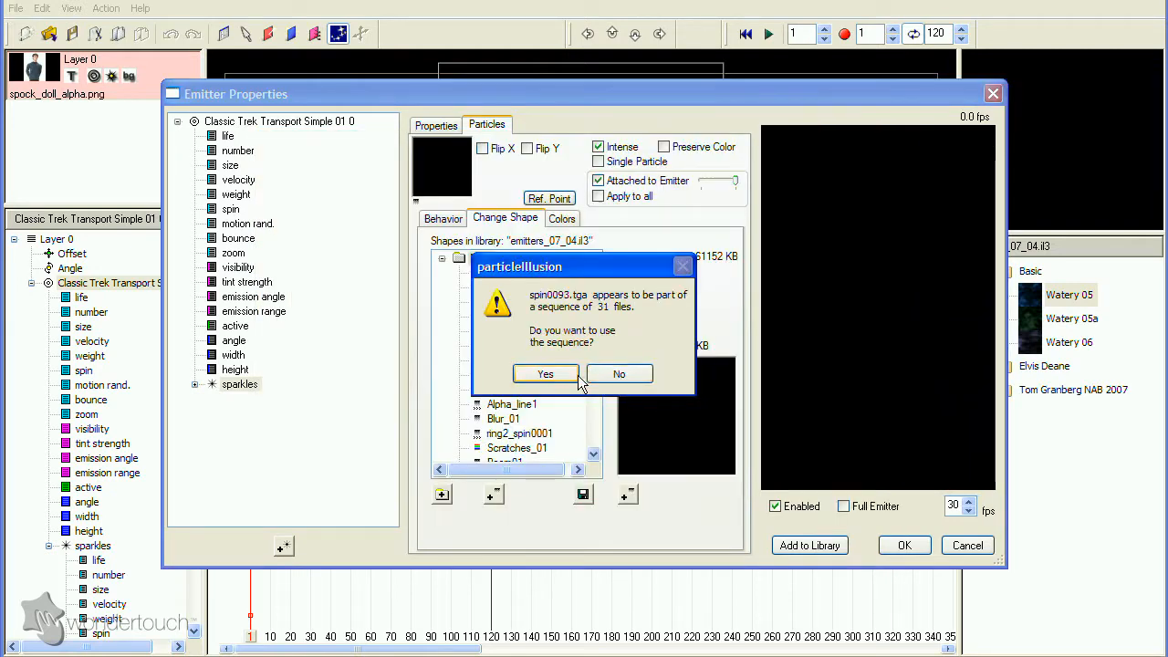
{"action": "left_click", "coordinate": [618, 372]}
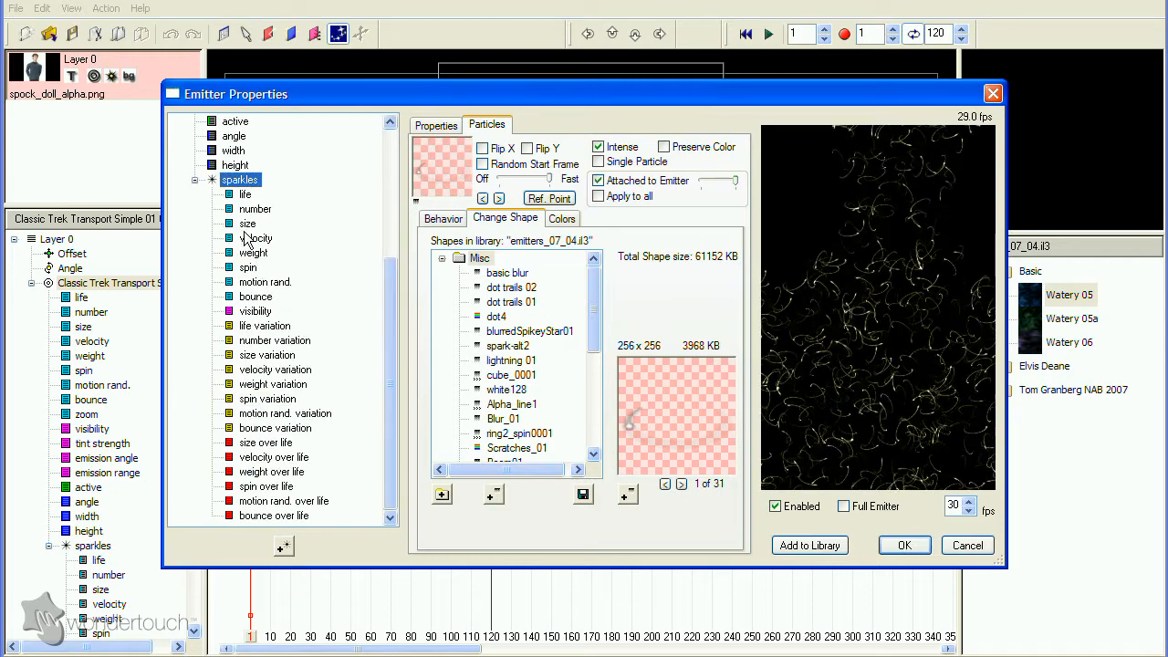
{"action": "left_click", "coordinate": [441, 219]}
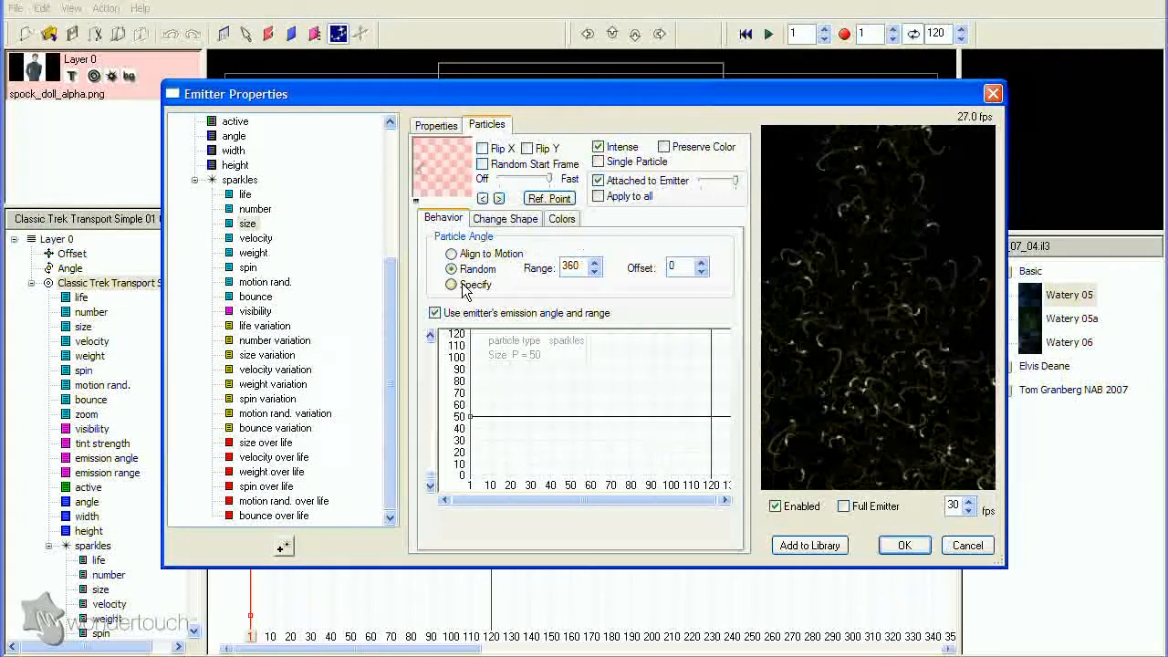
Give the ring sparkles a fixed 0° angle, random start frames and adjusted life variation.
{"action": "left_click", "coordinate": [453, 284]}
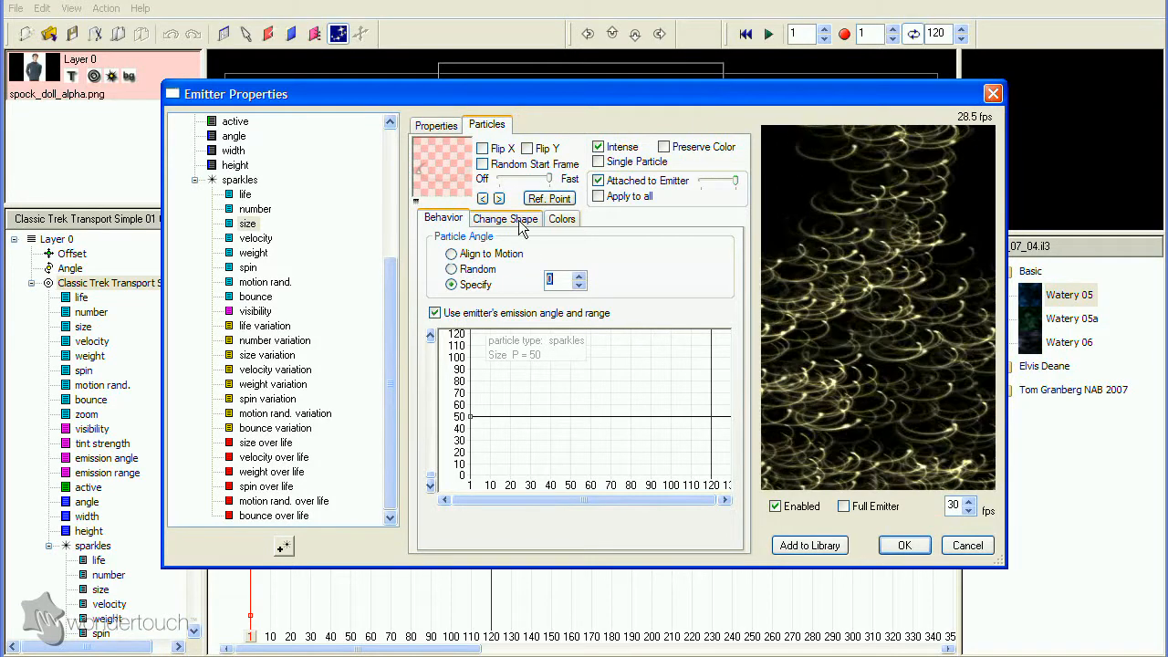
{"action": "left_click", "coordinate": [482, 165]}
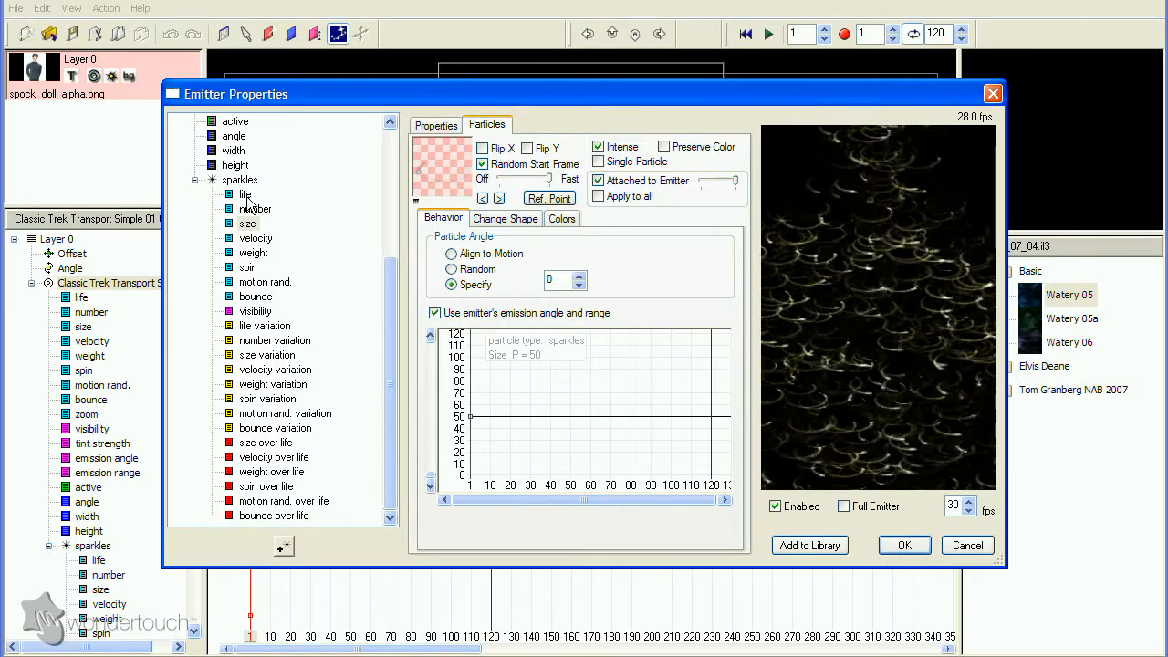
{"action": "left_click", "coordinate": [245, 194]}
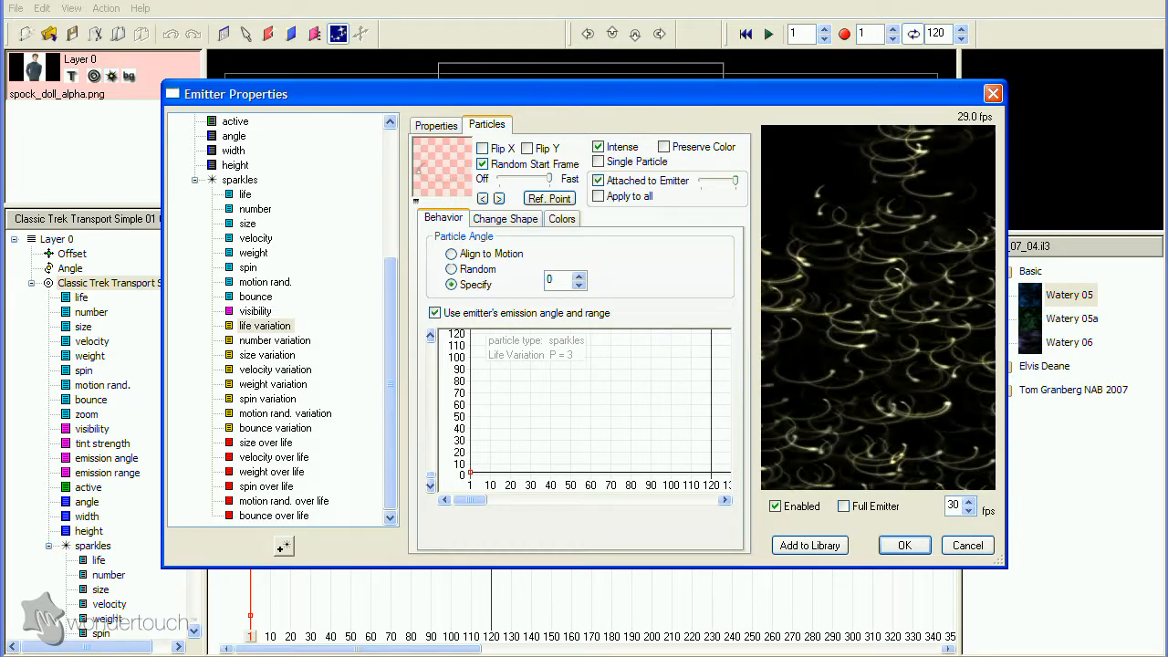
Review colour and transparency over life, then apply the changes with masking confirmed.
{"action": "left_click", "coordinate": [562, 219]}
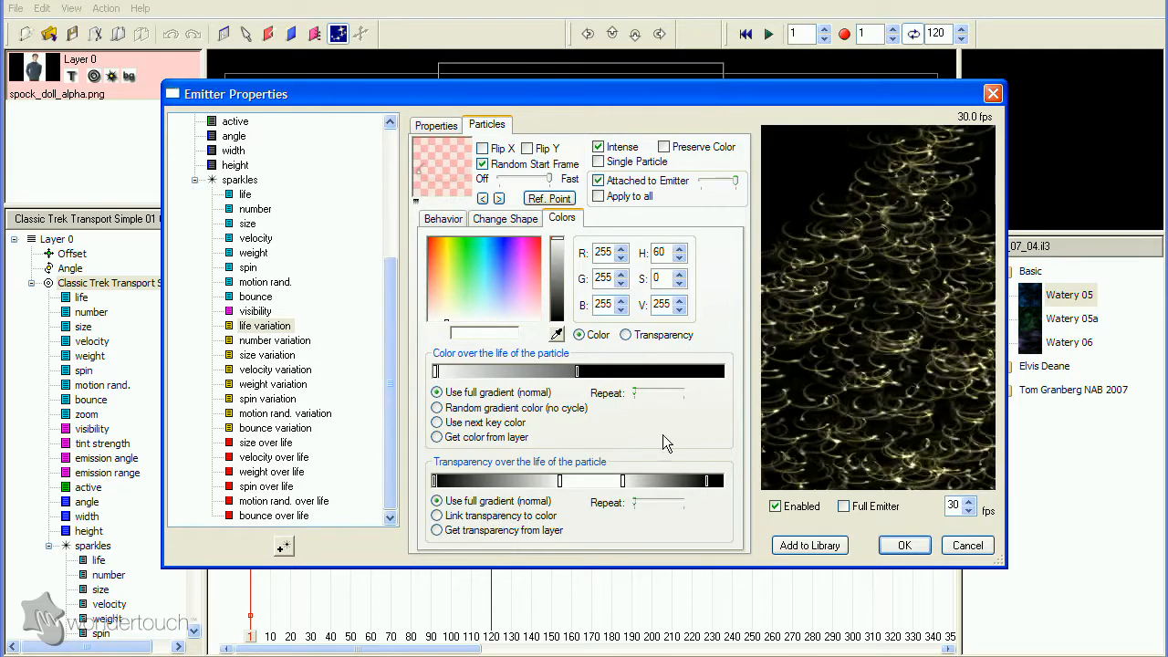
{"action": "left_click", "coordinate": [626, 336]}
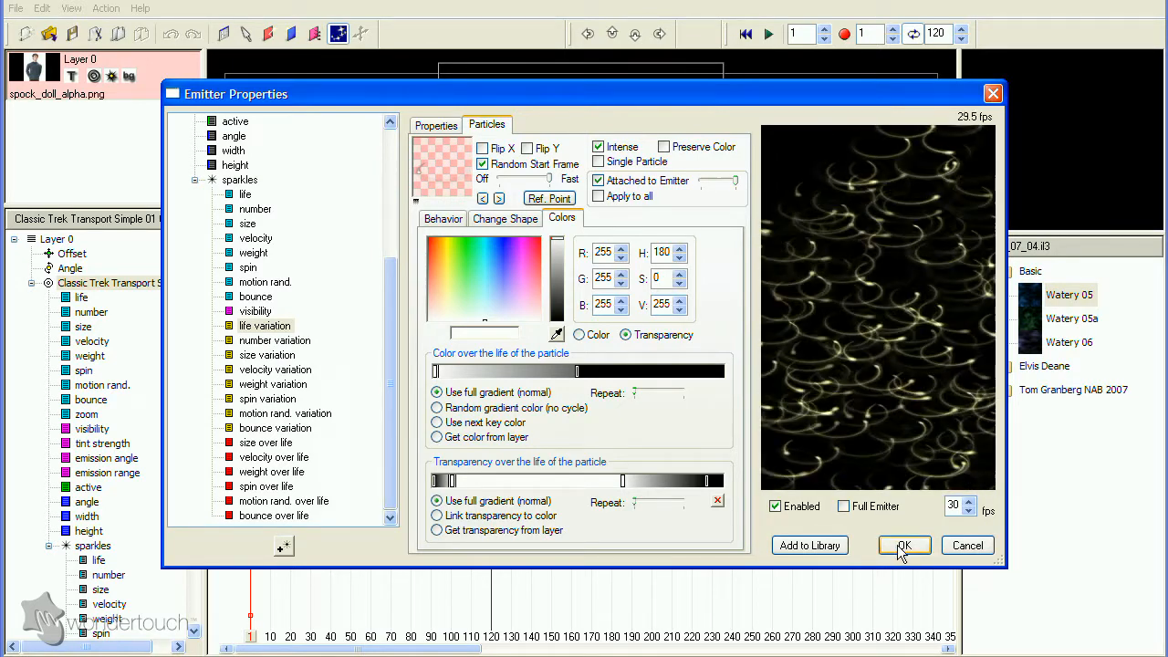
{"action": "left_click", "coordinate": [436, 124]}
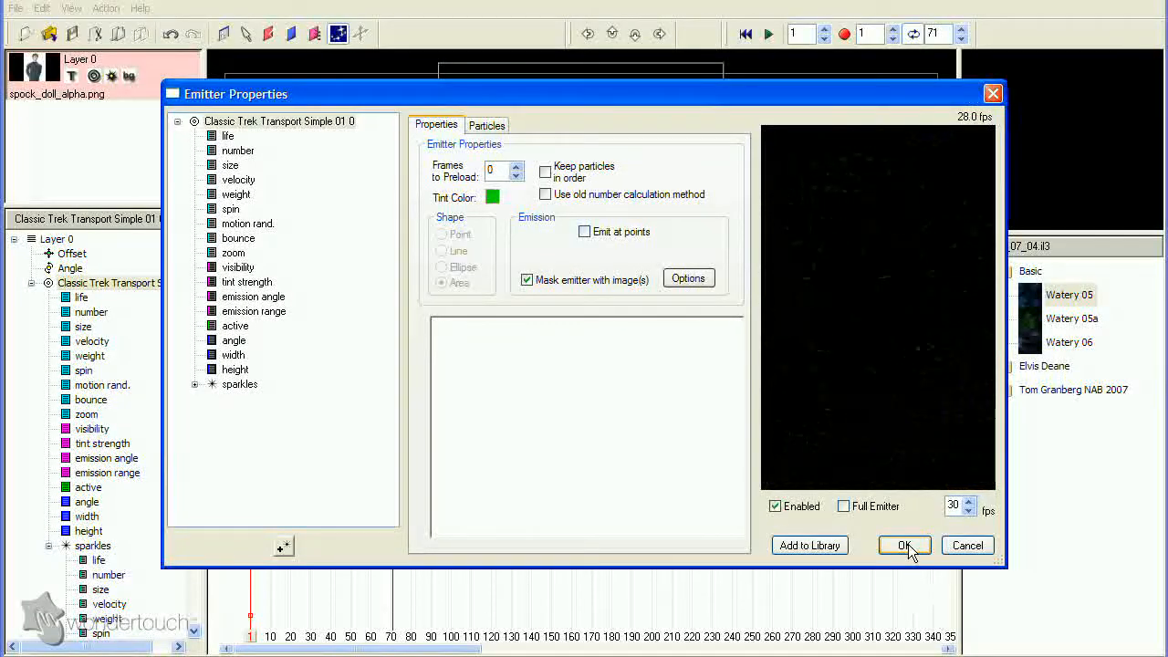
{"action": "left_click", "coordinate": [903, 543]}
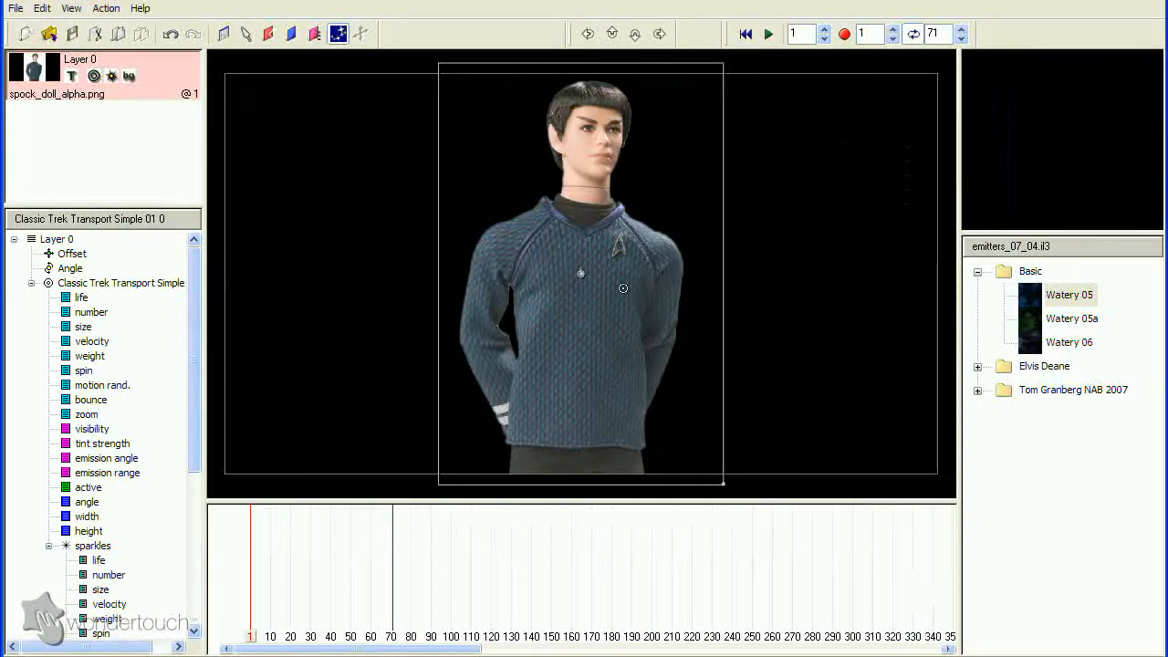
Play back the masked sparkles swirling over the Spock doll, then stop.
{"action": "left_click", "coordinate": [766, 33]}
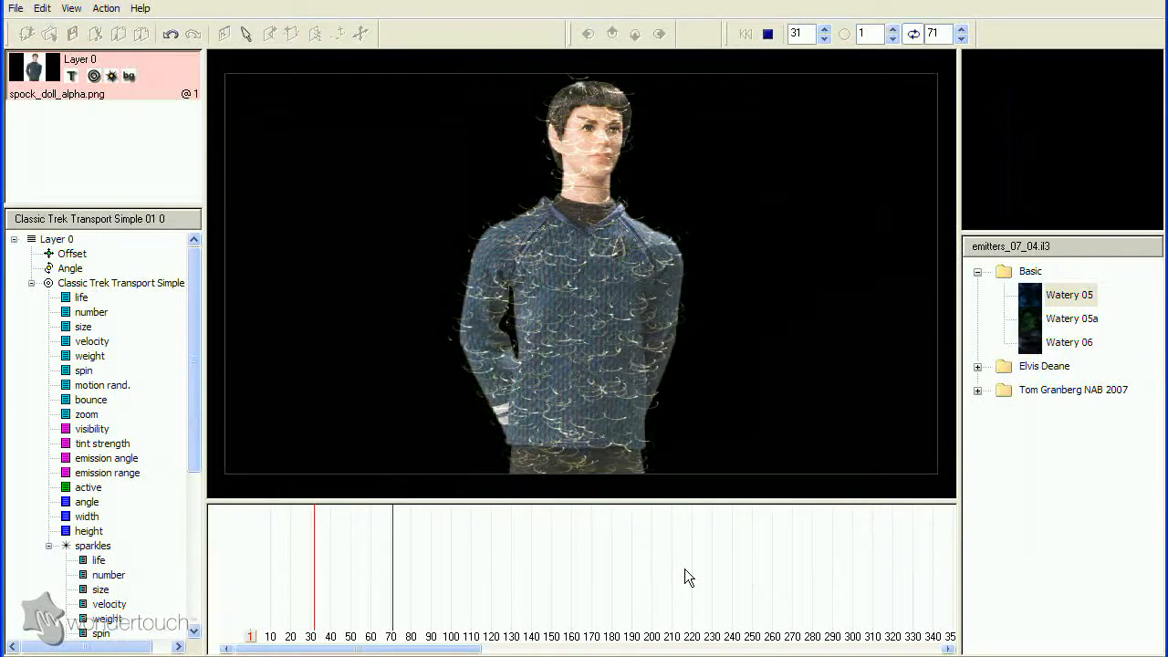
{"action": "left_click", "coordinate": [767, 33]}
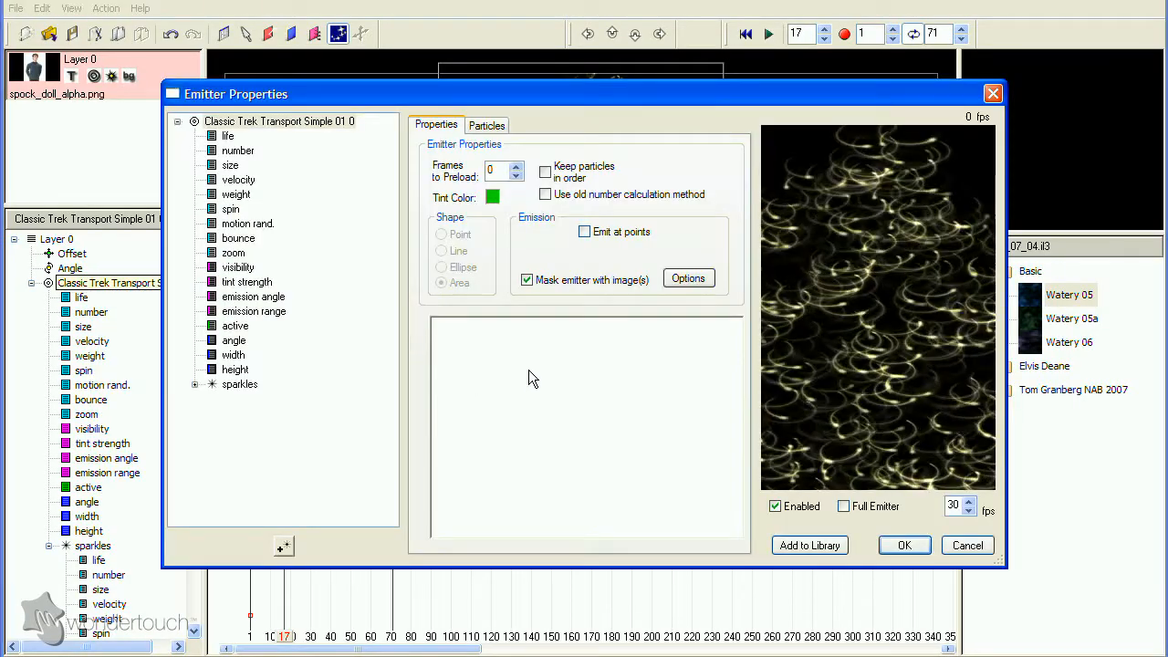
Flip the sparkles horizontally and reset their size-over-life curve to flat.
{"action": "left_click", "coordinate": [485, 124]}
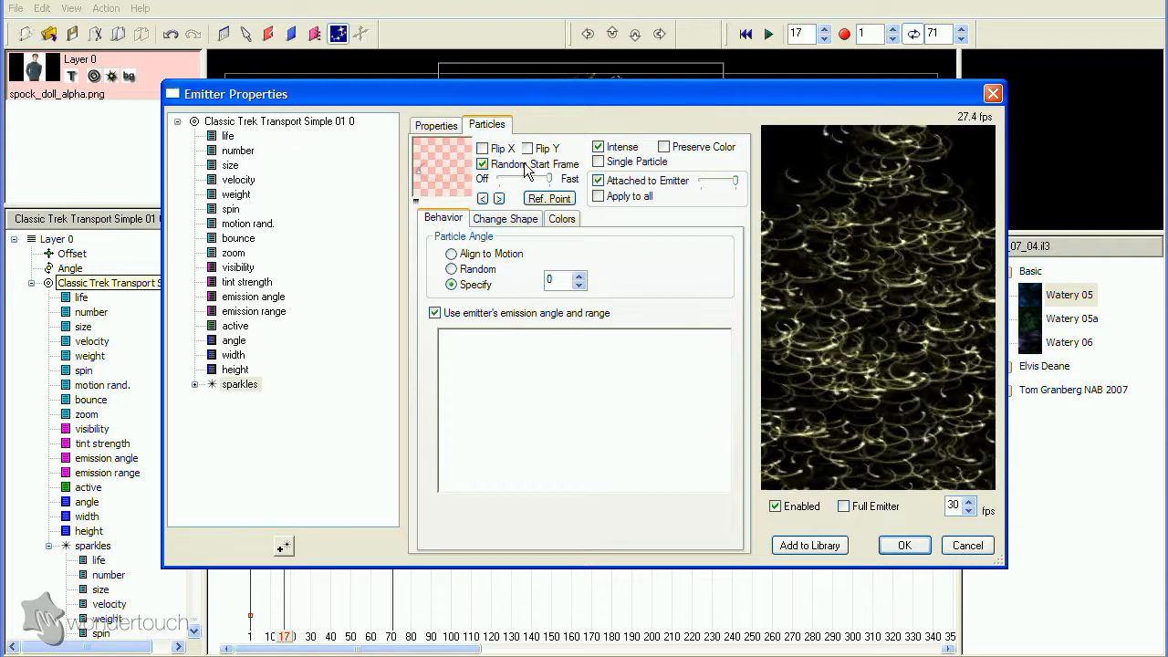
{"action": "left_click", "coordinate": [482, 148]}
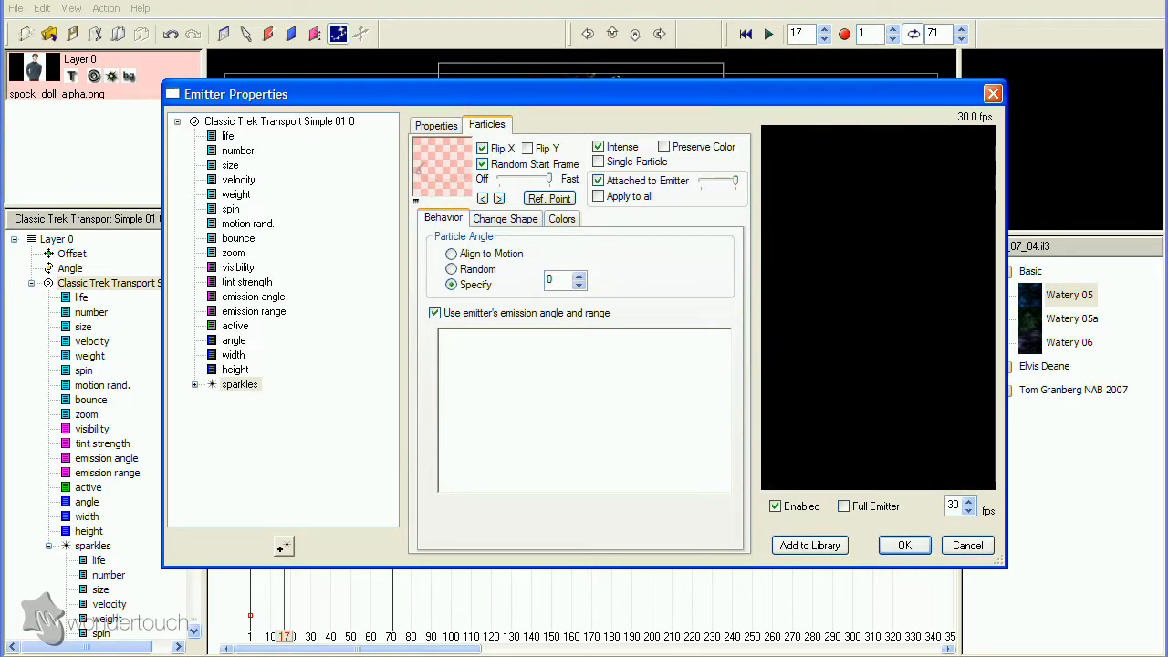
{"action": "mouse_move", "coordinate": [312, 444]}
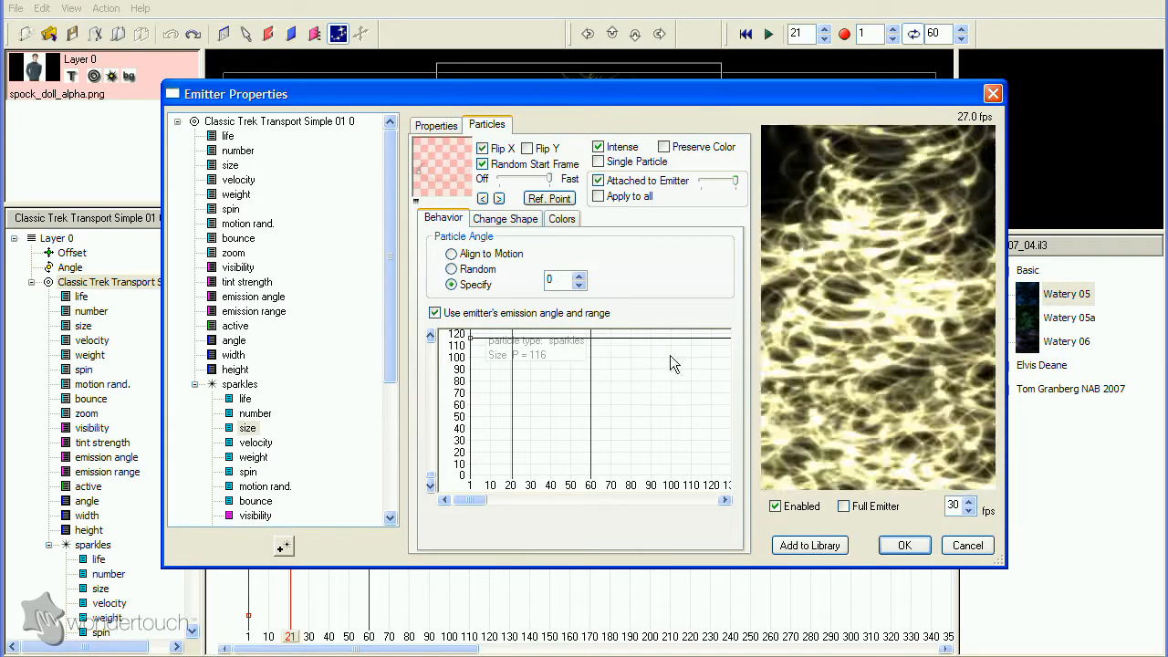
{"action": "scroll", "scroll_direction": "down", "scroll_amount": 3}
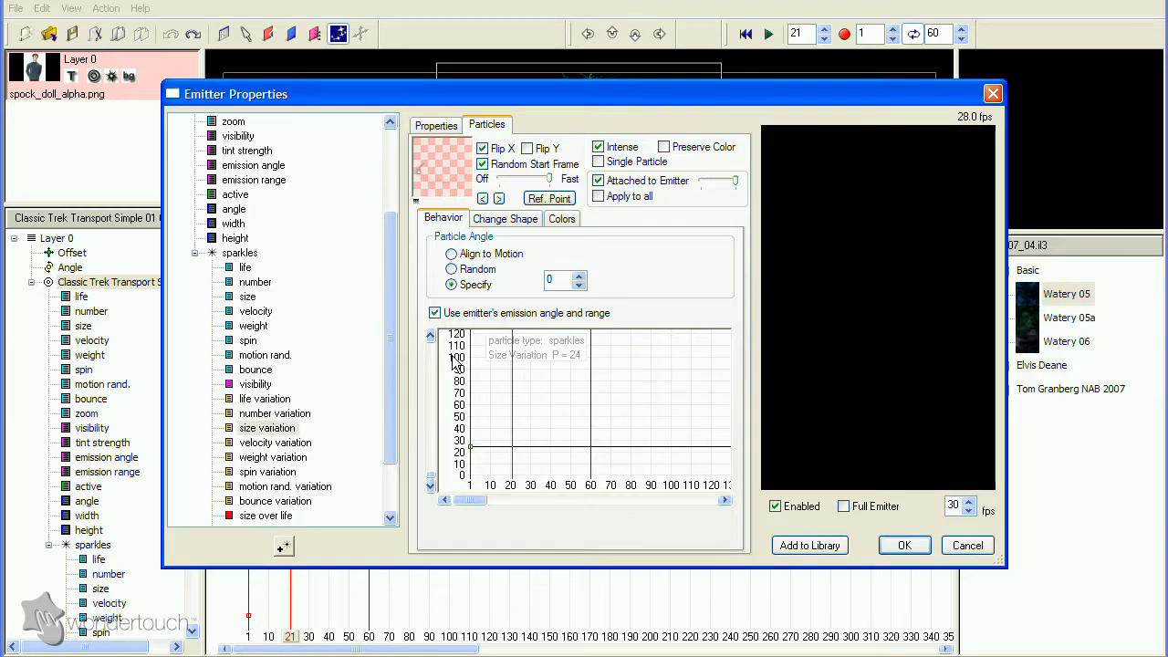
{"action": "scroll", "scroll_direction": "down", "scroll_amount": 3}
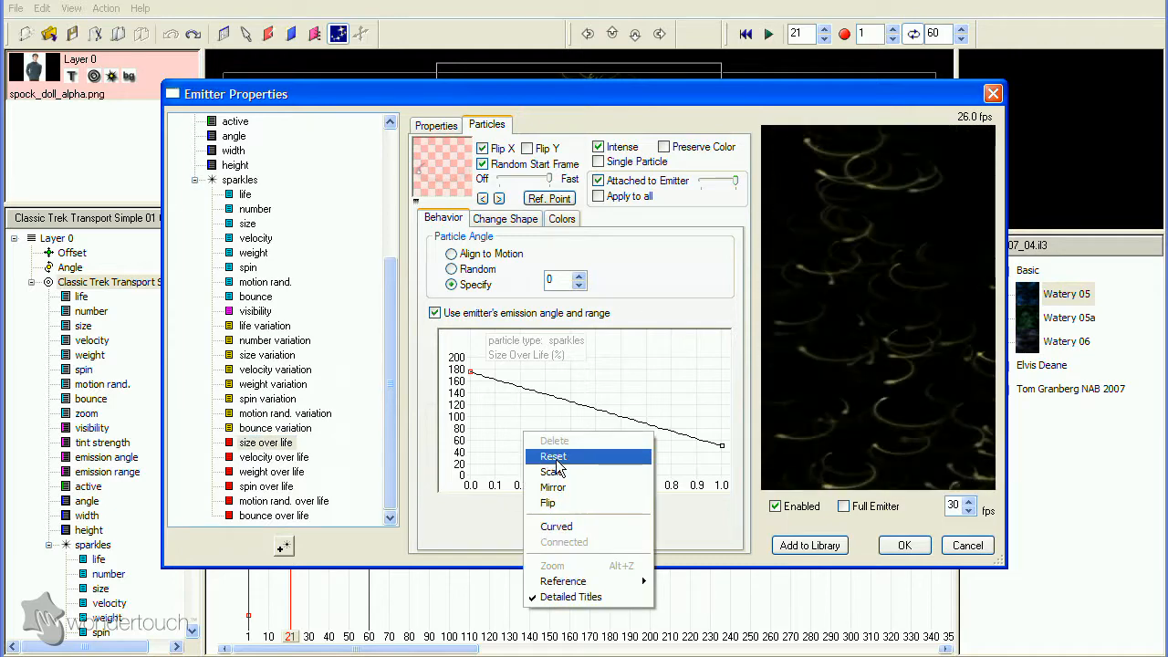
{"action": "left_click", "coordinate": [552, 456]}
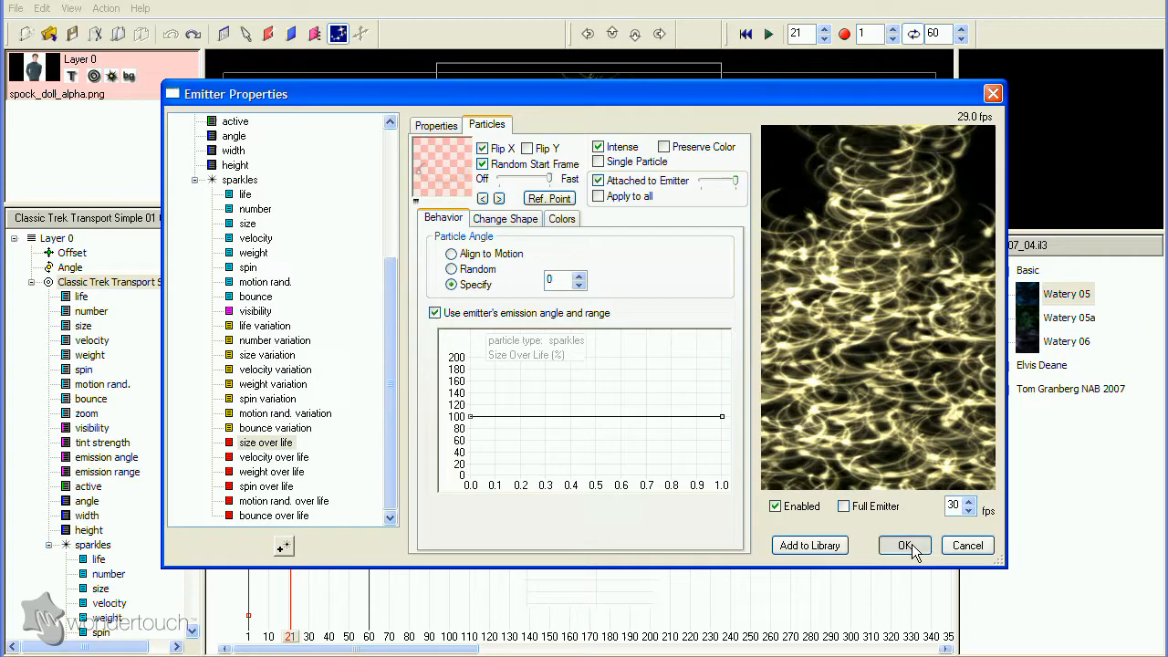
{"action": "left_click", "coordinate": [905, 544]}
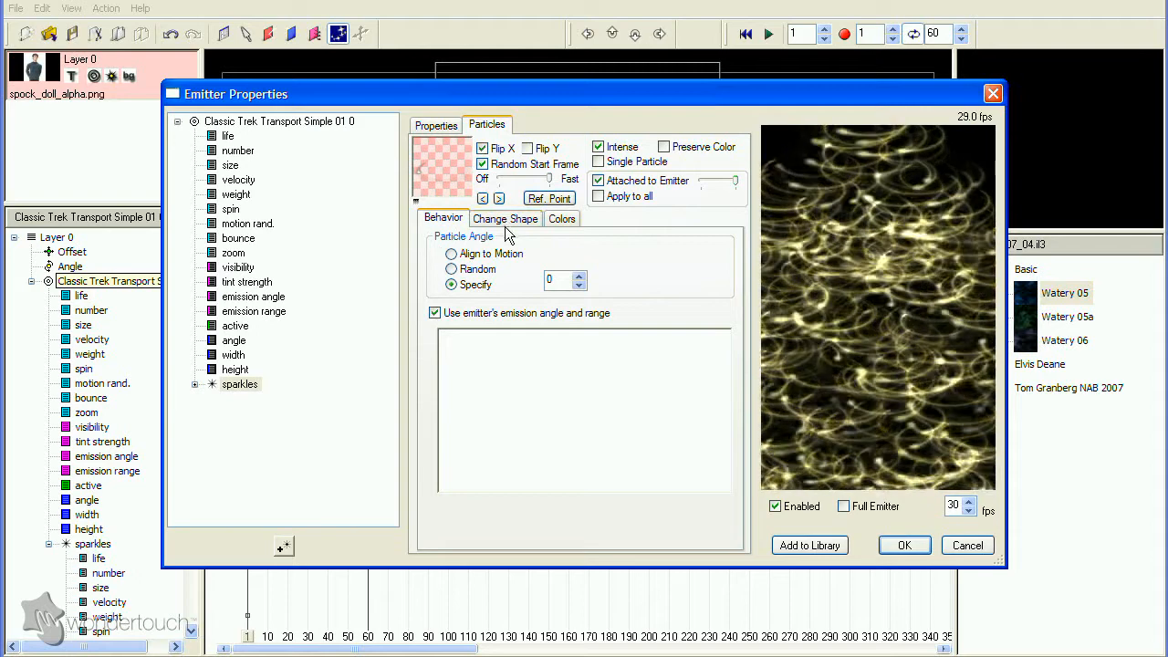
Make the particle angle random, save the emitter to the library and start a new particle type.
{"action": "left_click", "coordinate": [451, 268]}
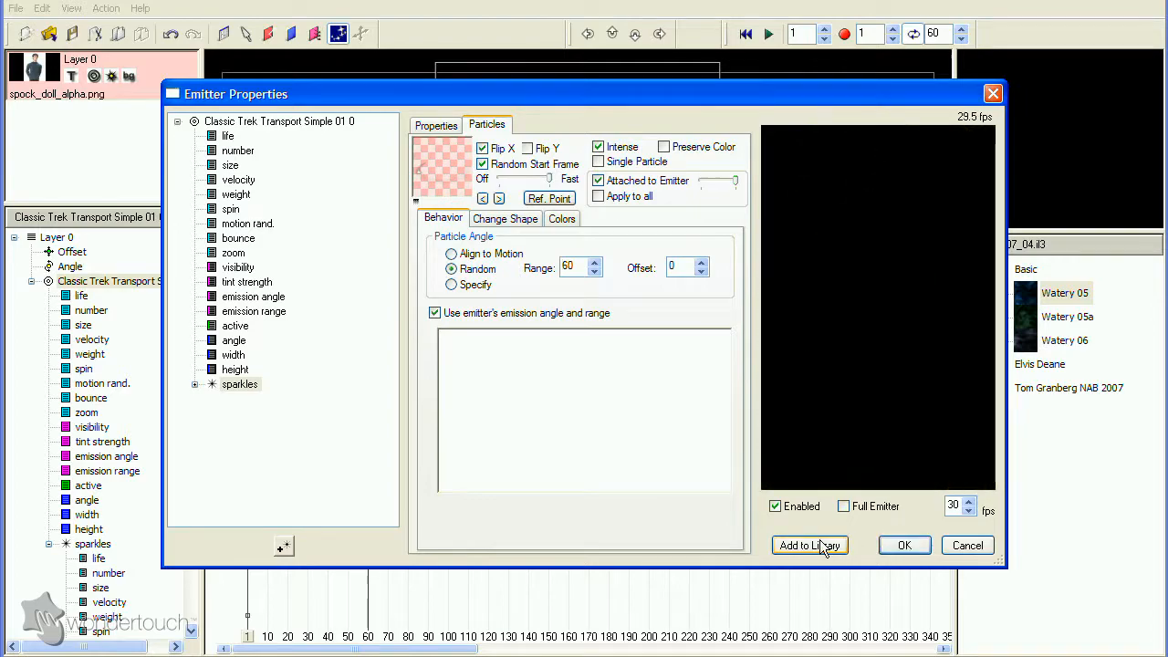
{"action": "left_click", "coordinate": [903, 544]}
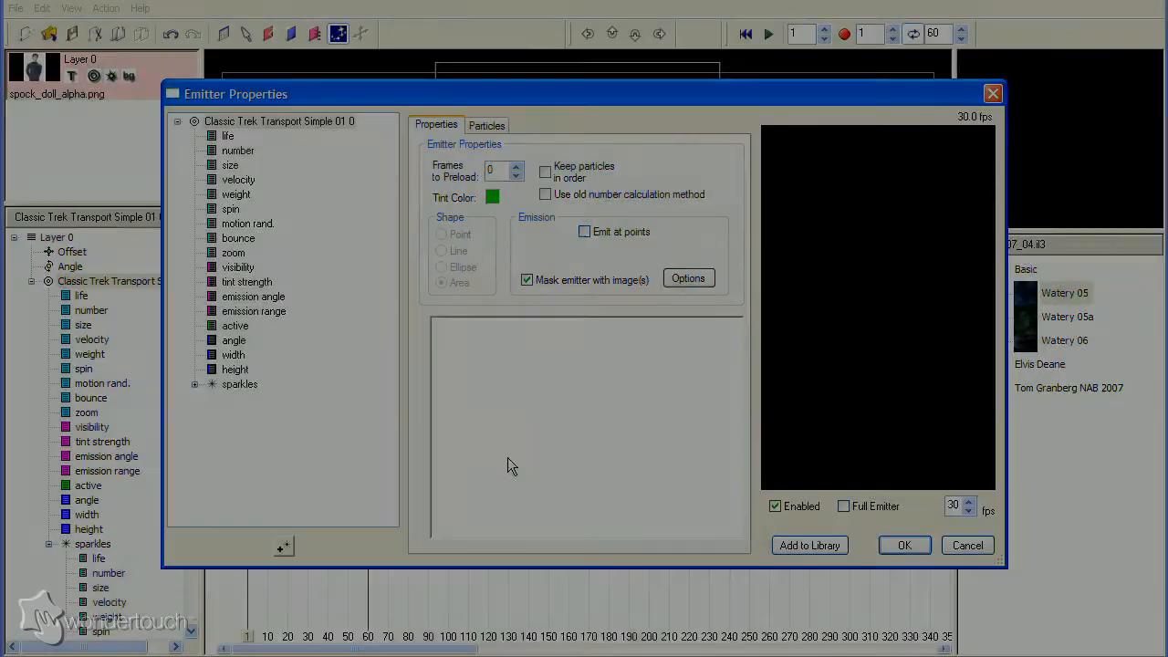
{"action": "left_click", "coordinate": [241, 383]}
{"action": "type", "text": "glow"}
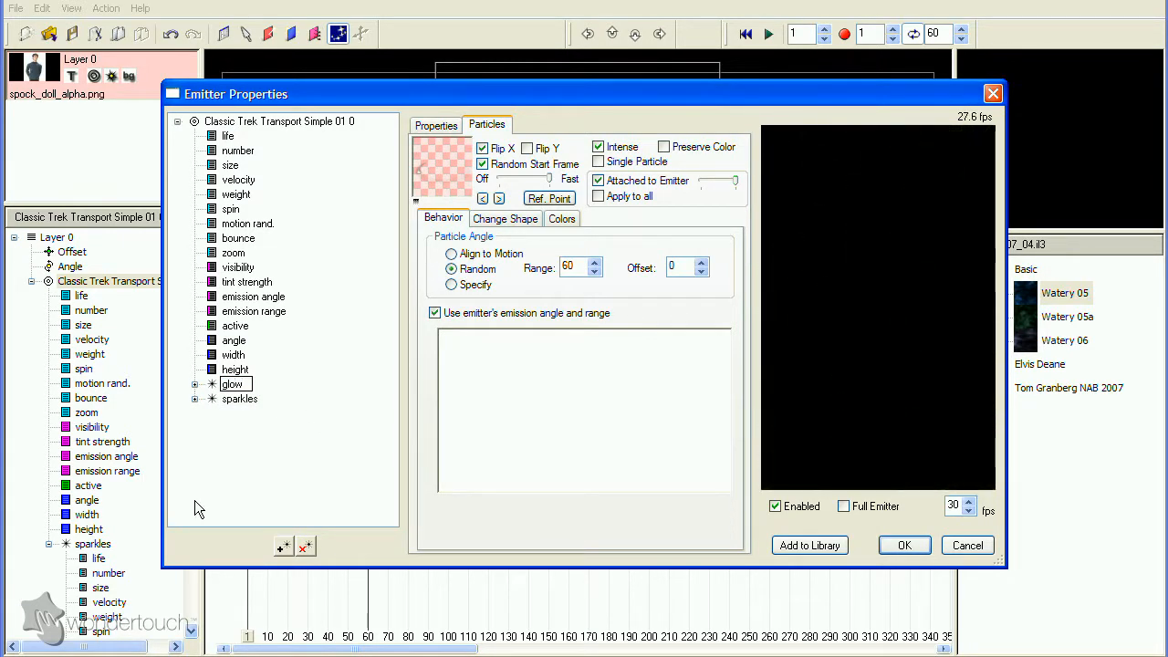
Name the new particle type 'glow' and give it the basic blur shape.
{"action": "left_click", "coordinate": [232, 383]}
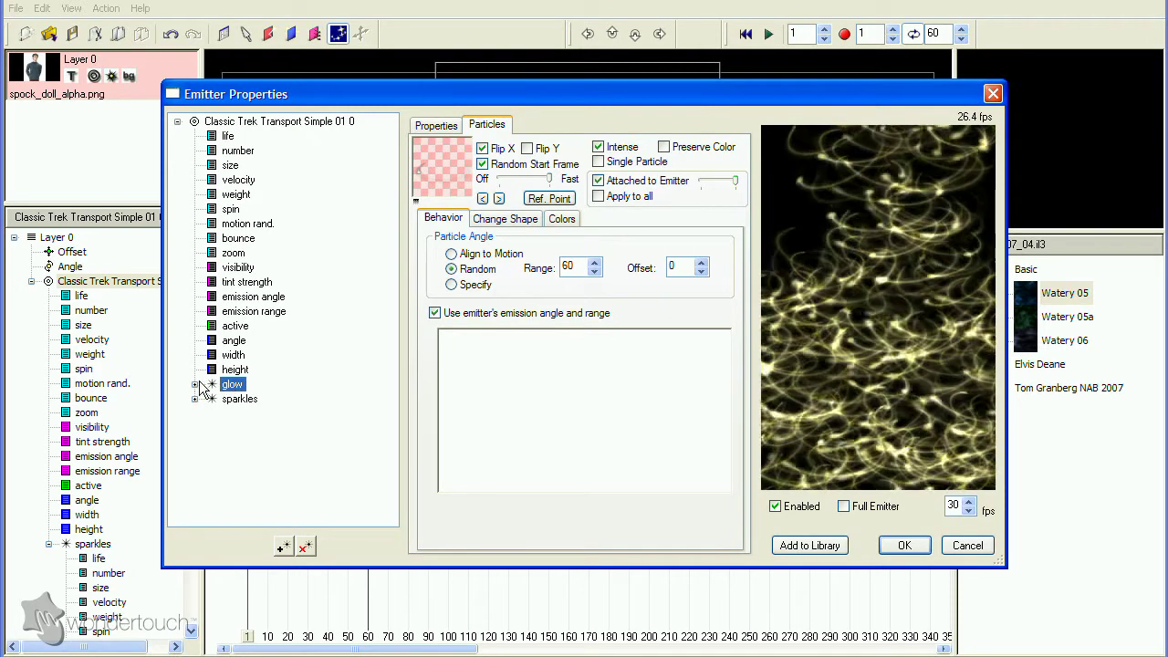
{"action": "left_click", "coordinate": [503, 219]}
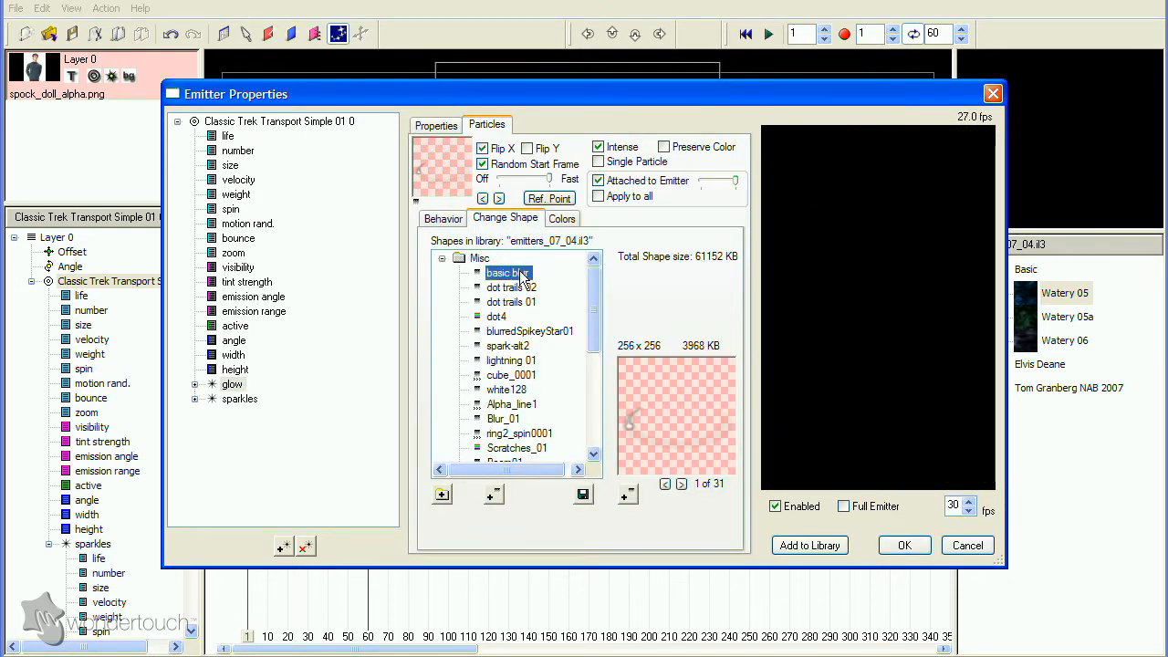
{"action": "left_click", "coordinate": [507, 271]}
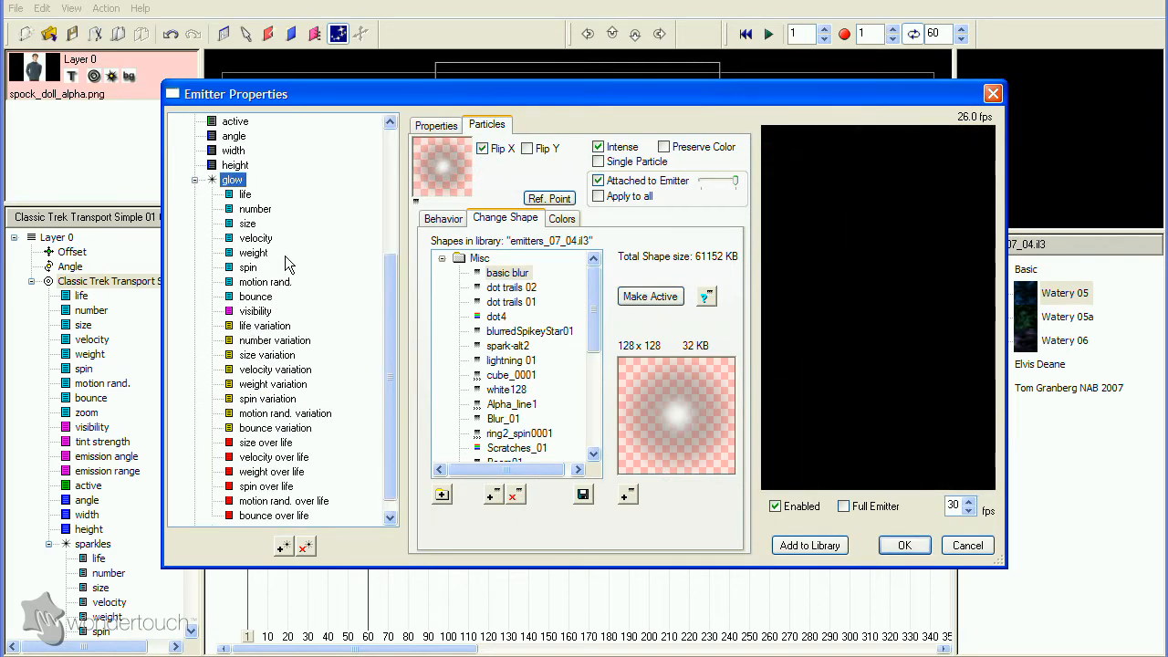
Shape the glow's number and size curves into a brief large burst.
{"action": "right_click", "coordinate": [502, 447]}
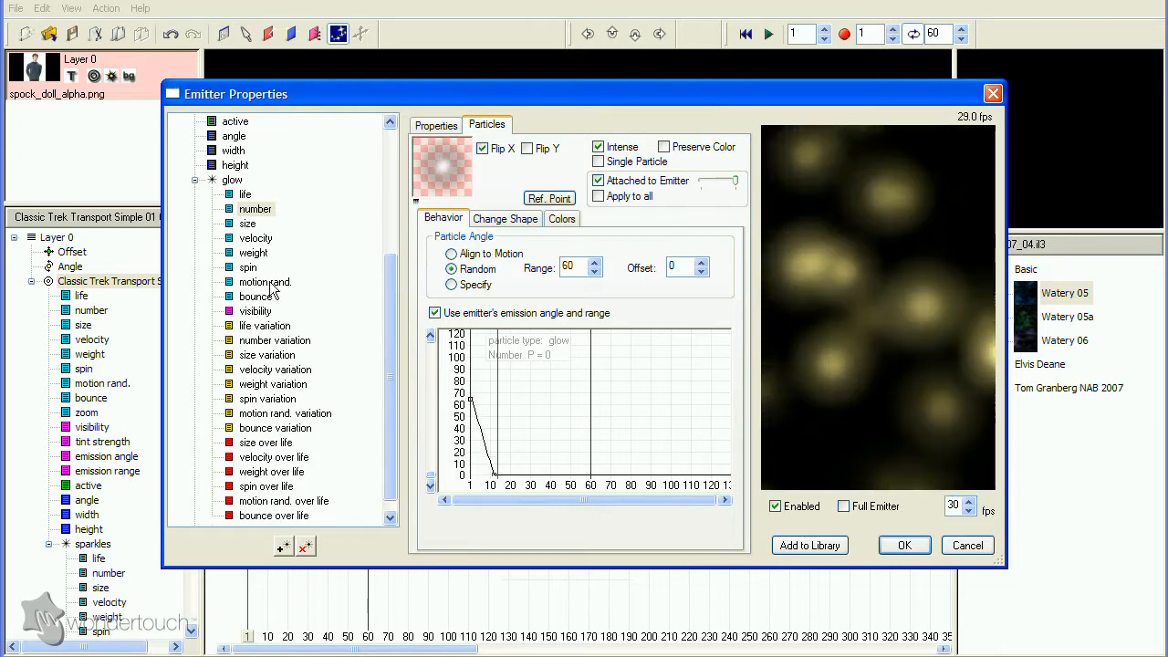
{"action": "left_click", "coordinate": [248, 222]}
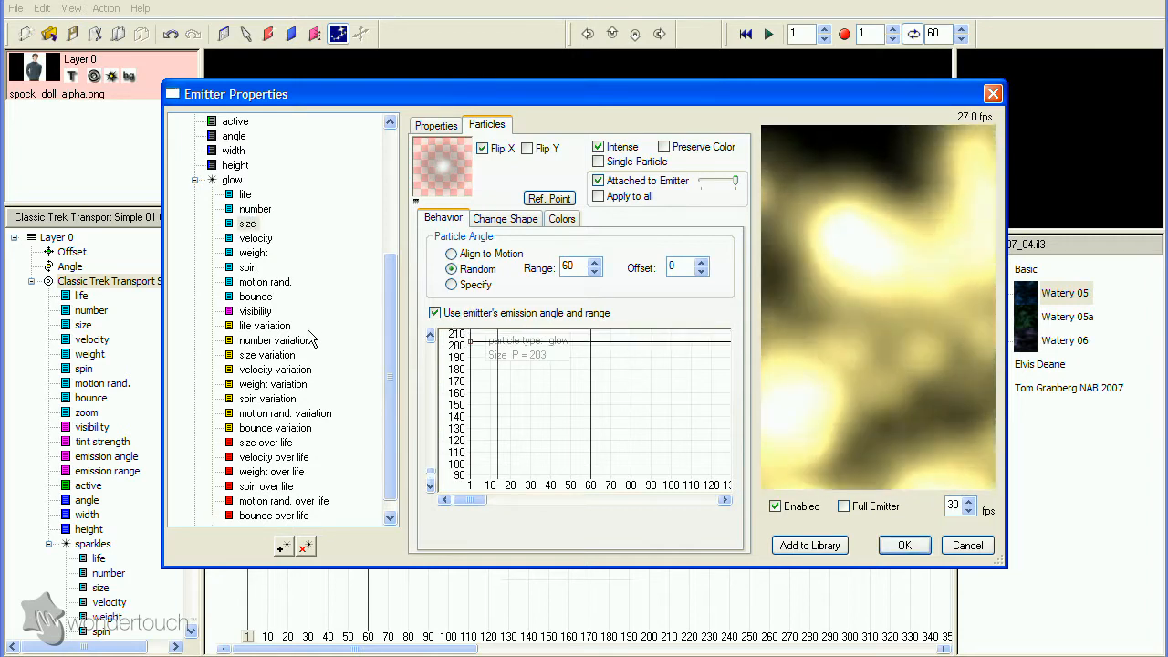
{"action": "left_click", "coordinate": [256, 311]}
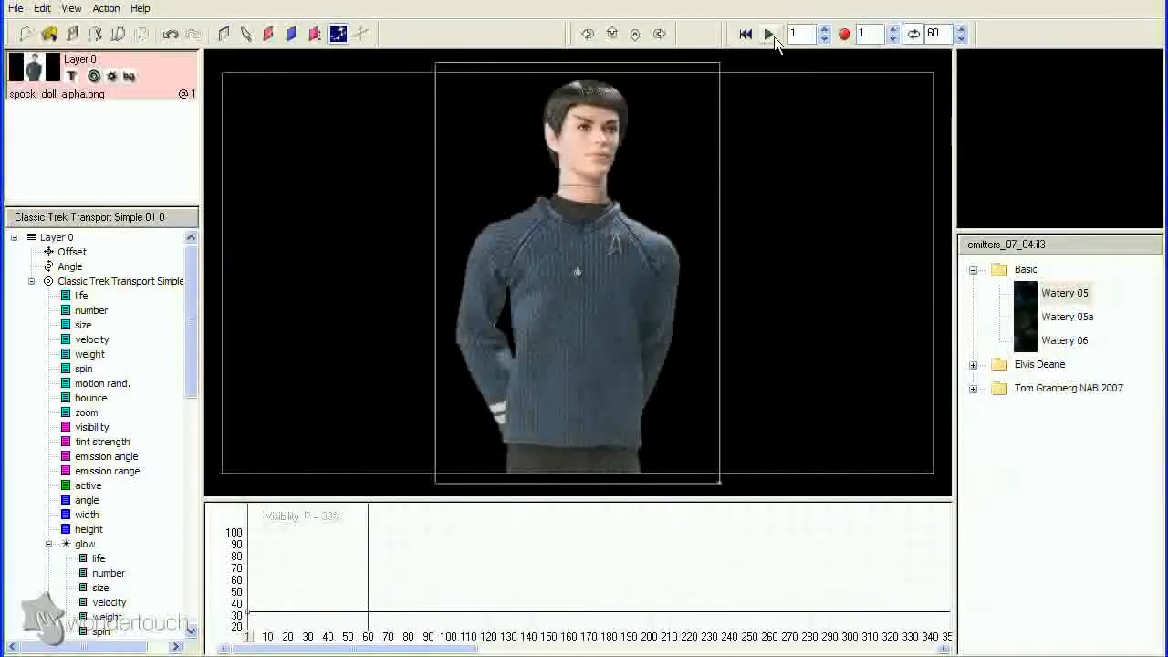
Preview the glow burst over the doll, then add a 'blurry fill' emitter.
{"action": "left_click", "coordinate": [770, 33]}
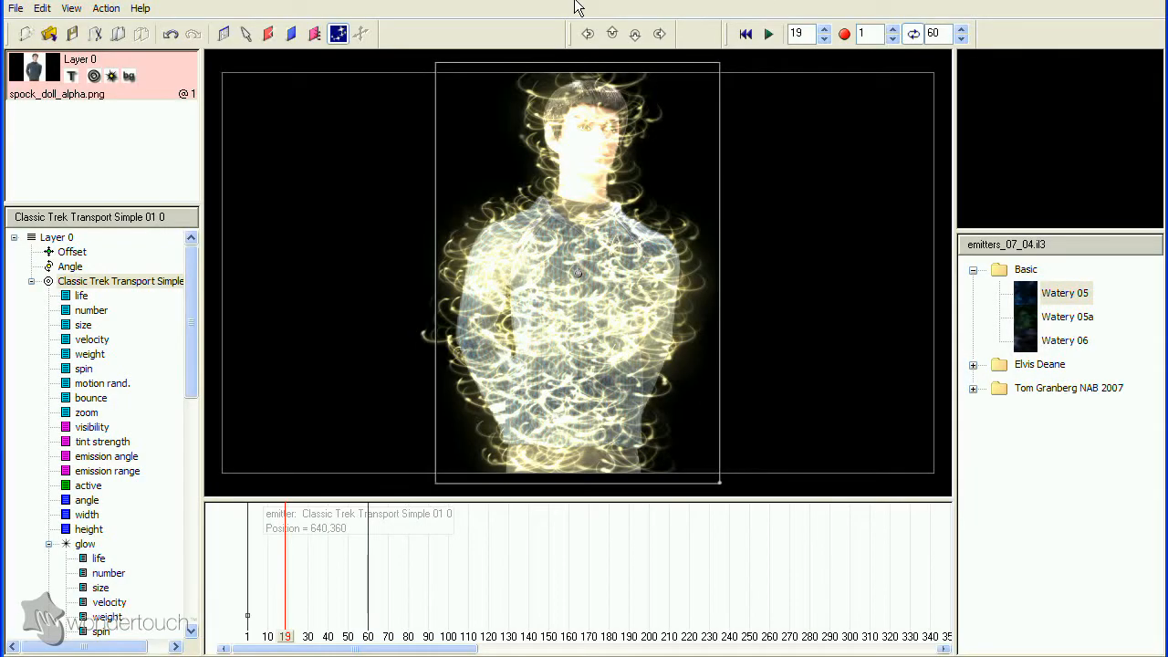
{"action": "right_click", "coordinate": [120, 280]}
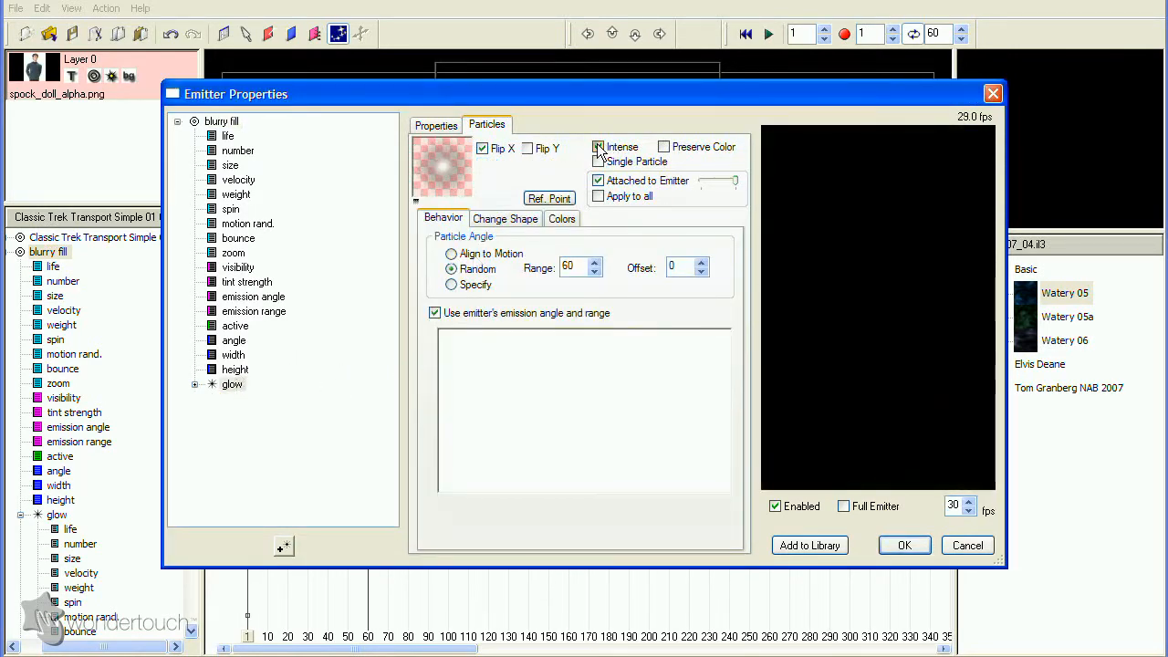
Turn off Intense and set the blurry fill particles to get colour from the layer.
{"action": "left_click", "coordinate": [562, 219]}
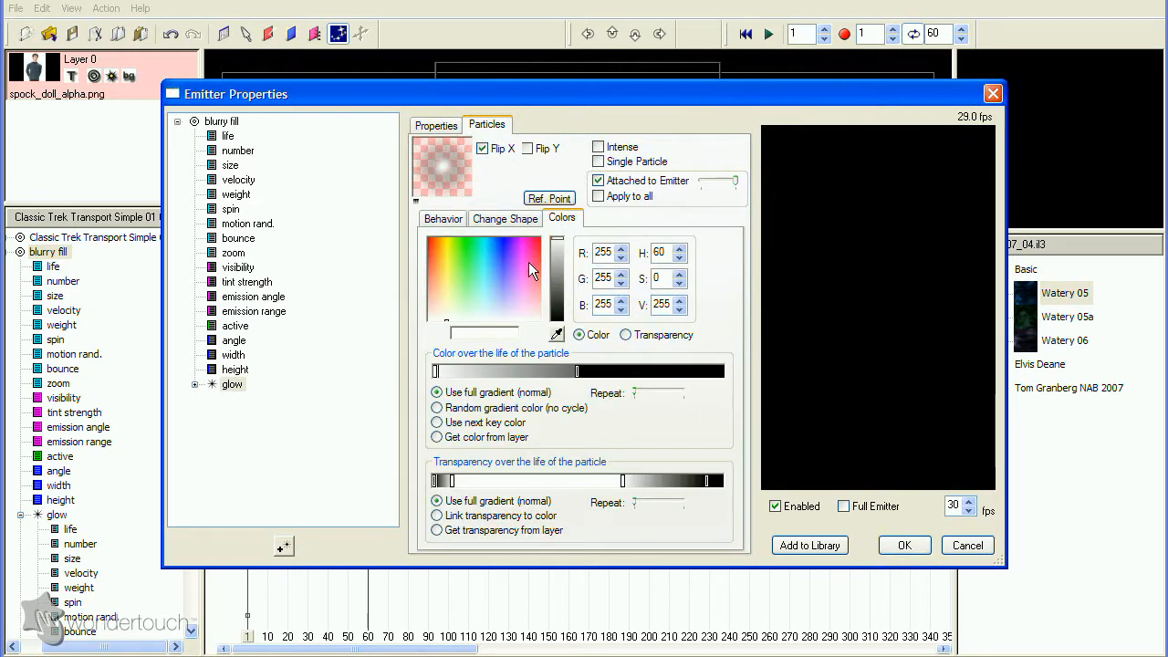
{"action": "left_click", "coordinate": [438, 437]}
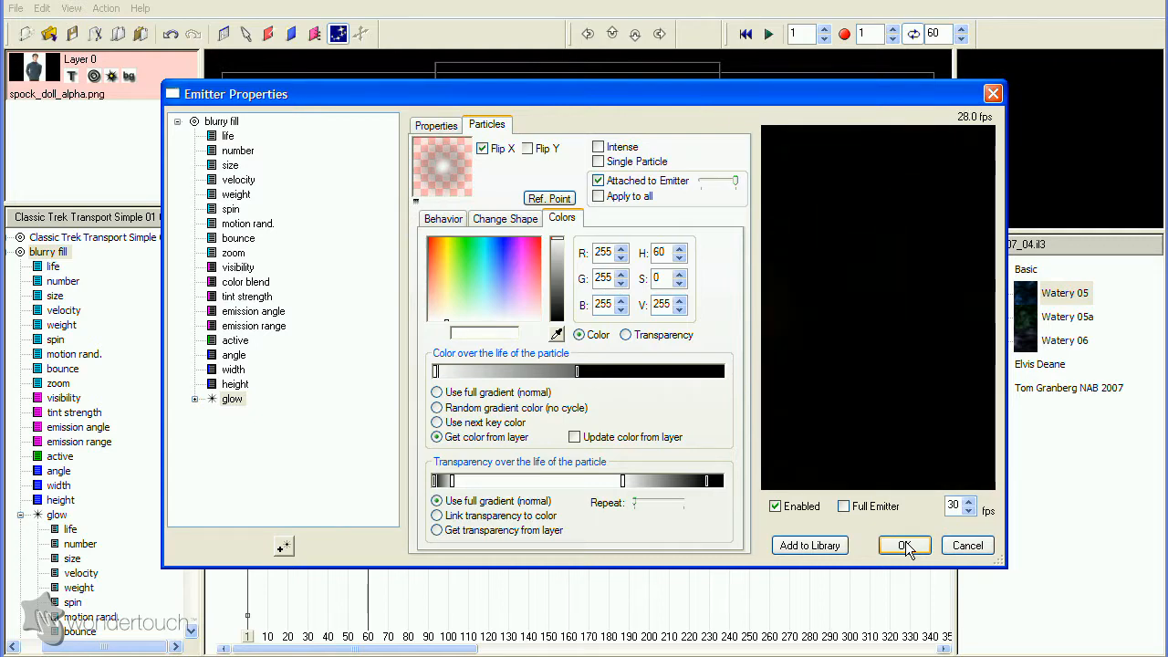
{"action": "left_click", "coordinate": [905, 543]}
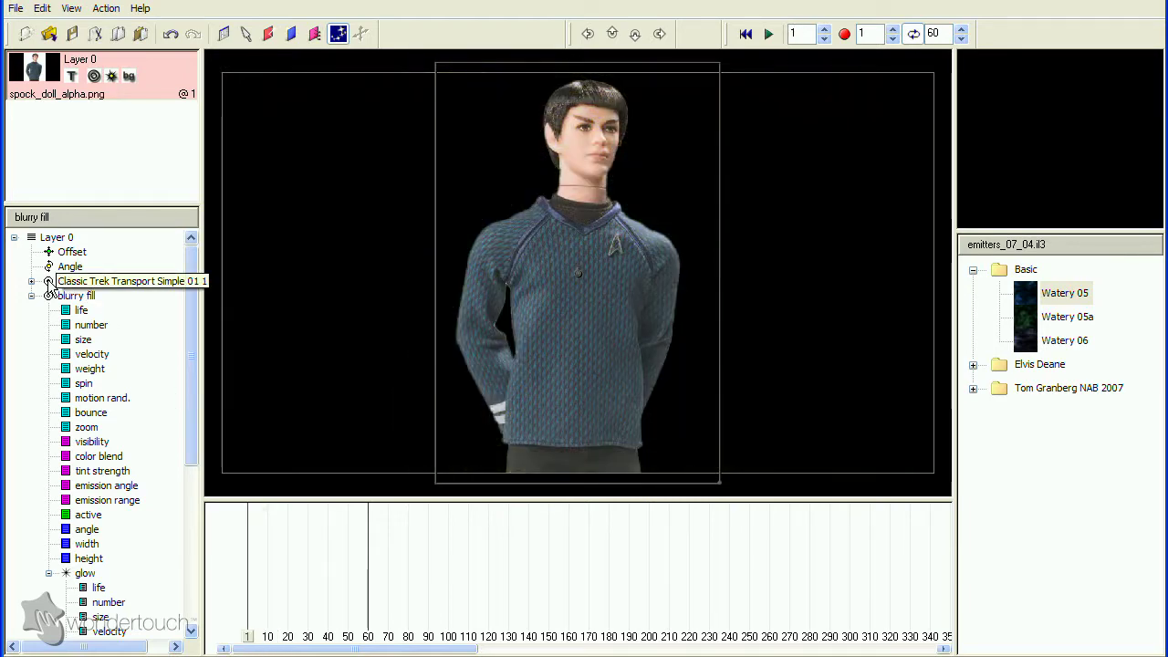
Zero the blurry fill's tint strength and shrink the glow size in the timeline graphs.
{"action": "left_click", "coordinate": [132, 281]}
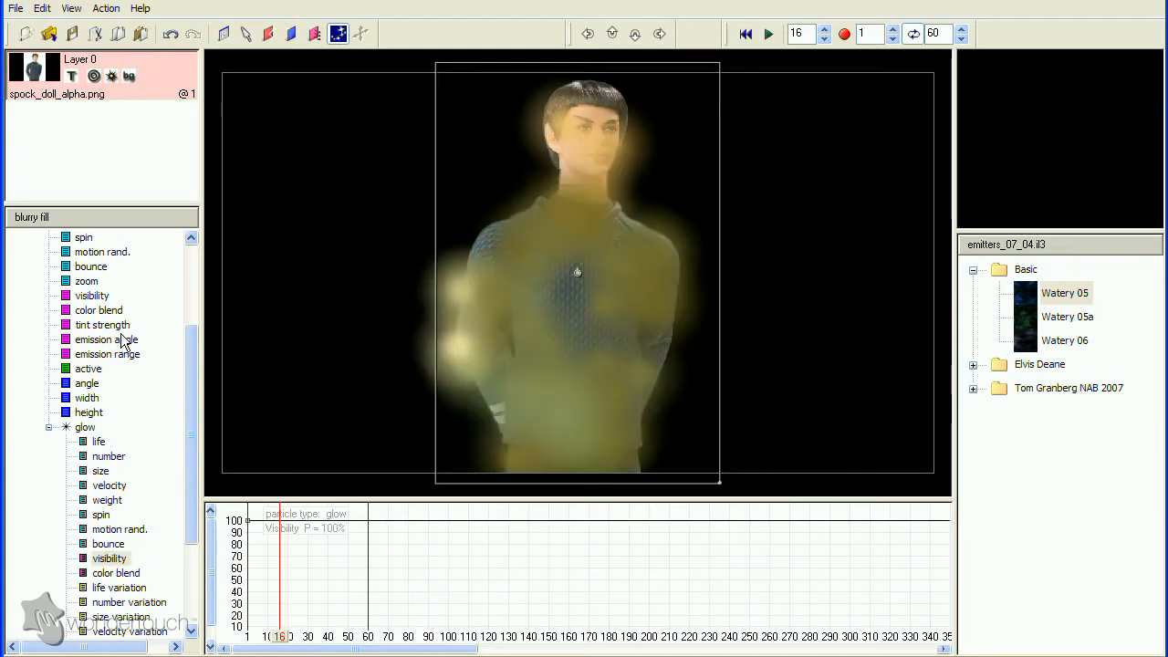
{"action": "left_click", "coordinate": [102, 324]}
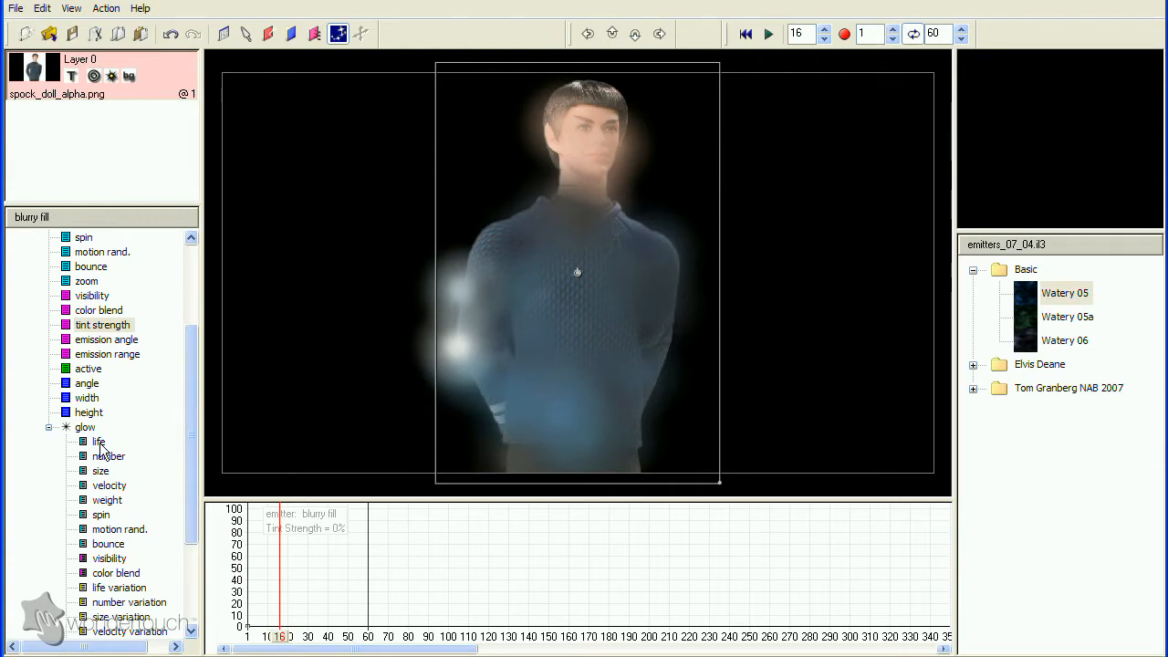
{"action": "left_click", "coordinate": [101, 471]}
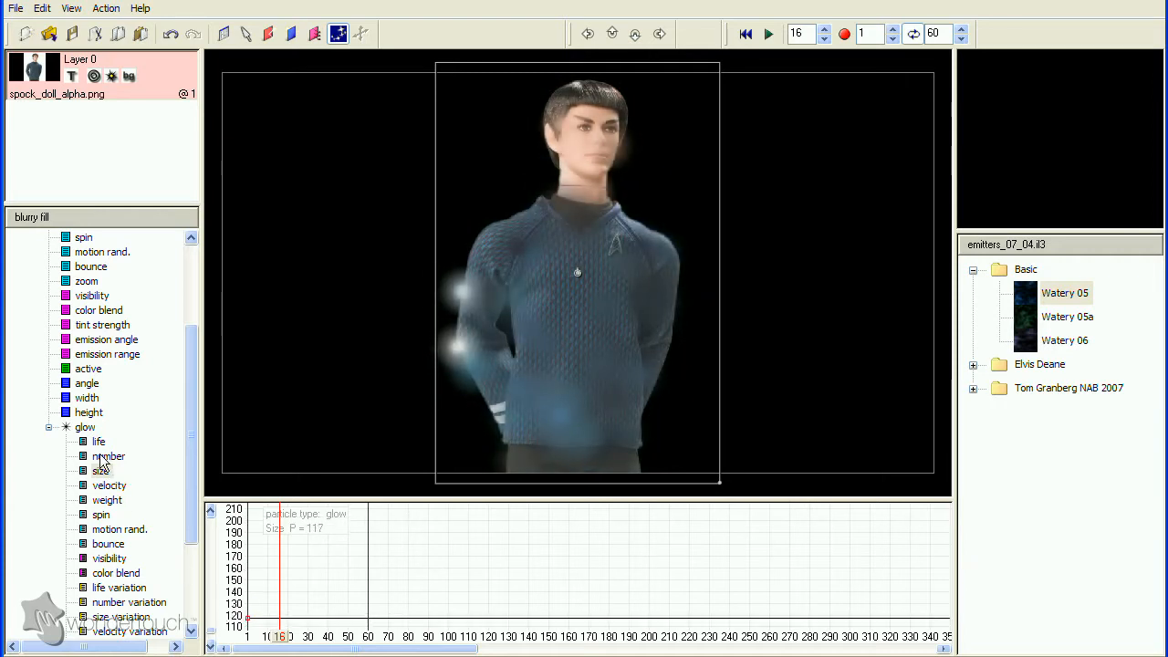
Raise the blurry fill's particle number to about 43%.
{"action": "left_click", "coordinate": [109, 456]}
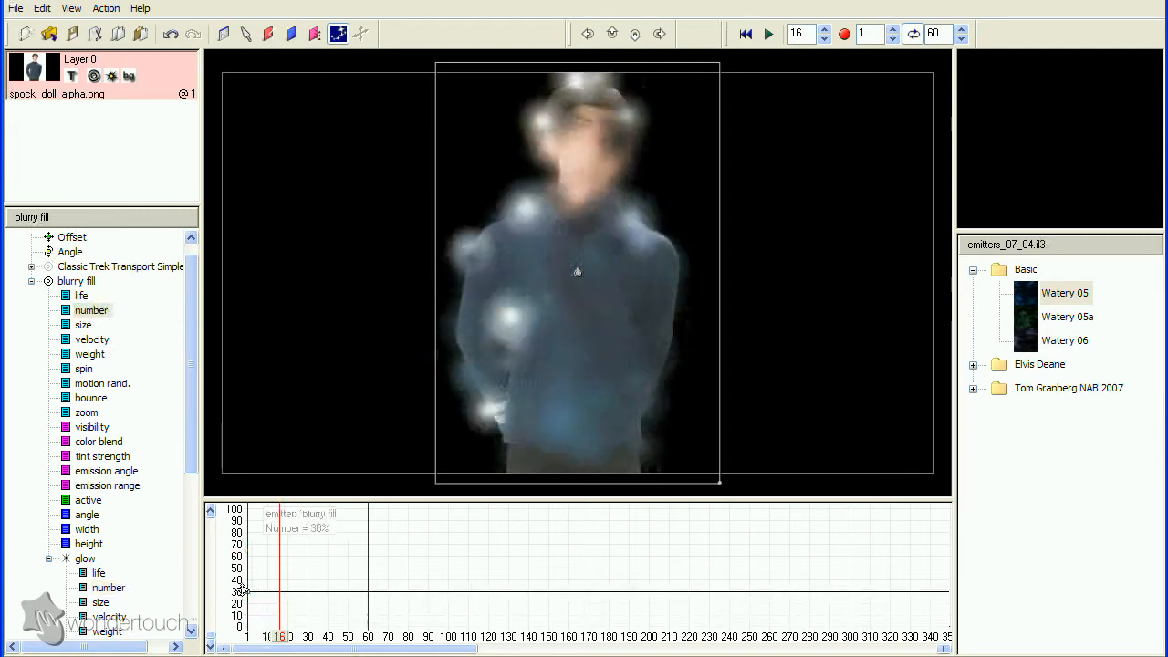
{"action": "left_click_drag", "start_coordinate": [241, 591], "coordinate": [240, 569]}
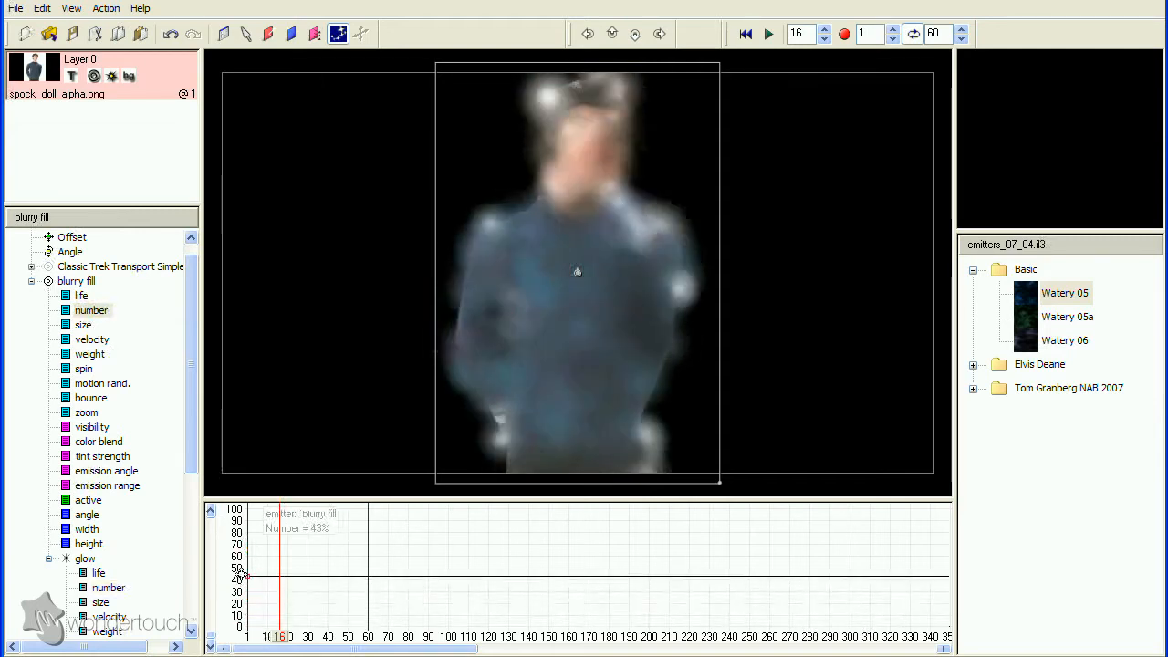